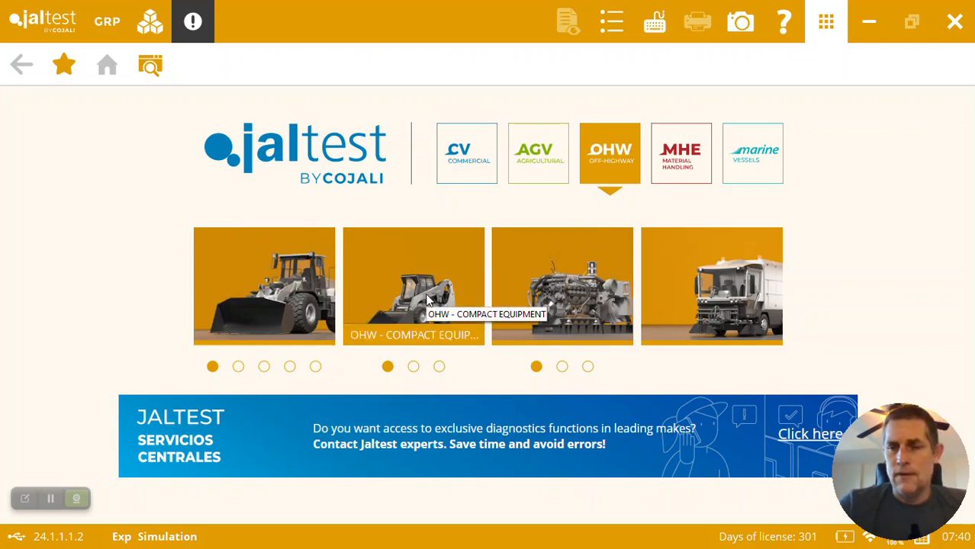
# Open the OHW - Compact Equipment category and scroll through its 78 available brands.
pyautogui.click(414, 286)
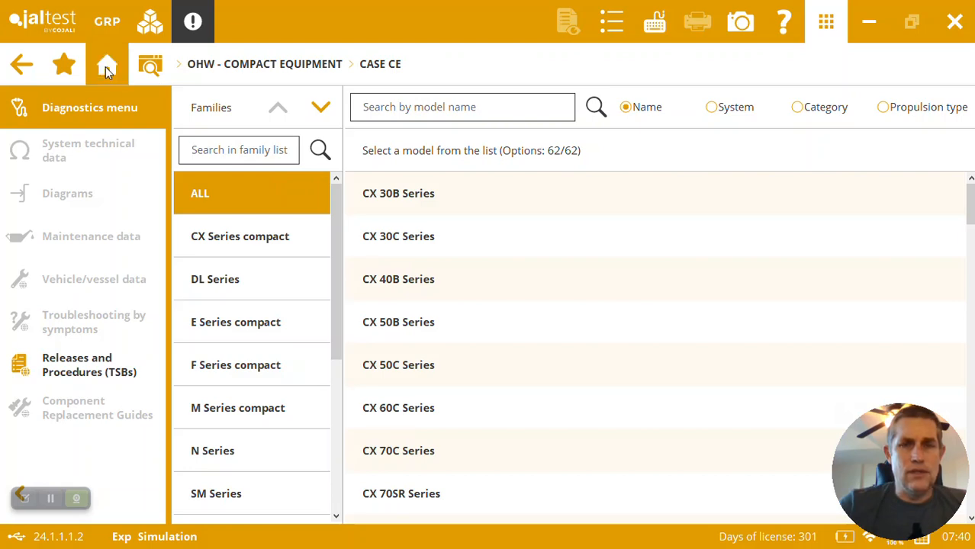
pyautogui.click(107, 64)
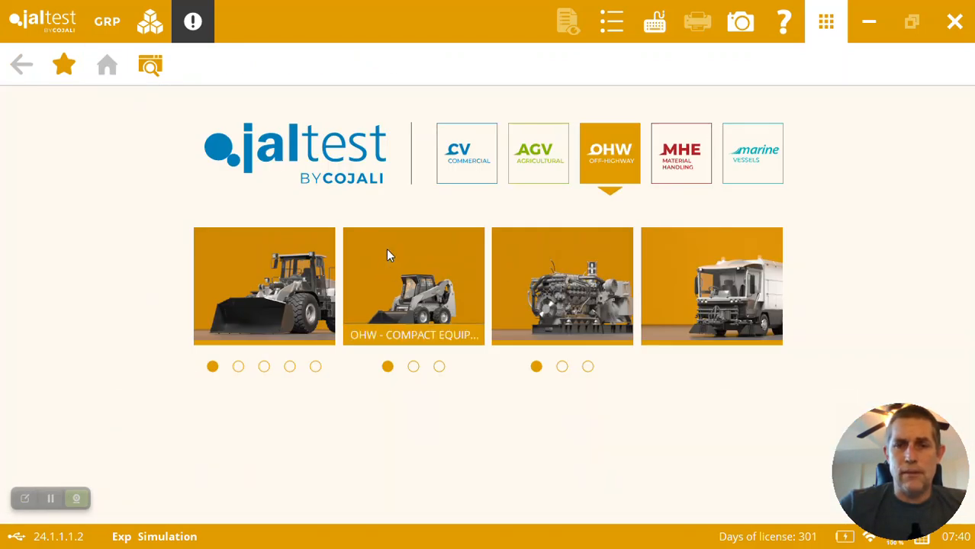
pyautogui.click(414, 286)
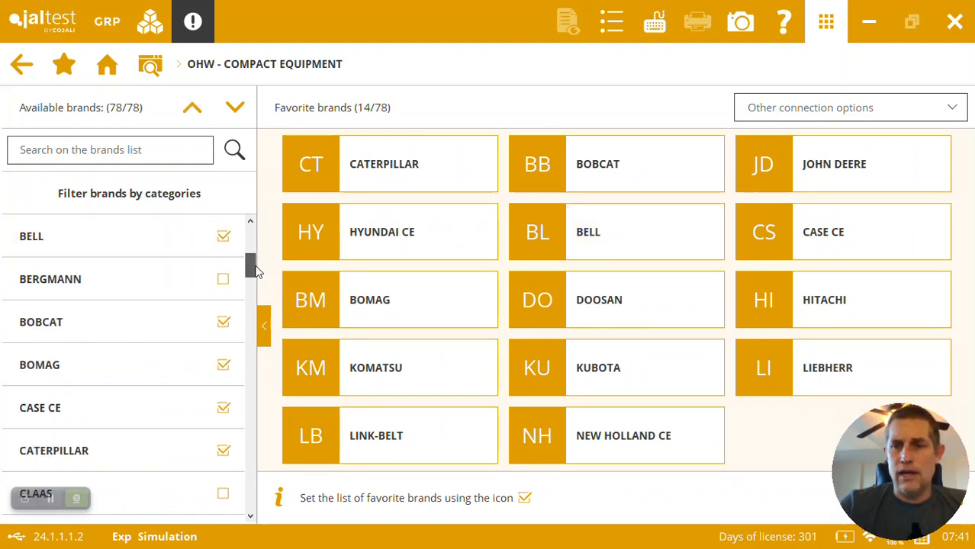
pyautogui.scroll(-3)
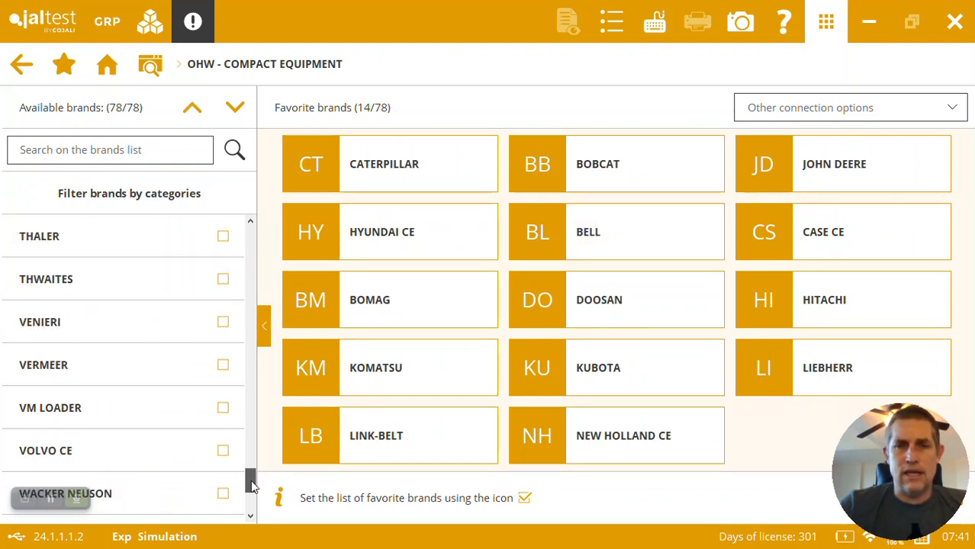
pyautogui.scroll(-3)
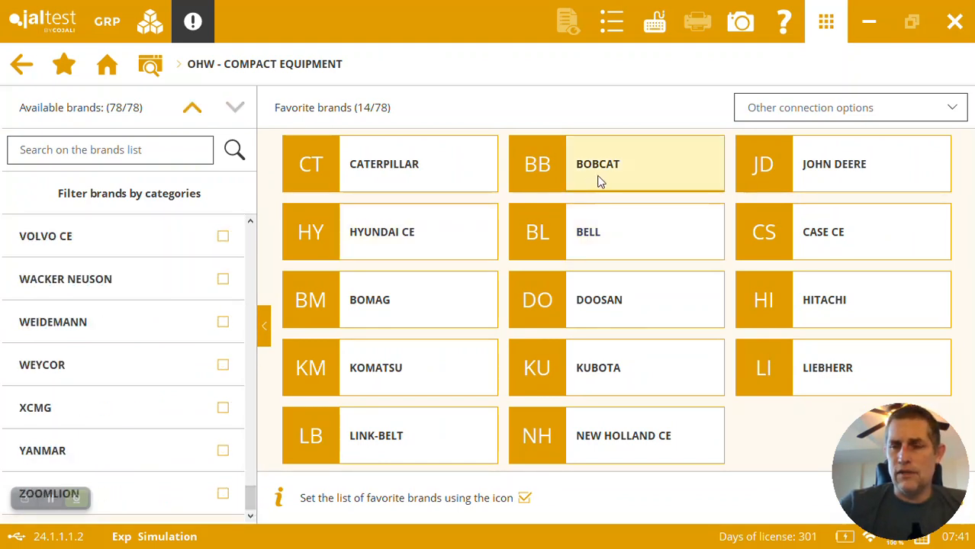
# Select Bobcat, T Series, then T800 Series, and dismiss the Technical Release notice.
pyautogui.click(616, 163)
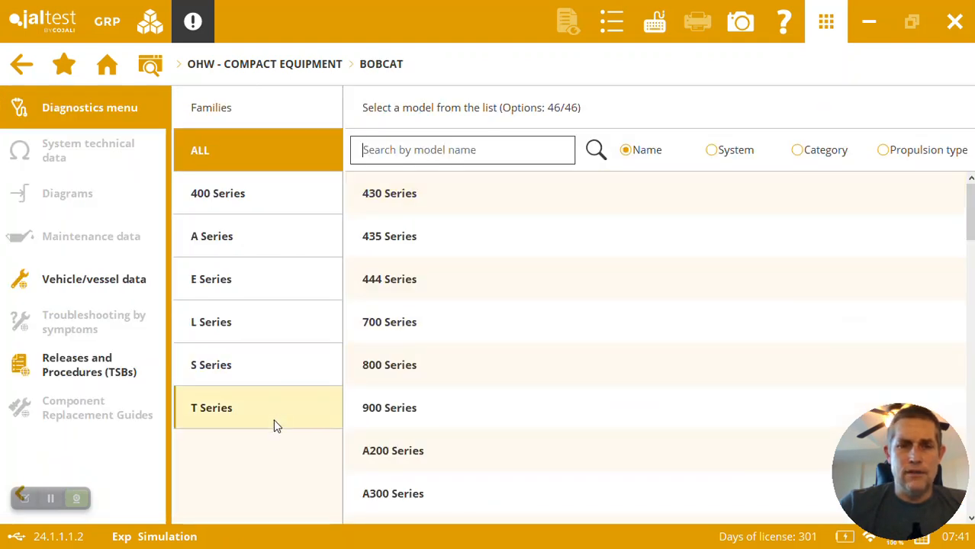
pyautogui.click(211, 407)
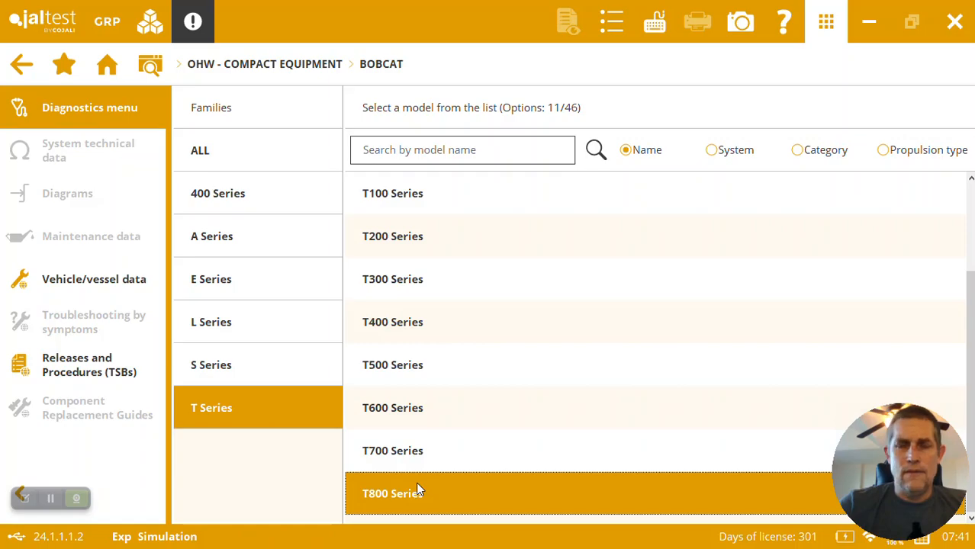
pyautogui.click(392, 493)
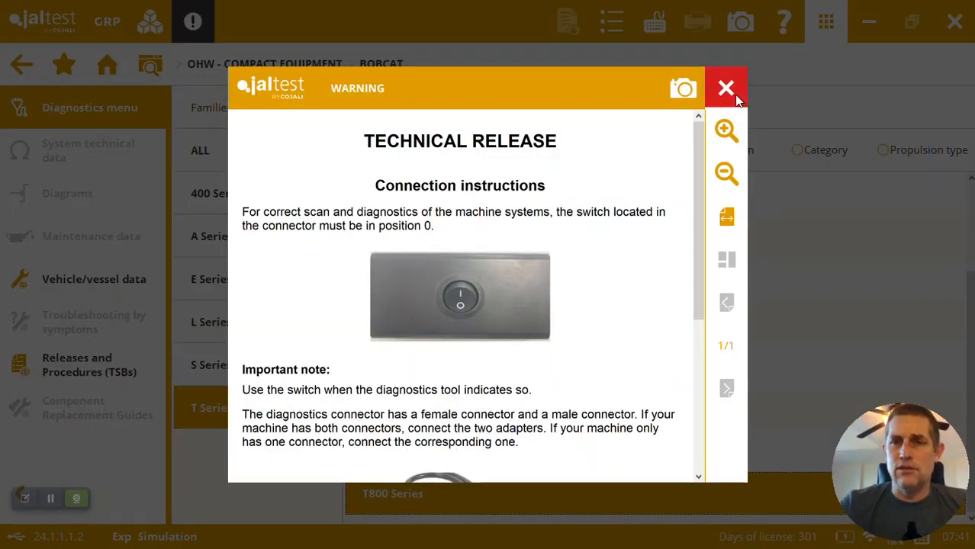
pyautogui.click(725, 88)
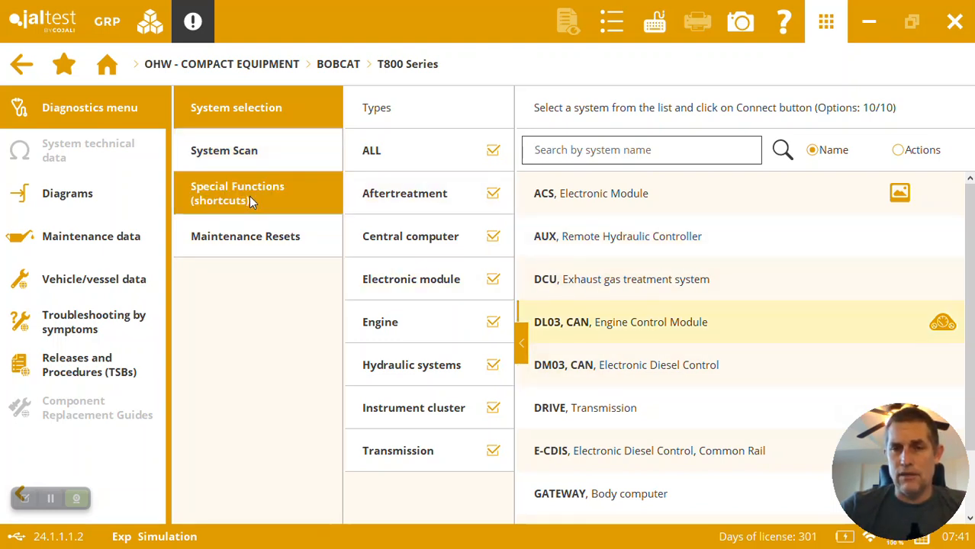
# Show the T800 Special Functions shortcuts and scroll through all 28 procedures.
pyautogui.click(237, 193)
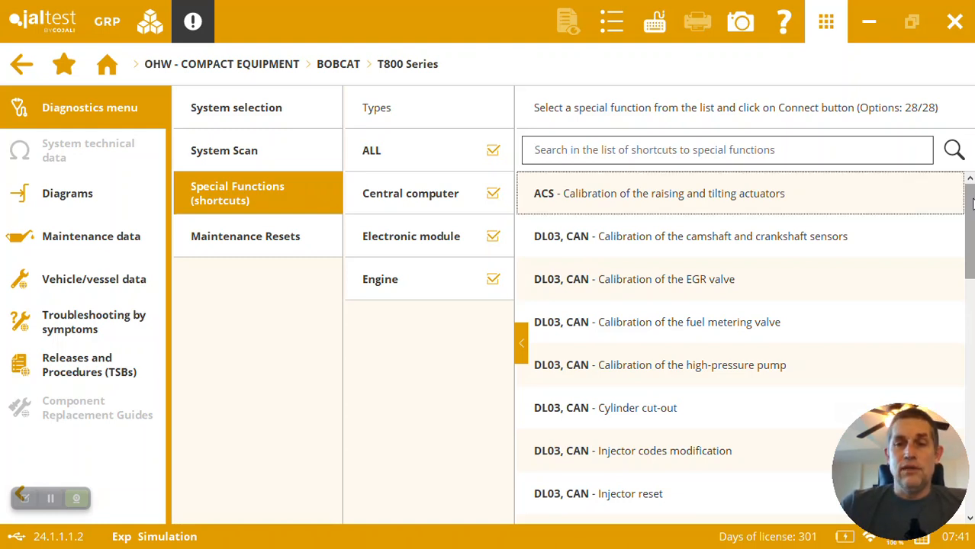
pyautogui.scroll(-3)
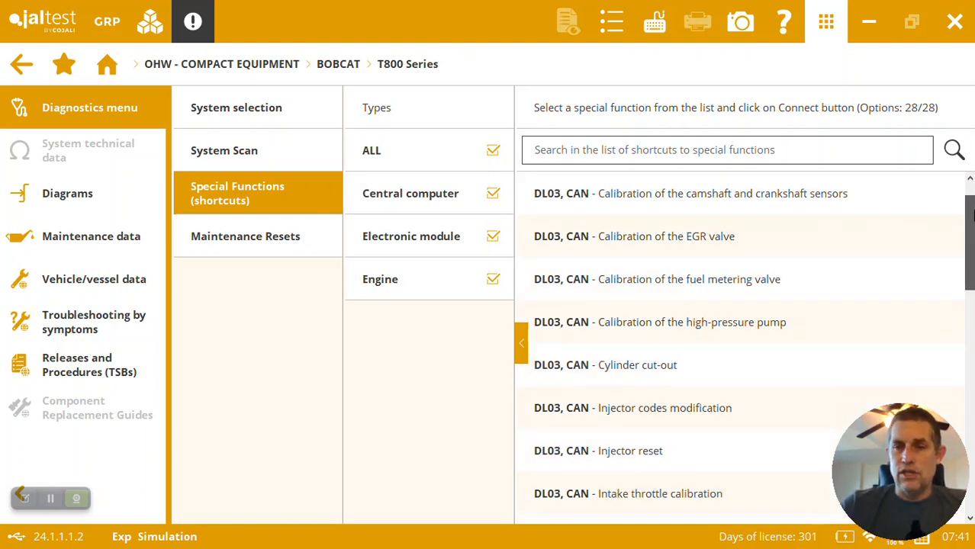
pyautogui.scroll(-3)
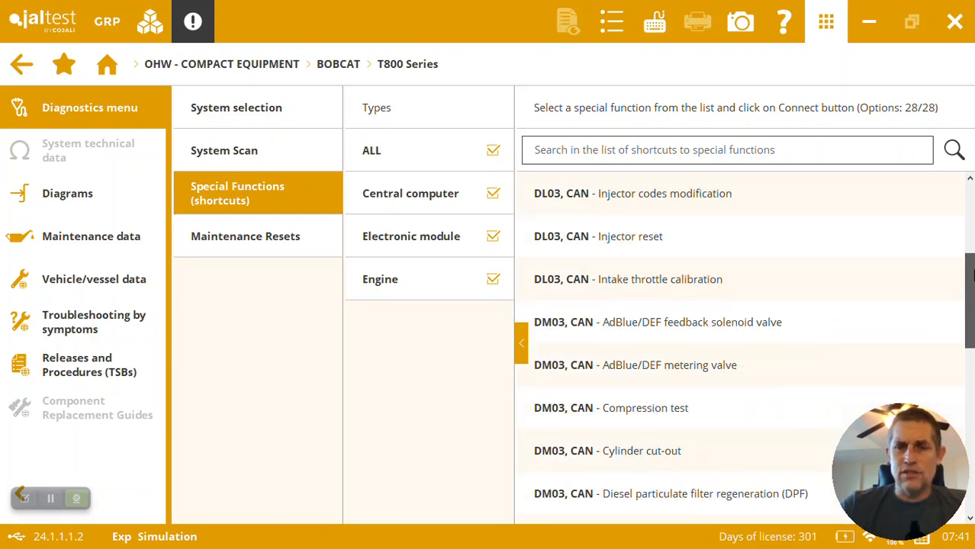
pyautogui.scroll(-3)
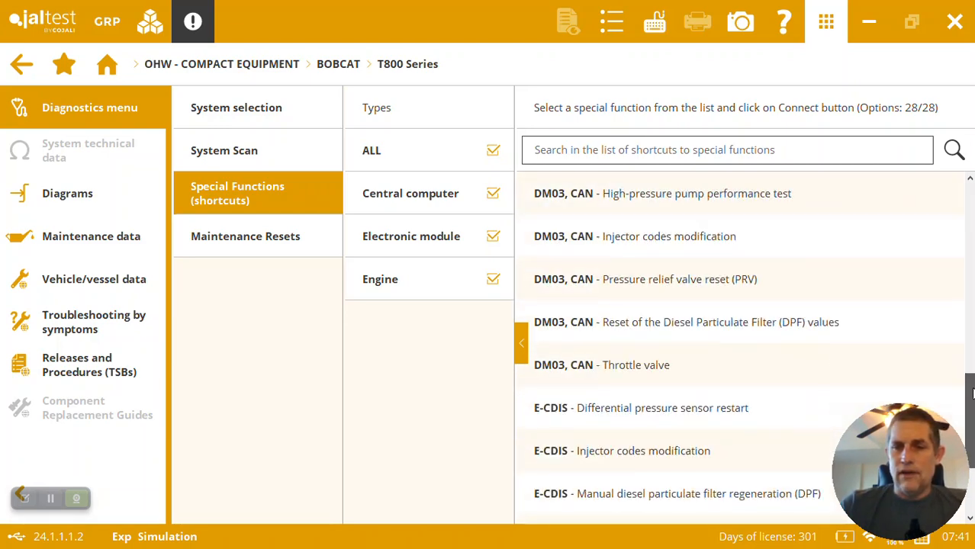
pyautogui.scroll(-3)
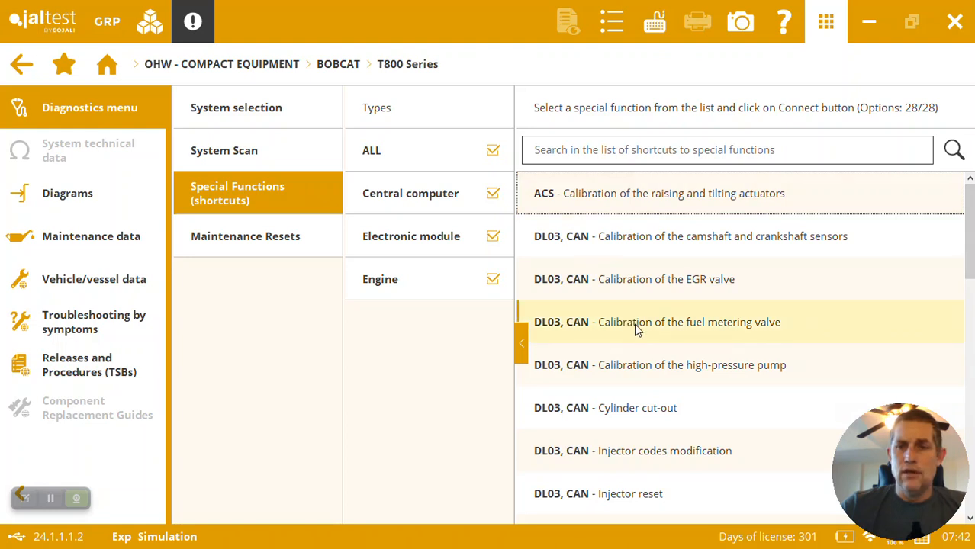
# Return to System selection and pick DL03, CAN, Engine Control Module.
pyautogui.click(236, 107)
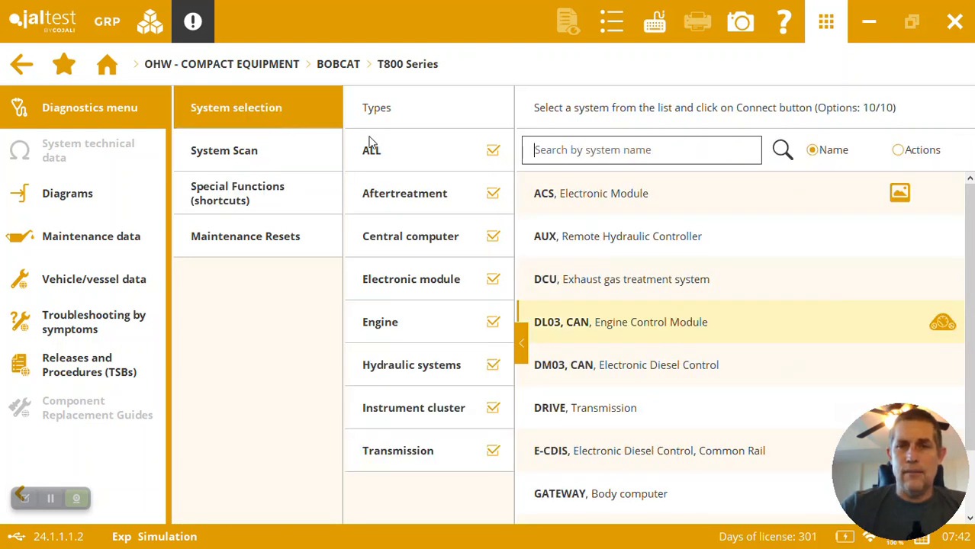
pyautogui.click(620, 322)
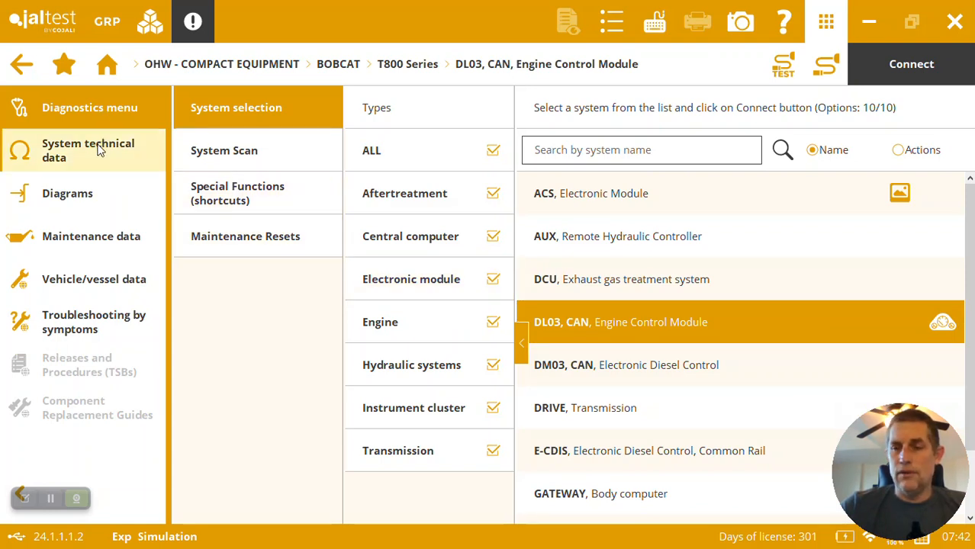
pyautogui.moveTo(67, 193)
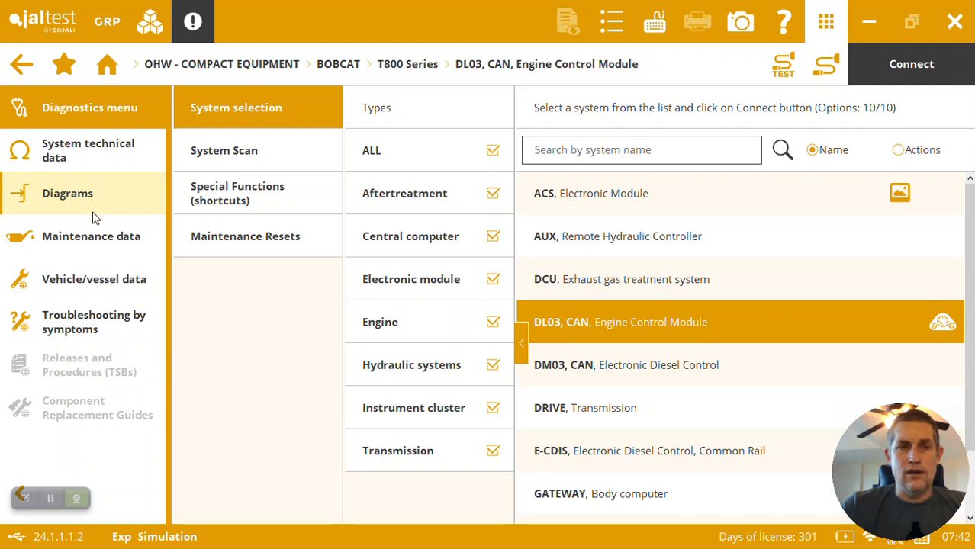
pyautogui.moveTo(91, 321)
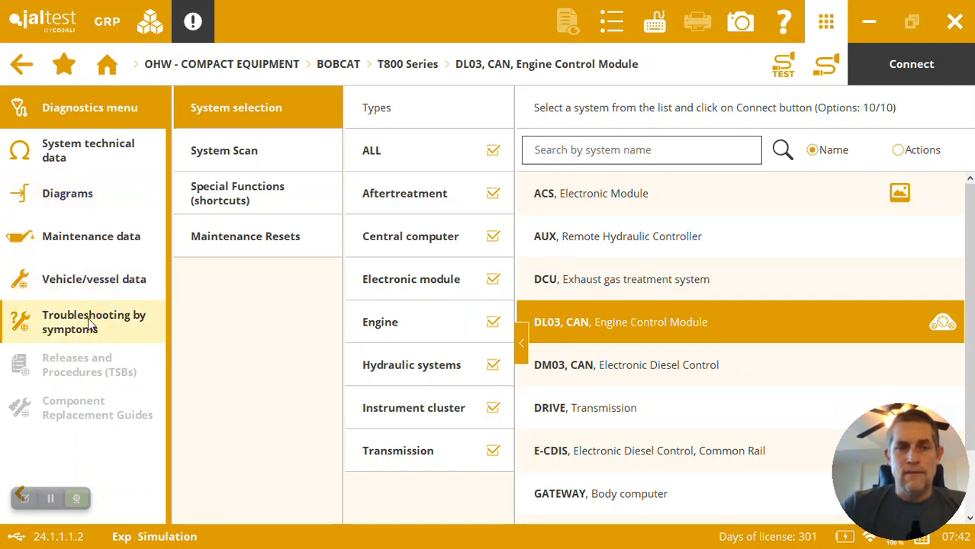
pyautogui.moveTo(89, 353)
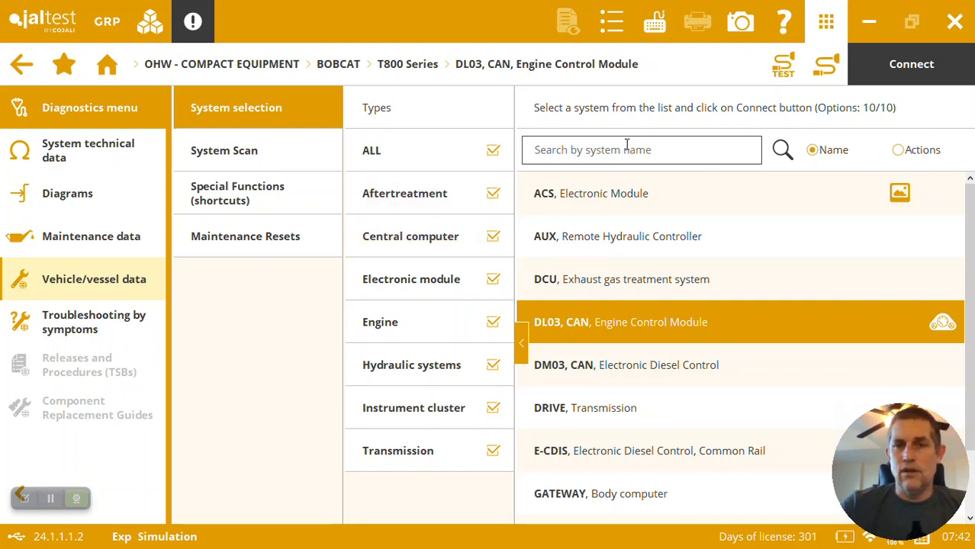
# Connect to the DL03 CAN Engine Control Module to show its action menu.
pyautogui.click(911, 64)
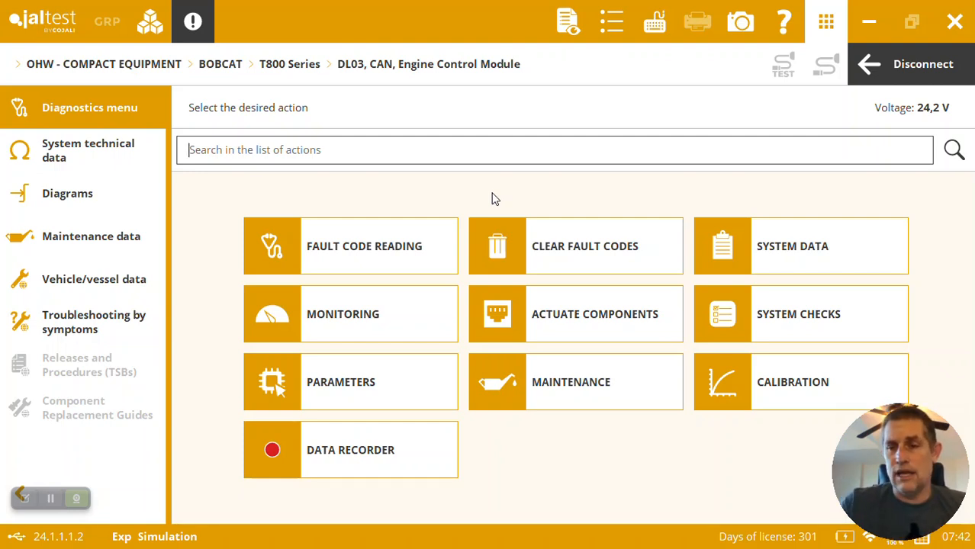
pyautogui.moveTo(576, 356)
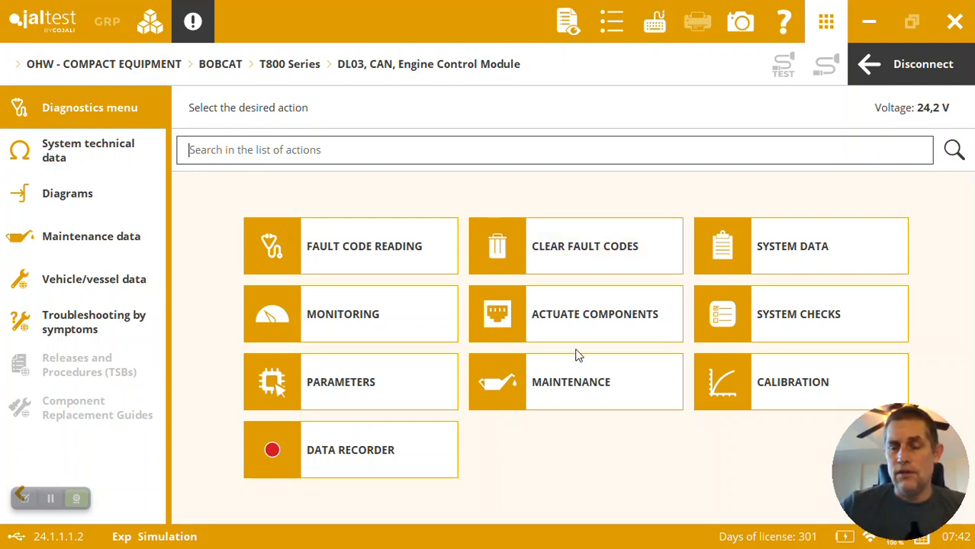
pyautogui.moveTo(773, 373)
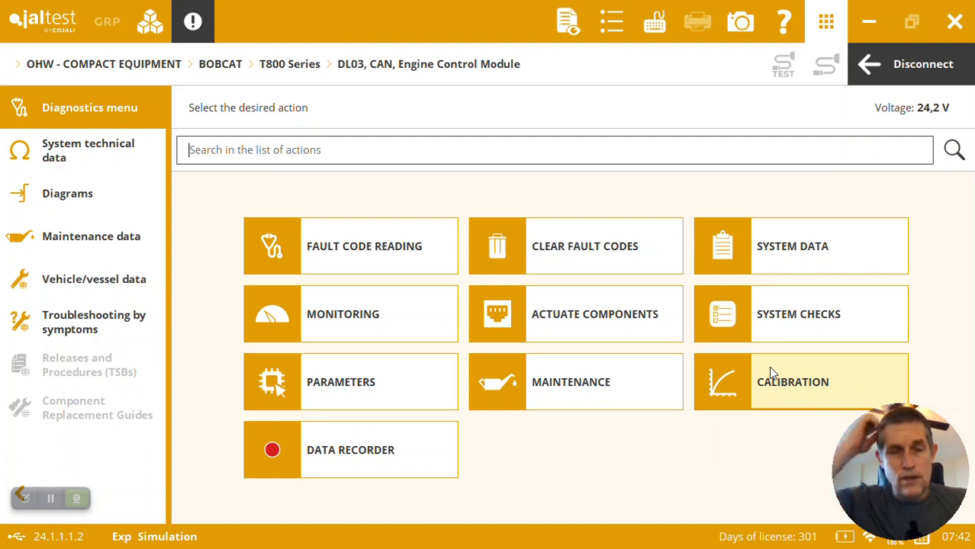
pyautogui.moveTo(755, 368)
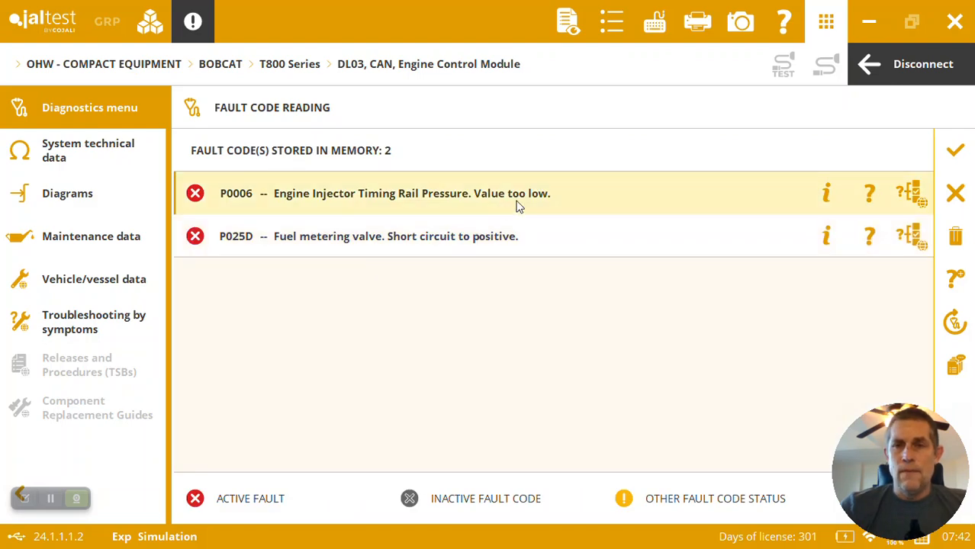
pyautogui.moveTo(563, 218)
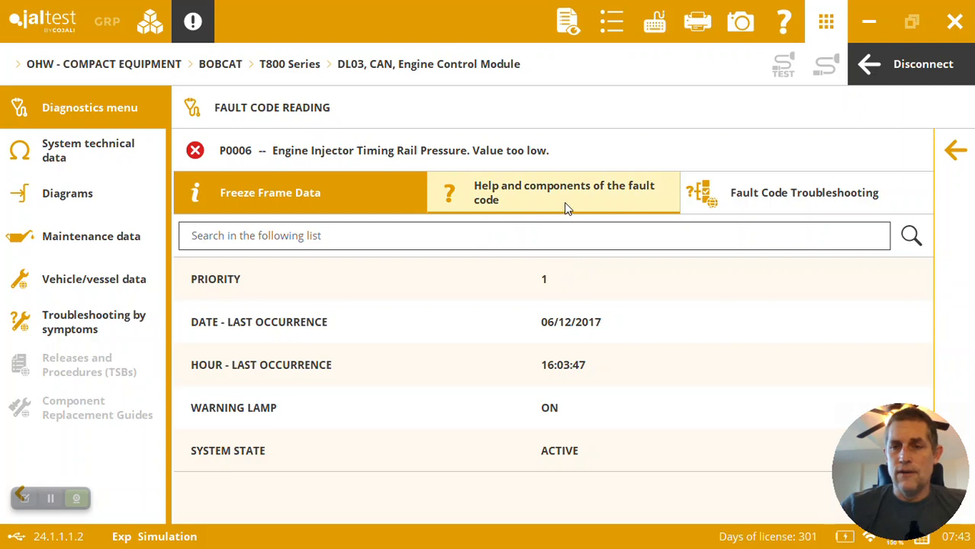
# From fault P0006, view the CY7 fuel metering valve's component information, then close it.
pyautogui.click(563, 192)
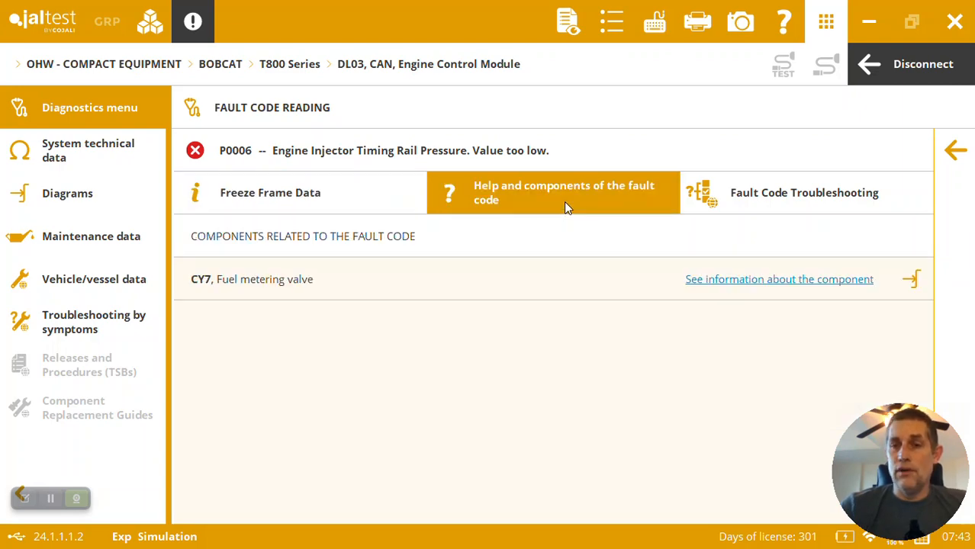
pyautogui.moveTo(778, 279)
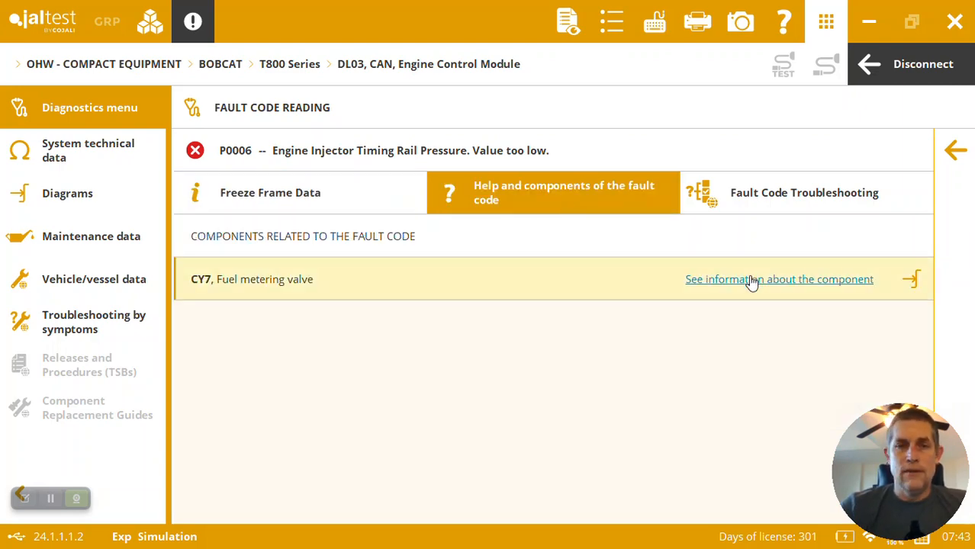
pyautogui.click(779, 279)
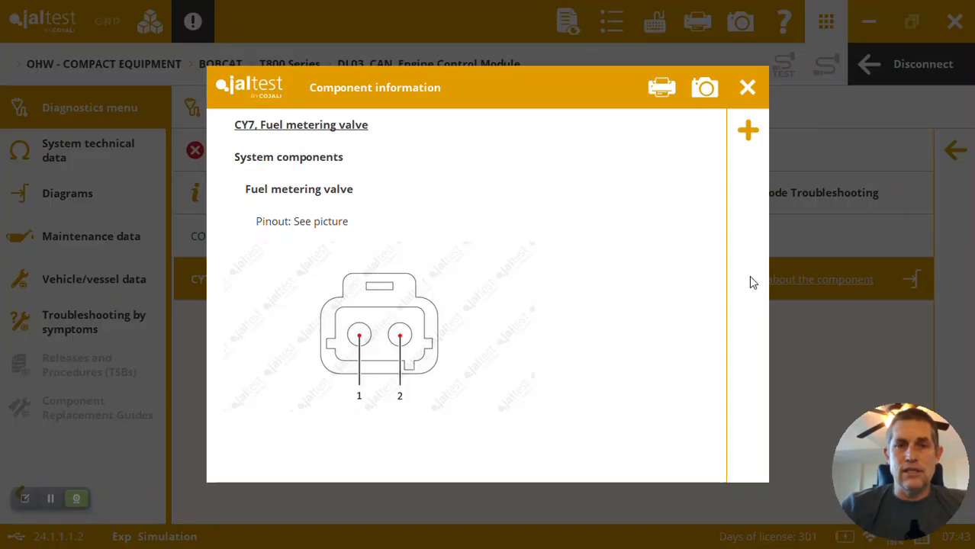
pyautogui.moveTo(384, 292)
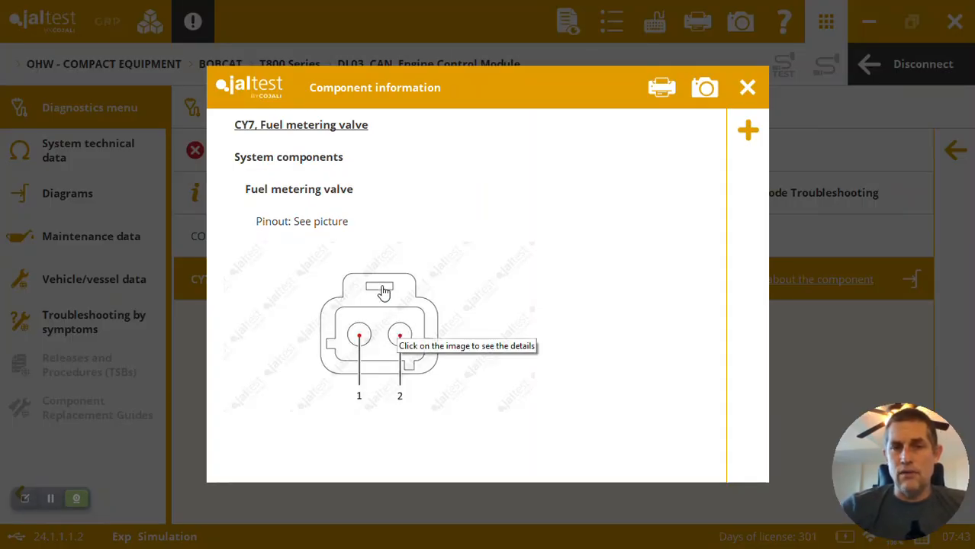
pyautogui.moveTo(496, 297)
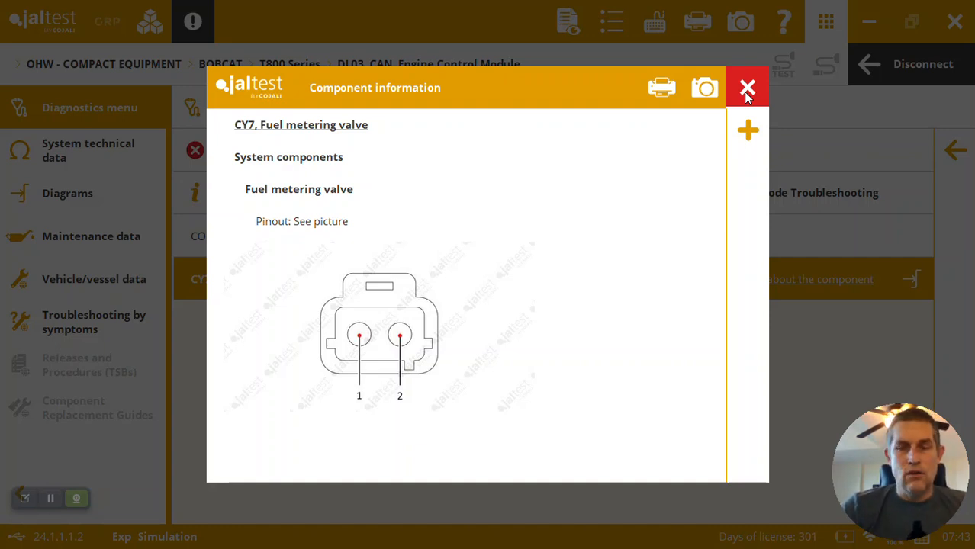
pyautogui.click(746, 88)
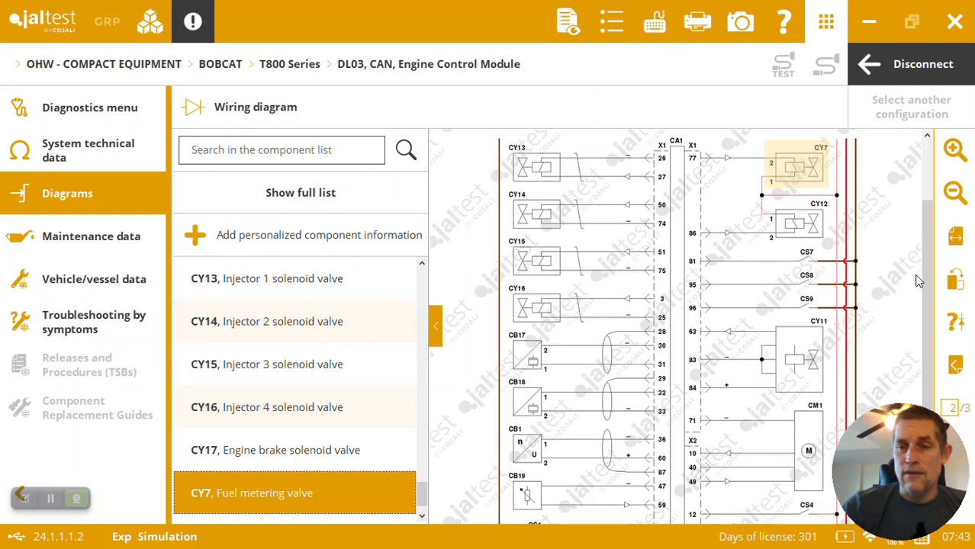
pyautogui.moveTo(796, 196)
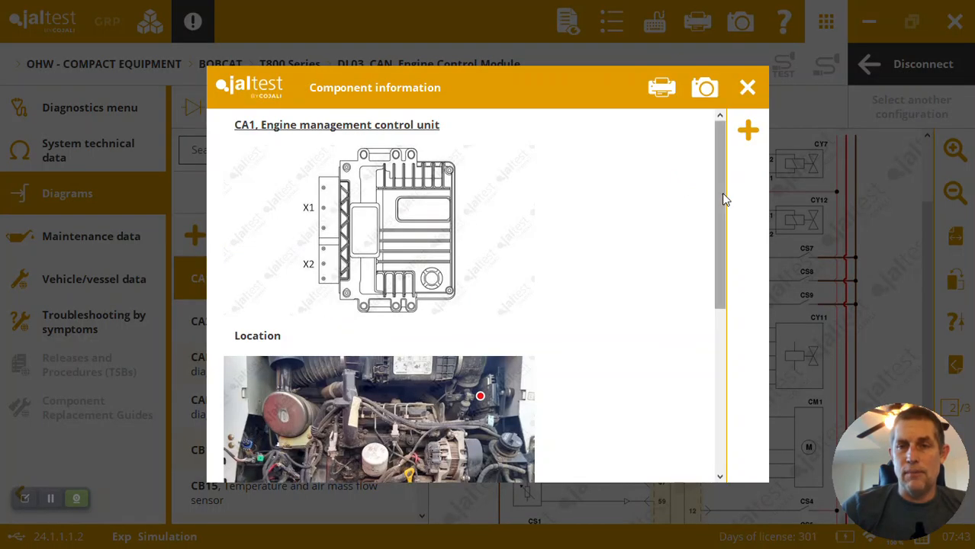
pyautogui.scroll(-3)
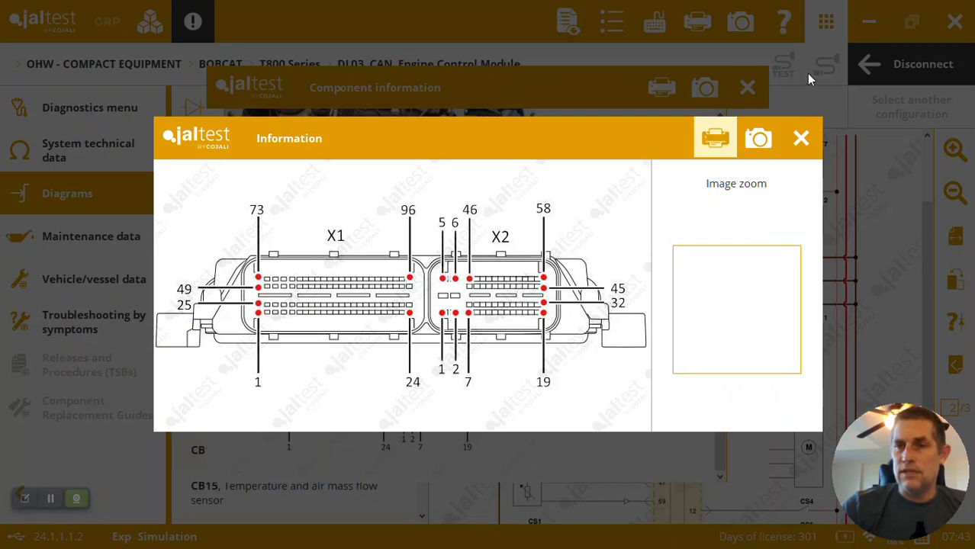
pyautogui.click(801, 138)
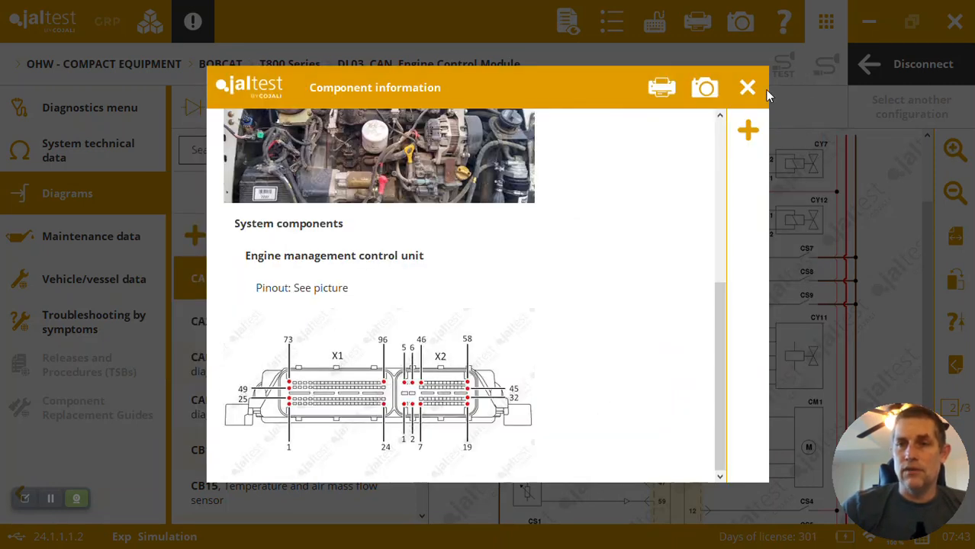
pyautogui.click(748, 87)
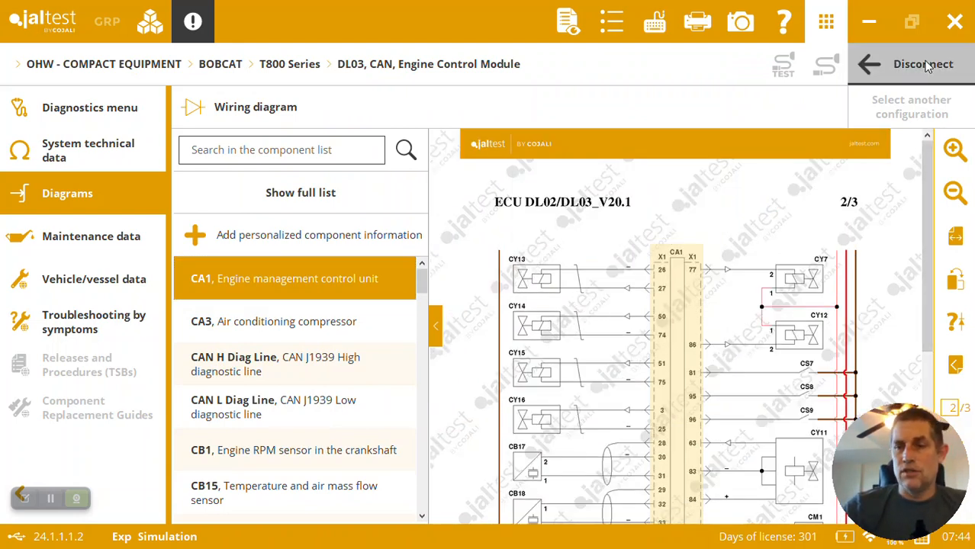
# Disconnect from the DL03 engine module, confirm, and connect to it again.
pyautogui.click(922, 63)
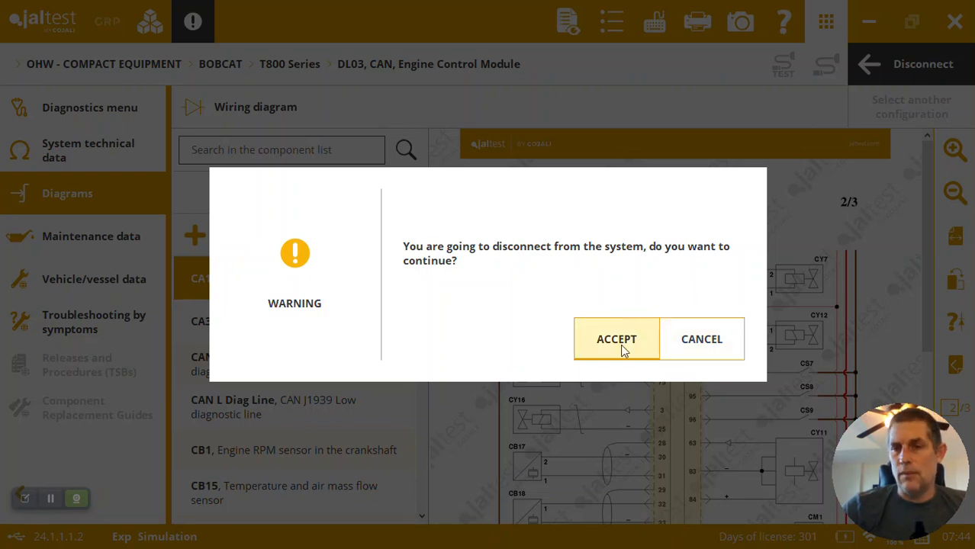
pyautogui.click(617, 338)
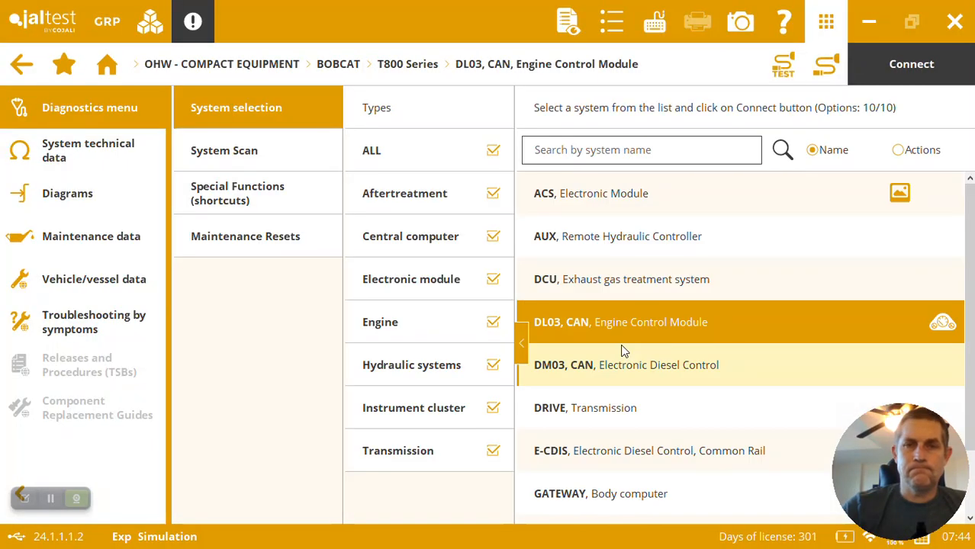
pyautogui.moveTo(650, 307)
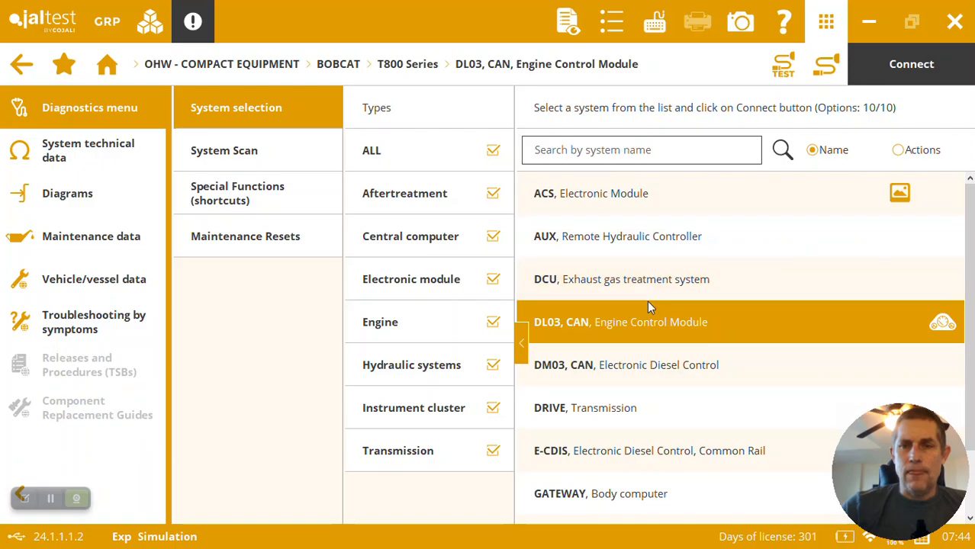
pyautogui.click(911, 63)
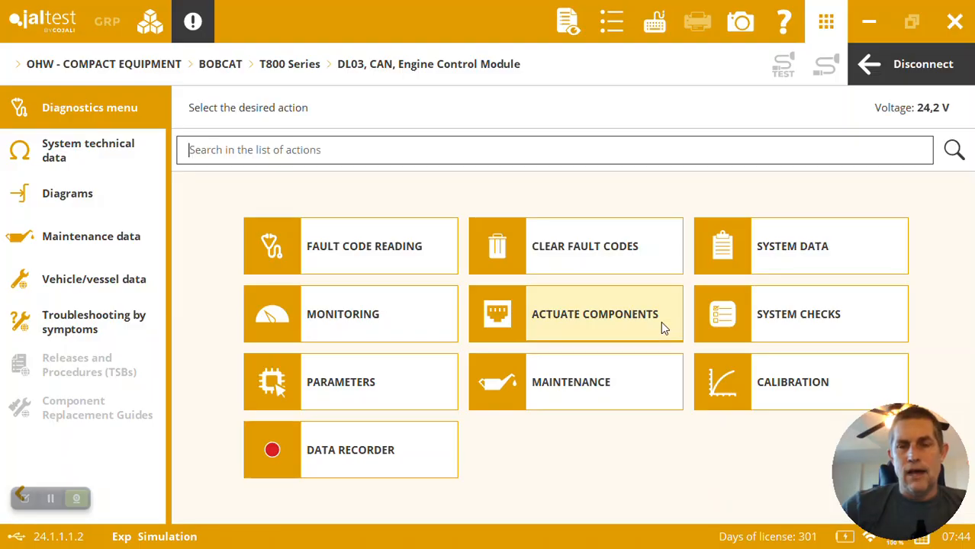
pyautogui.moveTo(799, 267)
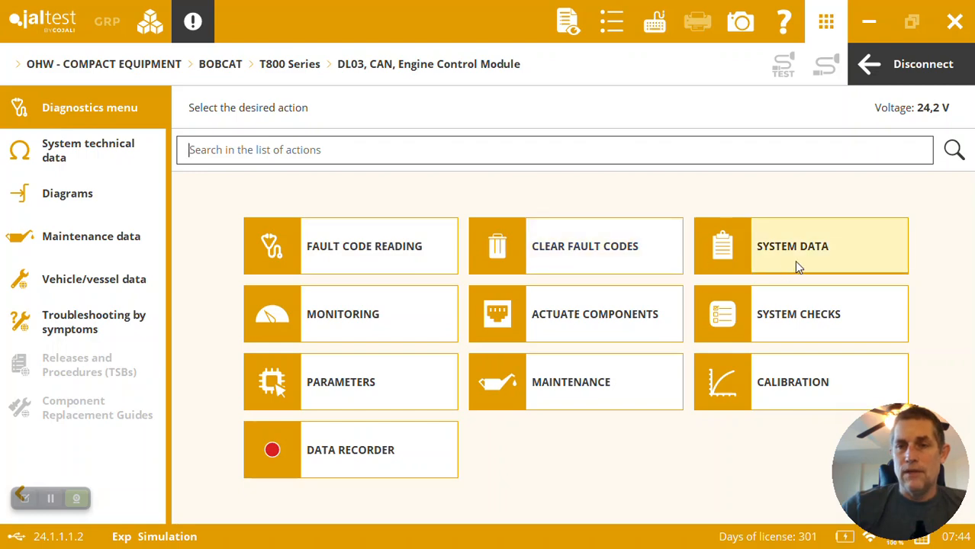
# Review System Data > ECU DATA showing DEMO_MODE, then start the Data Recorder.
pyautogui.click(800, 245)
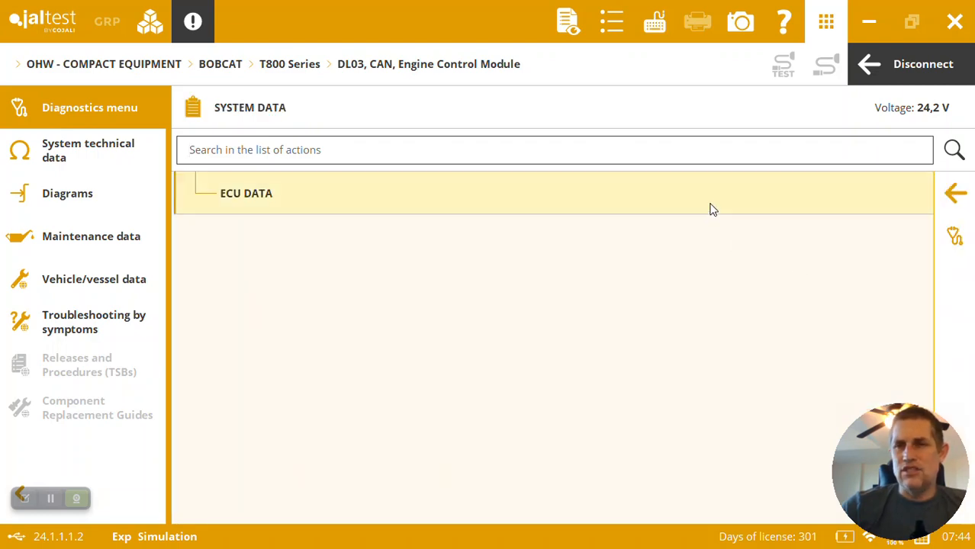
pyautogui.click(246, 193)
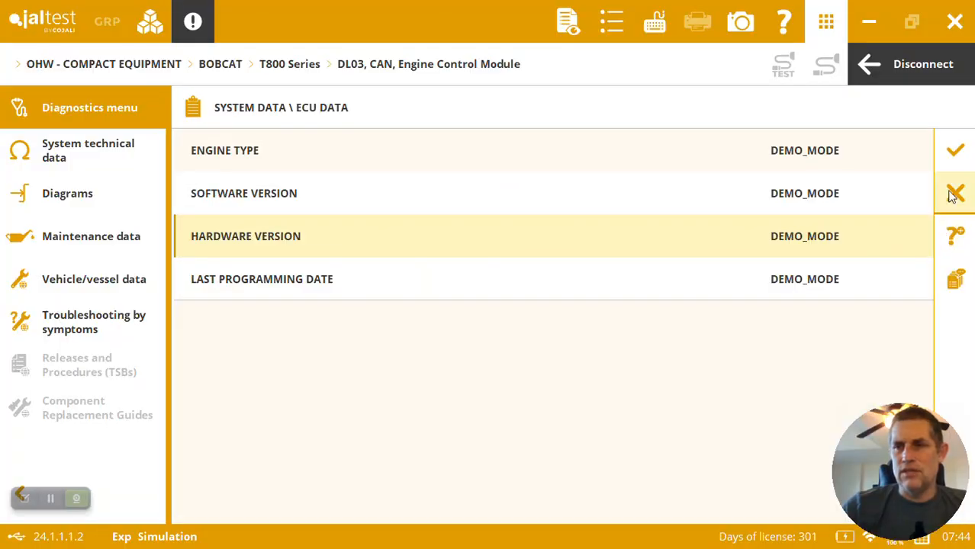
pyautogui.click(955, 193)
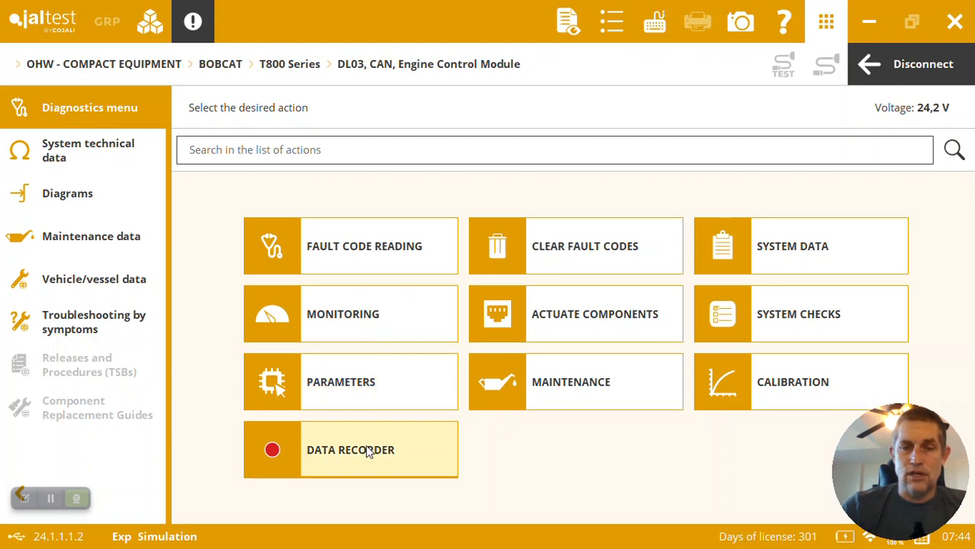
pyautogui.click(350, 449)
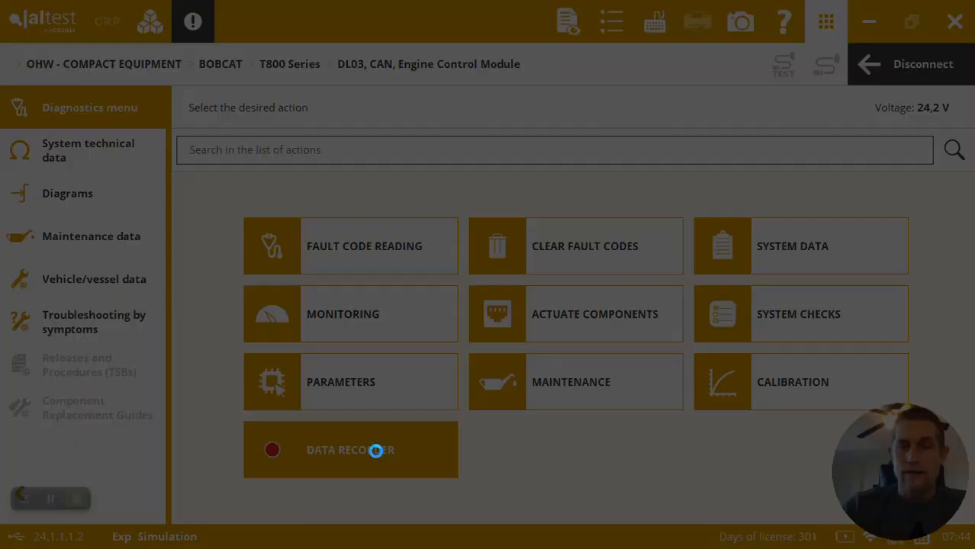
pyautogui.click(350, 449)
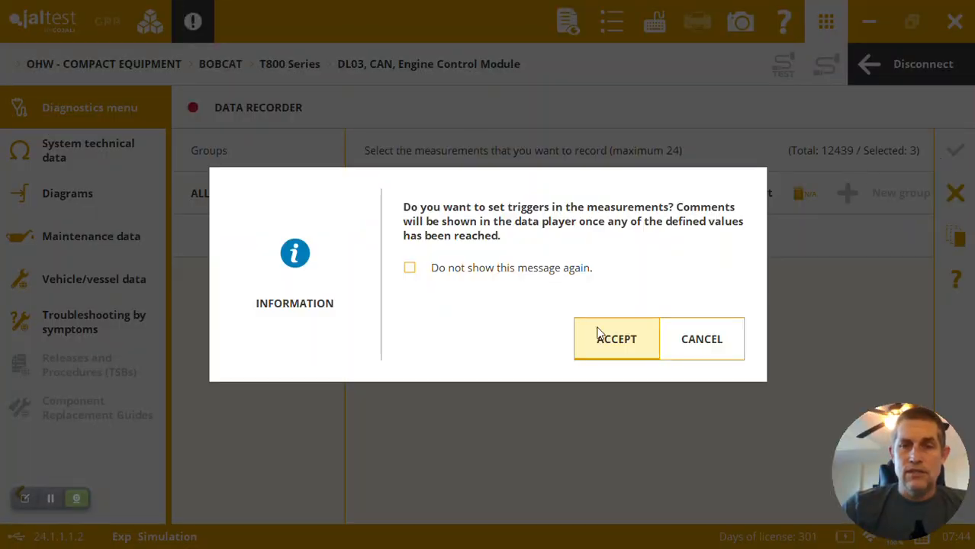
# Accept the trigger prompt and filter to Pressure, Temperature and Volume, selecting four measurements.
pyautogui.click(616, 338)
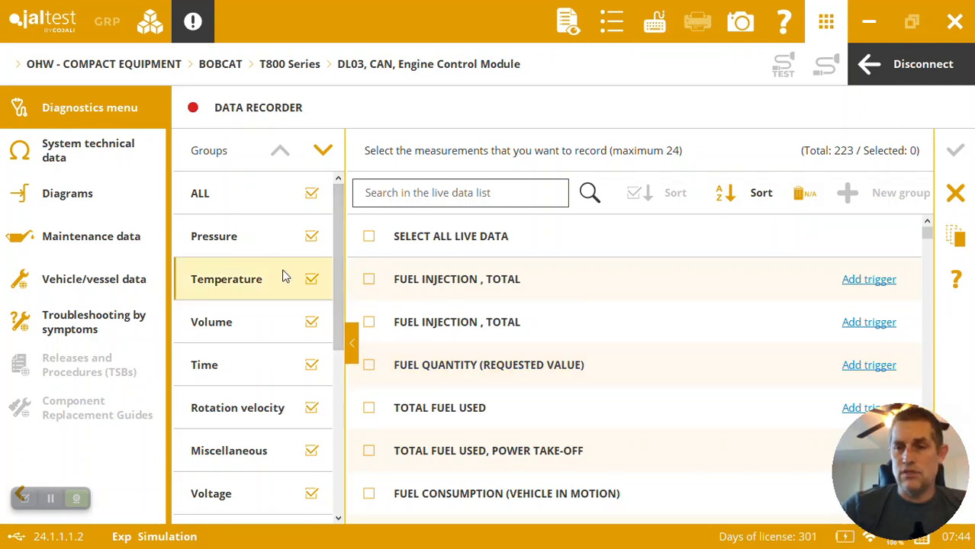
pyautogui.click(311, 193)
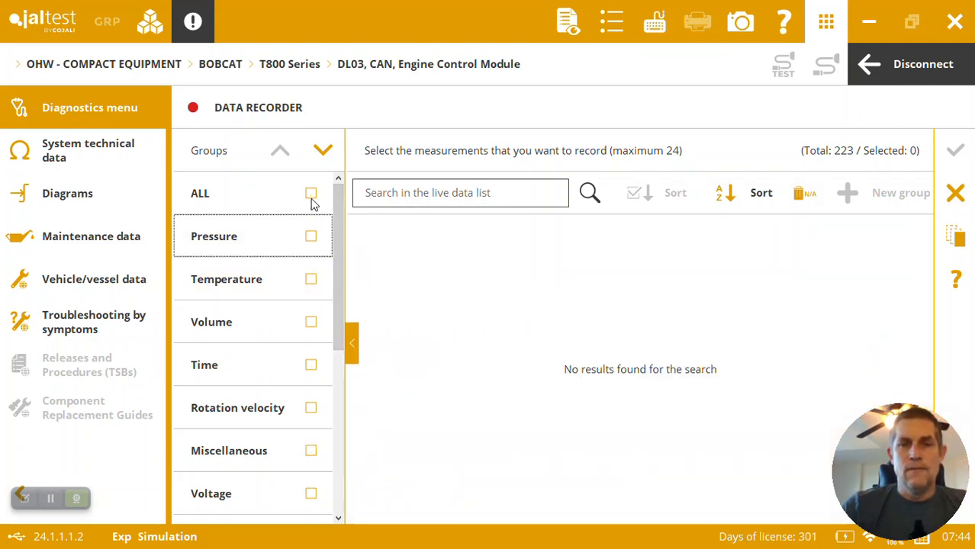
pyautogui.click(310, 322)
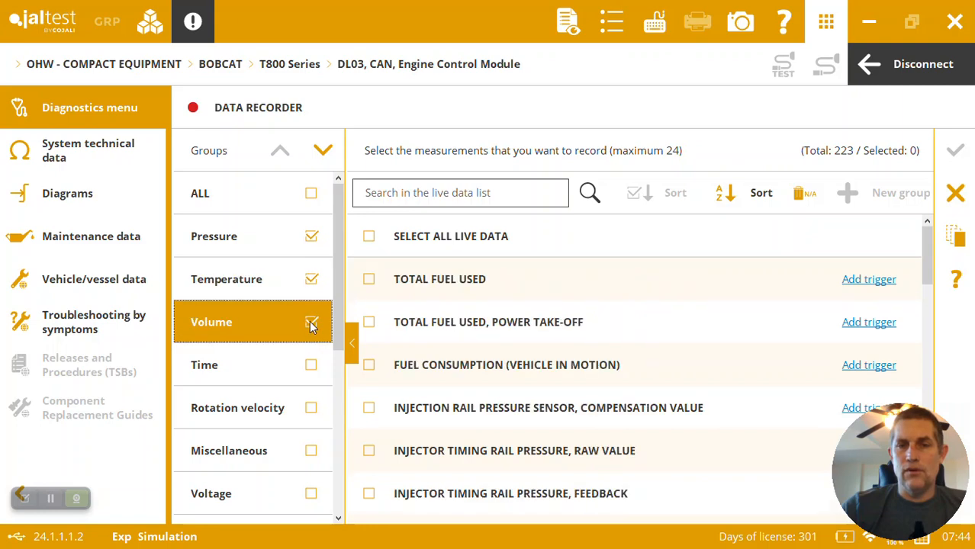
pyautogui.click(369, 364)
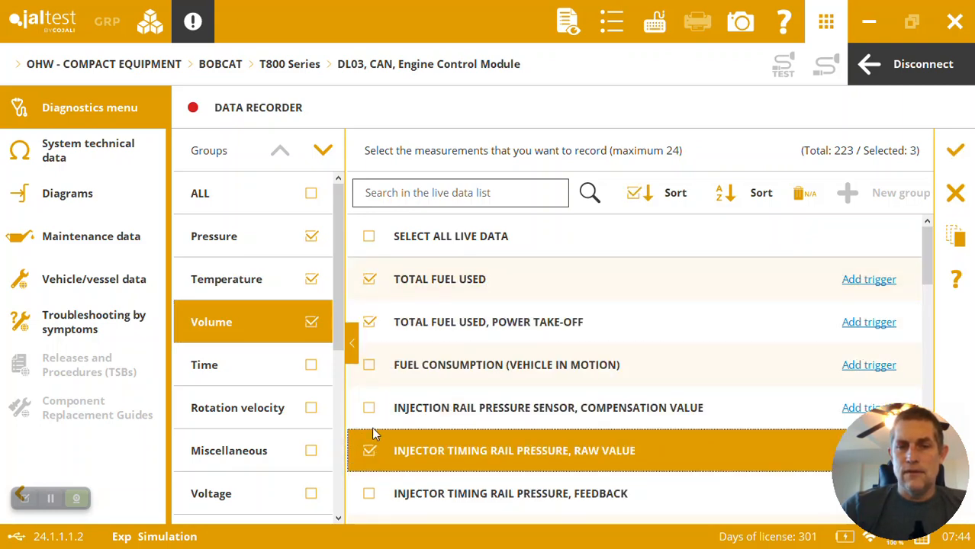
pyautogui.click(369, 408)
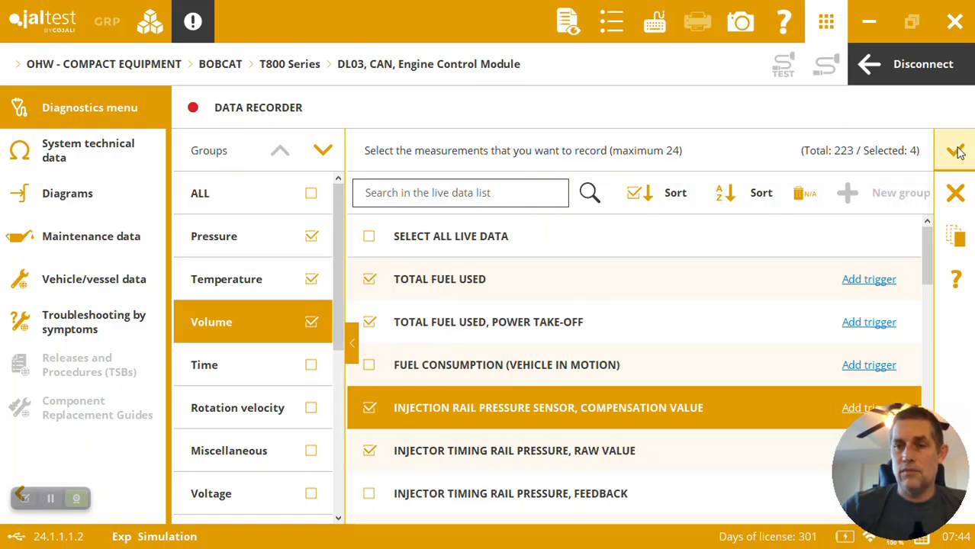
# Start recording, then view fault codes P0006, P025D and the live monitoring values.
pyautogui.click(955, 150)
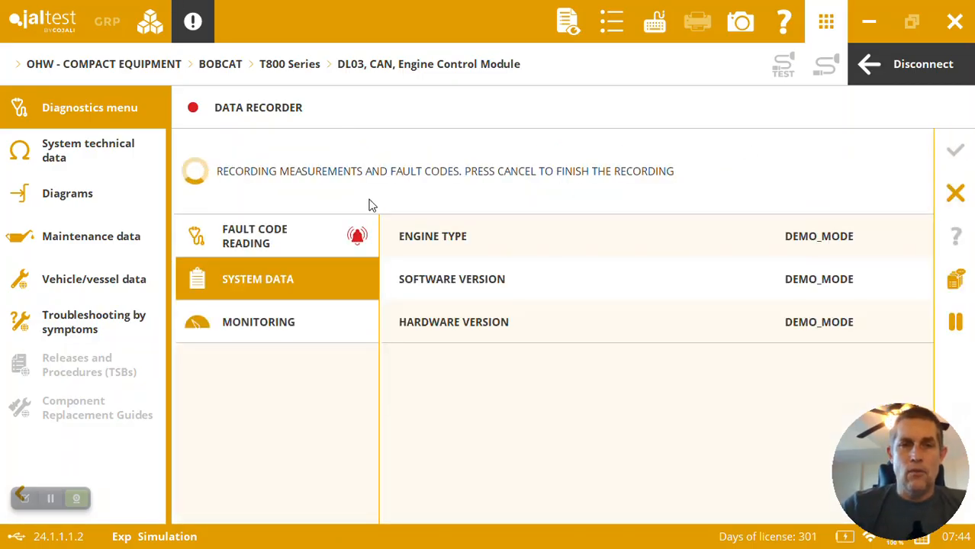
pyautogui.click(277, 236)
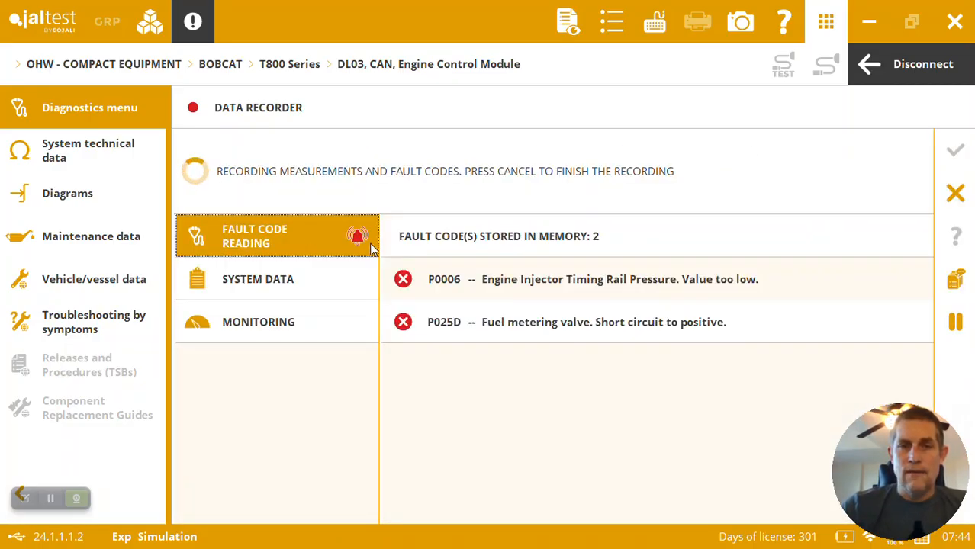
pyautogui.click(258, 321)
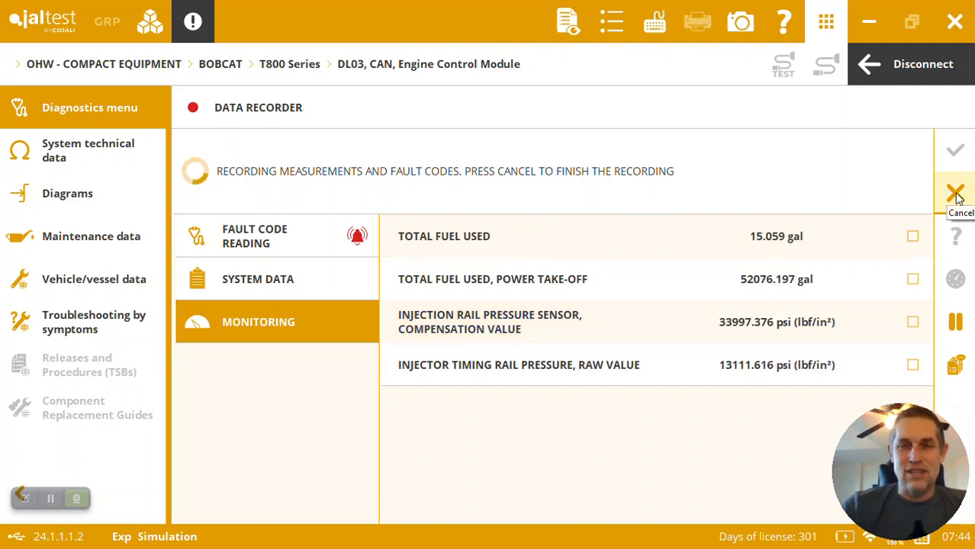
# Finish the data recording, confirm, and open the session in the data player.
pyautogui.click(956, 193)
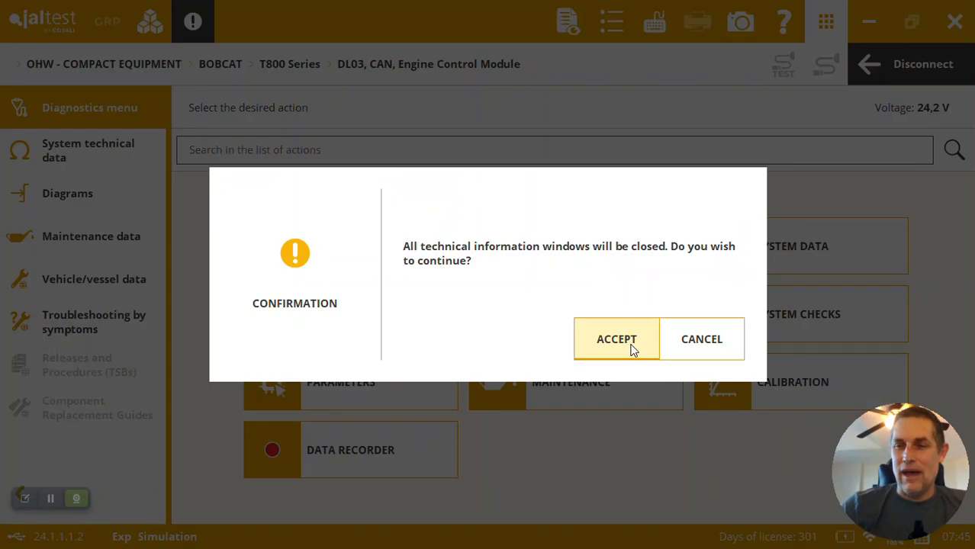
pyautogui.click(616, 339)
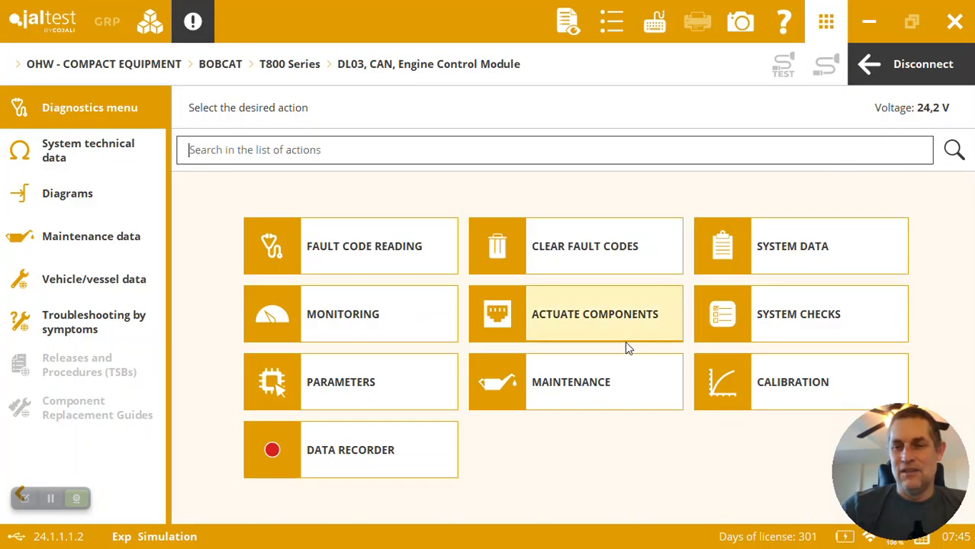
pyautogui.click(800, 246)
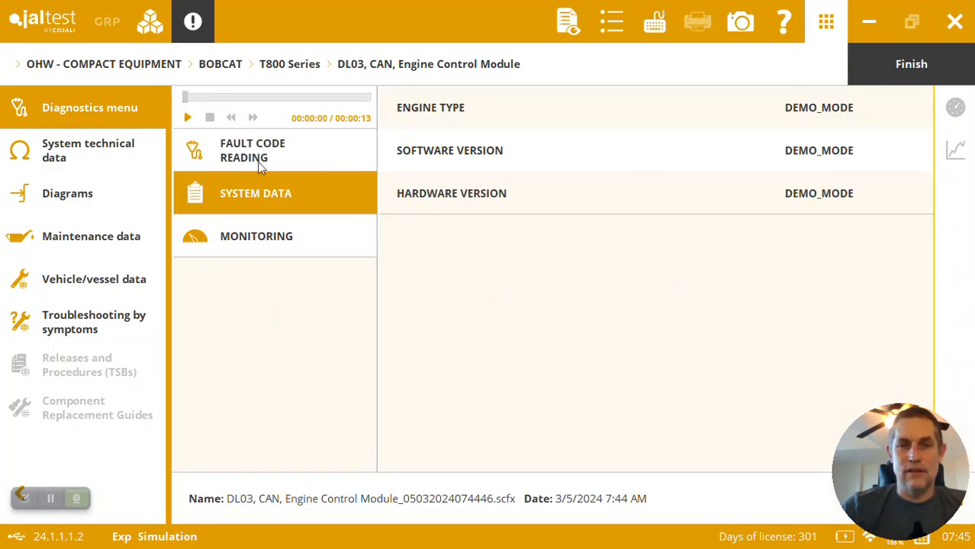
# Play back the recorded fault codes and live monitoring data, then request exit.
pyautogui.click(188, 116)
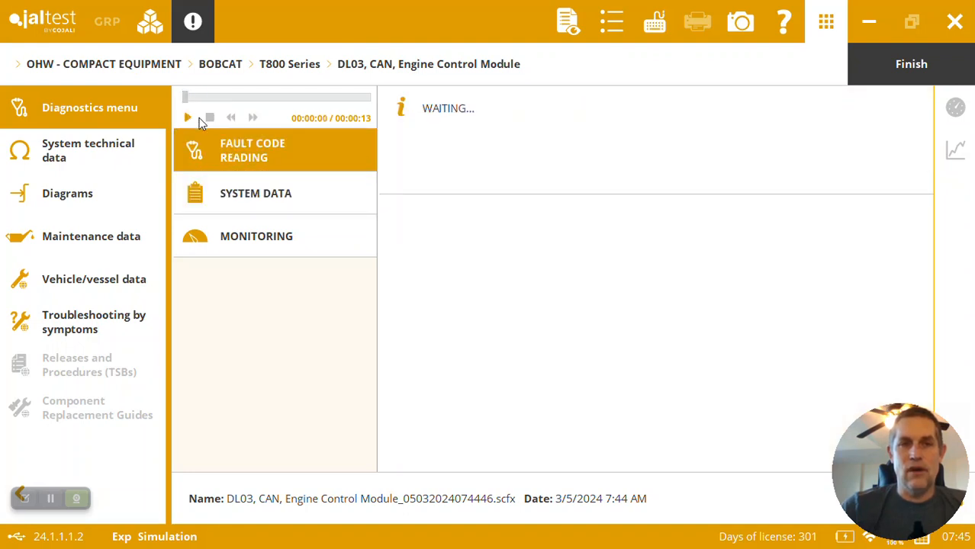
pyautogui.click(187, 117)
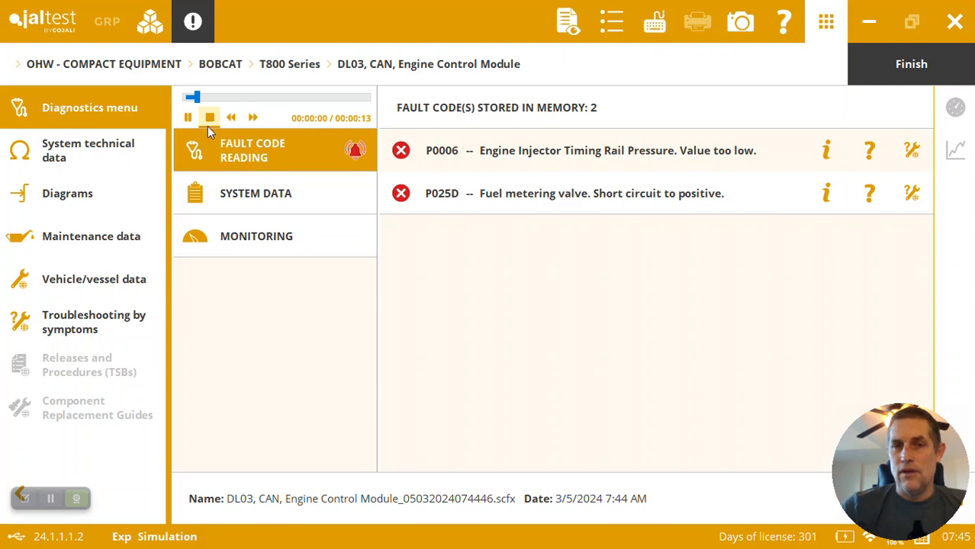
pyautogui.click(257, 235)
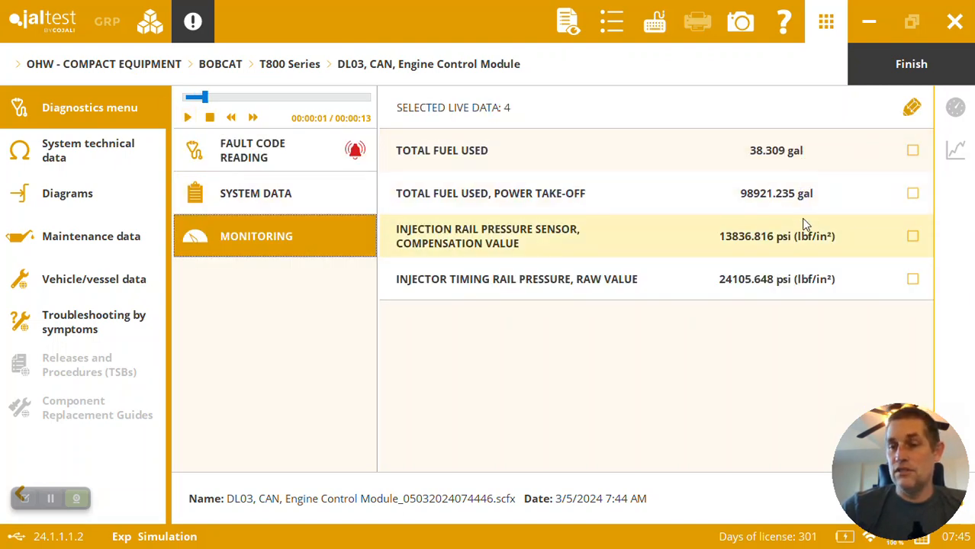
pyautogui.moveTo(814, 366)
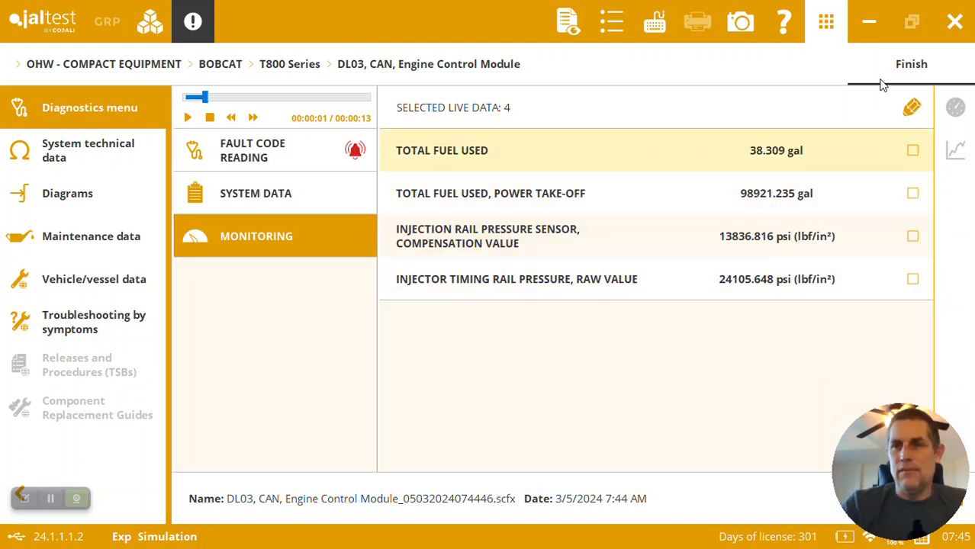
pyautogui.click(910, 64)
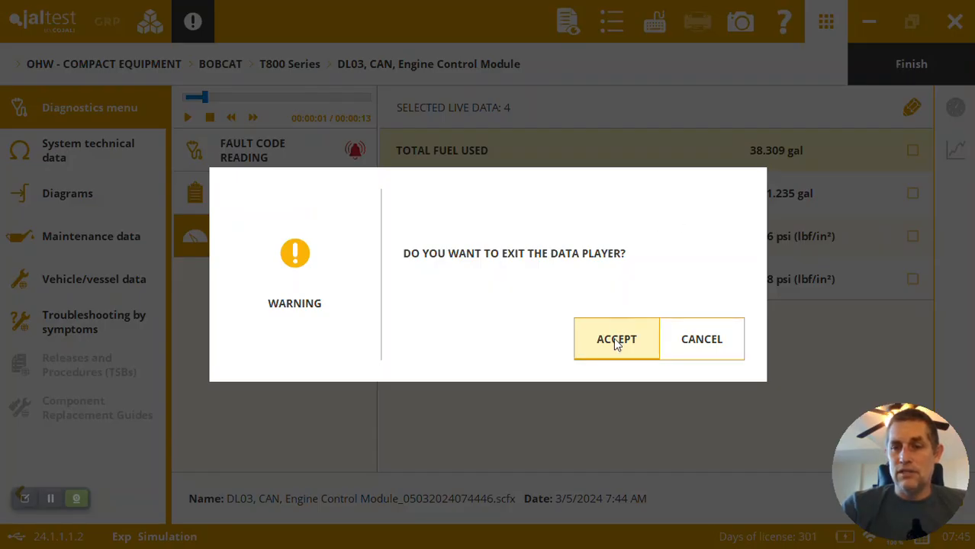
# Confirm leaving the data player and look over Actuate Components before going back.
pyautogui.click(616, 338)
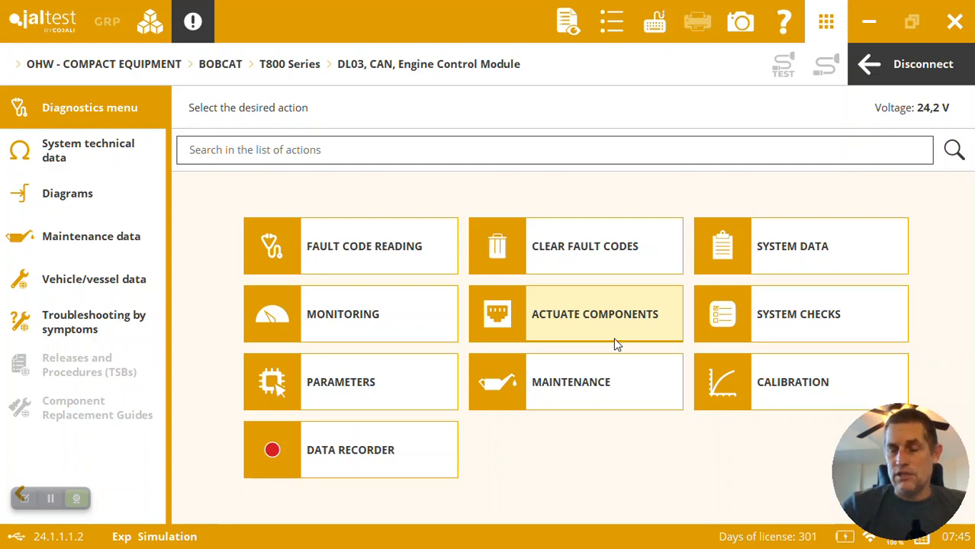
pyautogui.moveTo(694, 320)
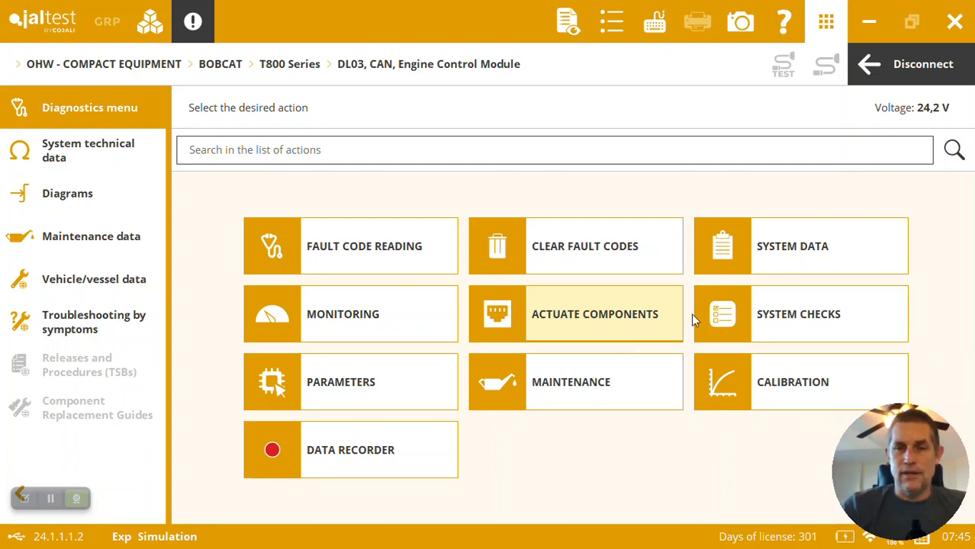
pyautogui.moveTo(785, 315)
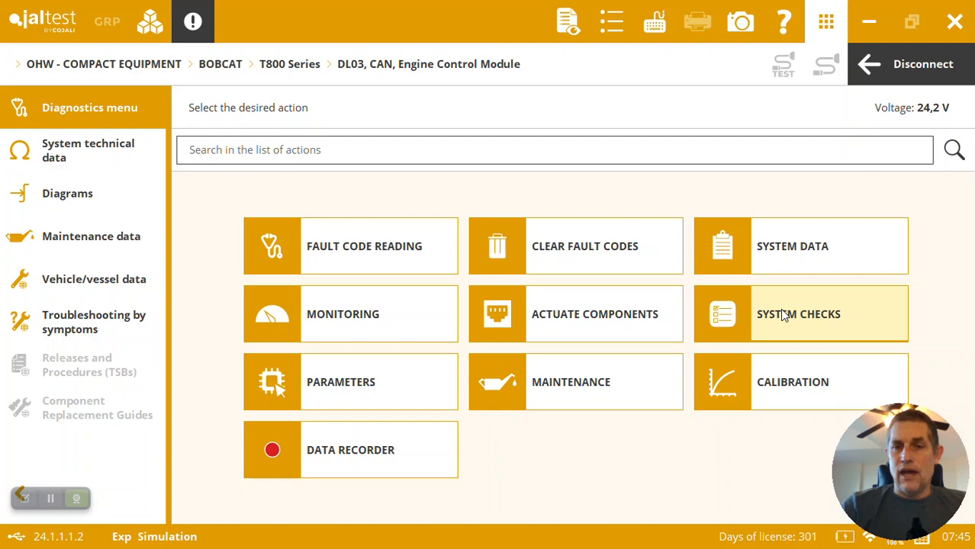
pyautogui.click(575, 314)
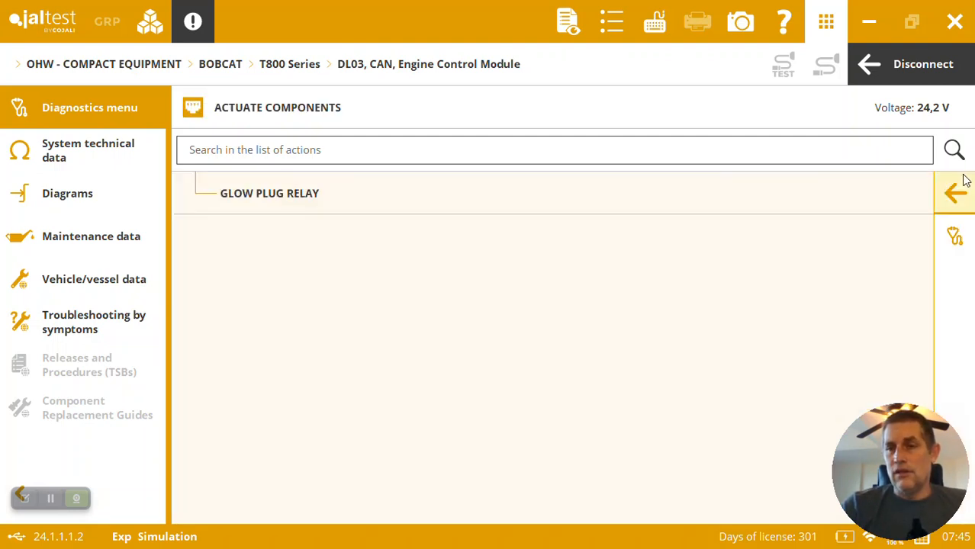
pyautogui.click(954, 192)
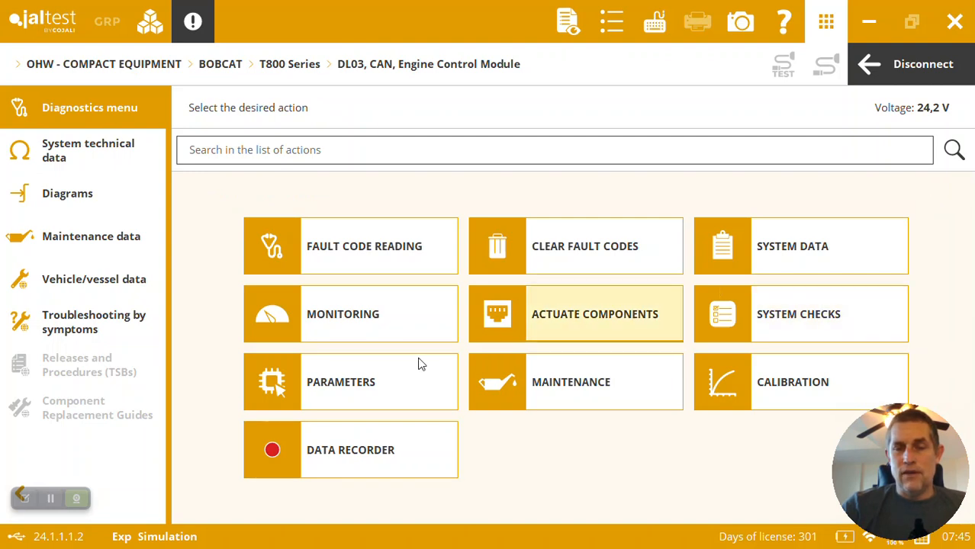
# View the animated Fuel system under Monitoring > System Display, then close it.
pyautogui.click(350, 313)
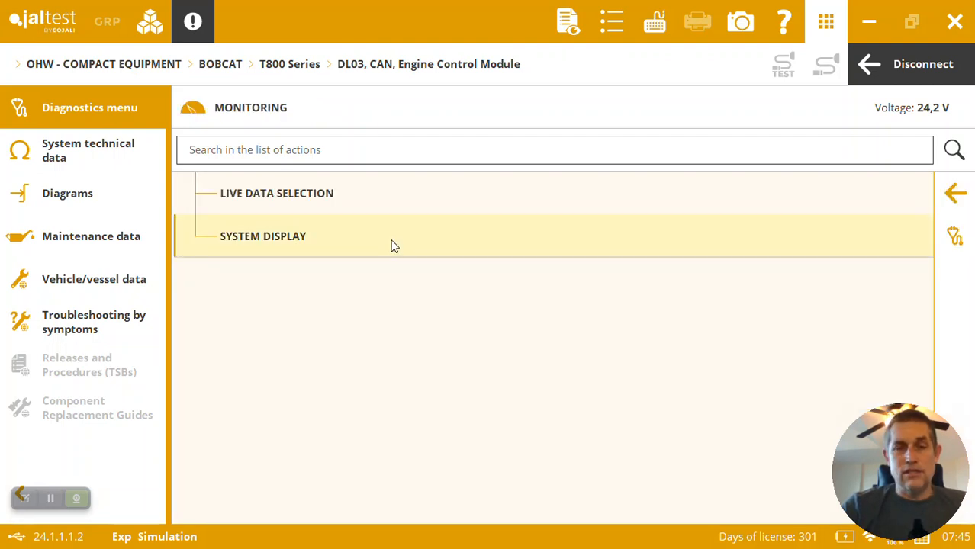
pyautogui.click(262, 235)
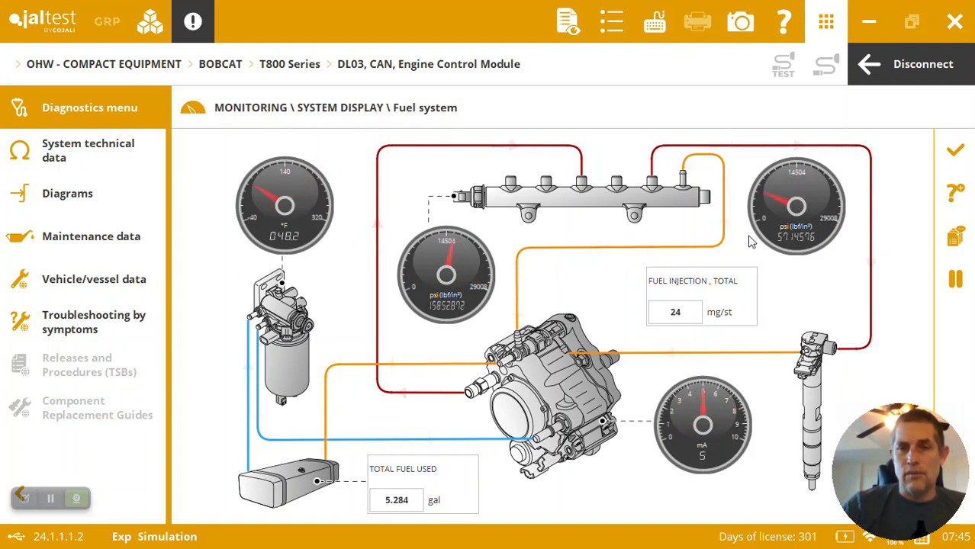
pyautogui.click(954, 151)
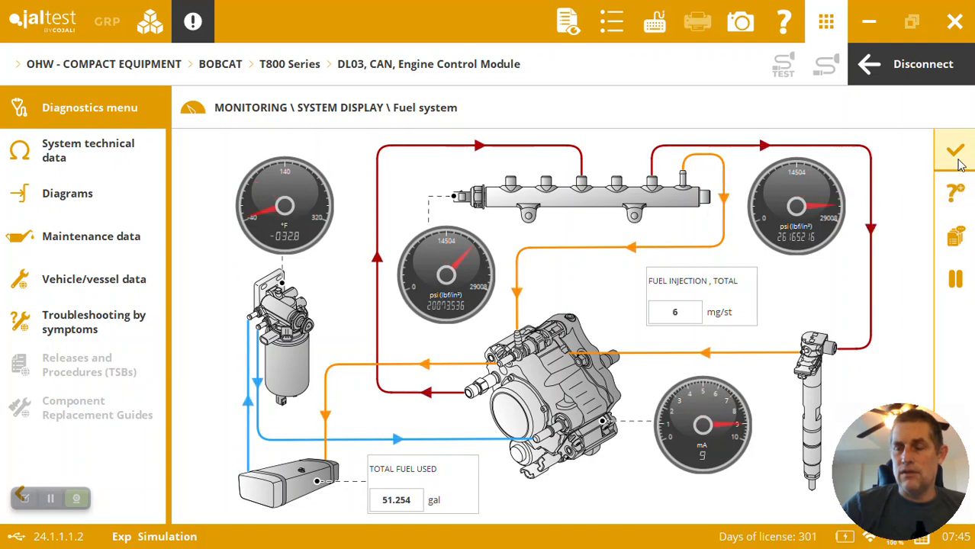
pyautogui.click(955, 150)
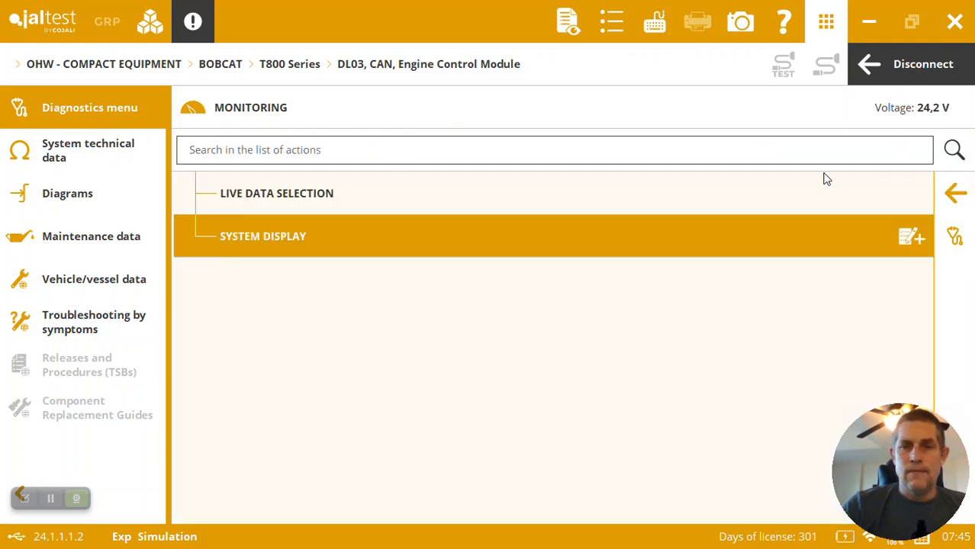
# Review the 4 of 223 chosen live data measurements, then list actuatable components.
pyautogui.click(276, 193)
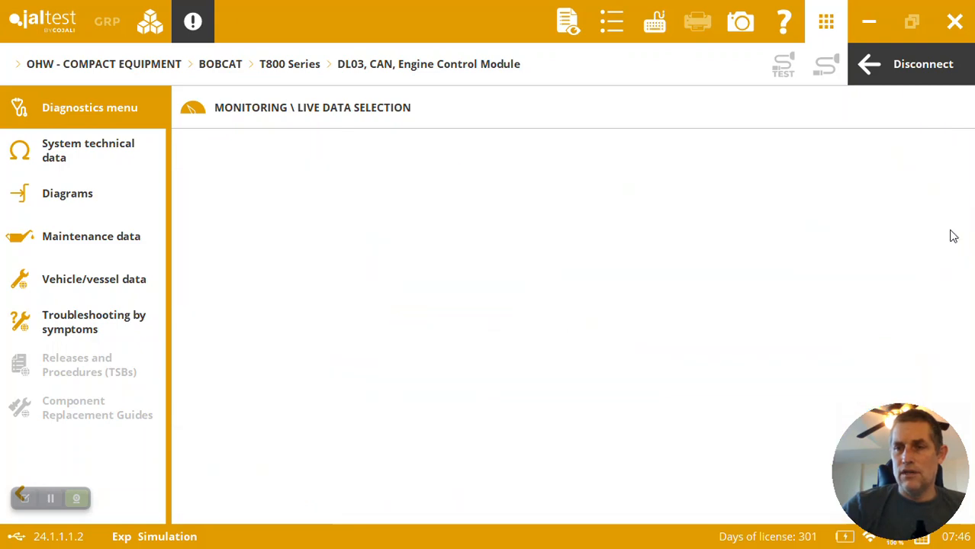
pyautogui.click(510, 502)
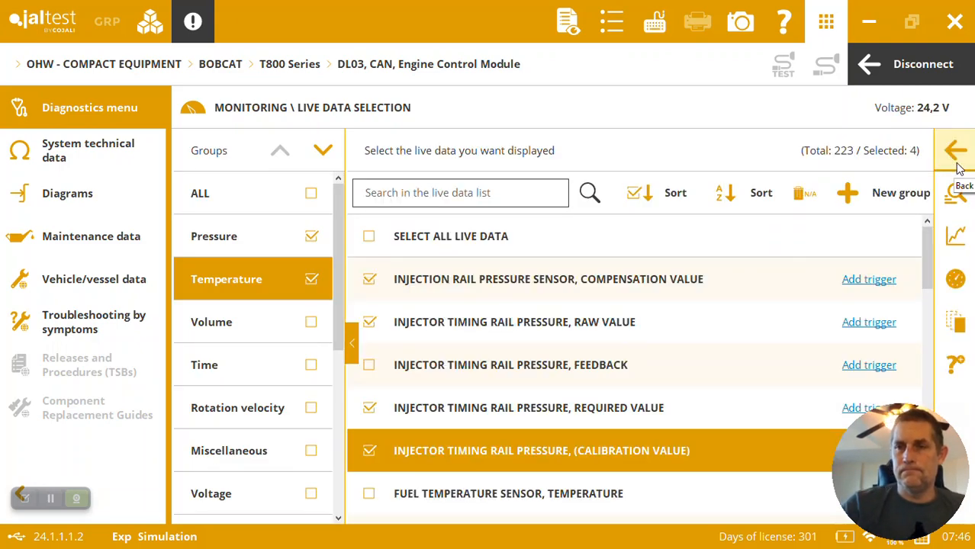
pyautogui.click(955, 150)
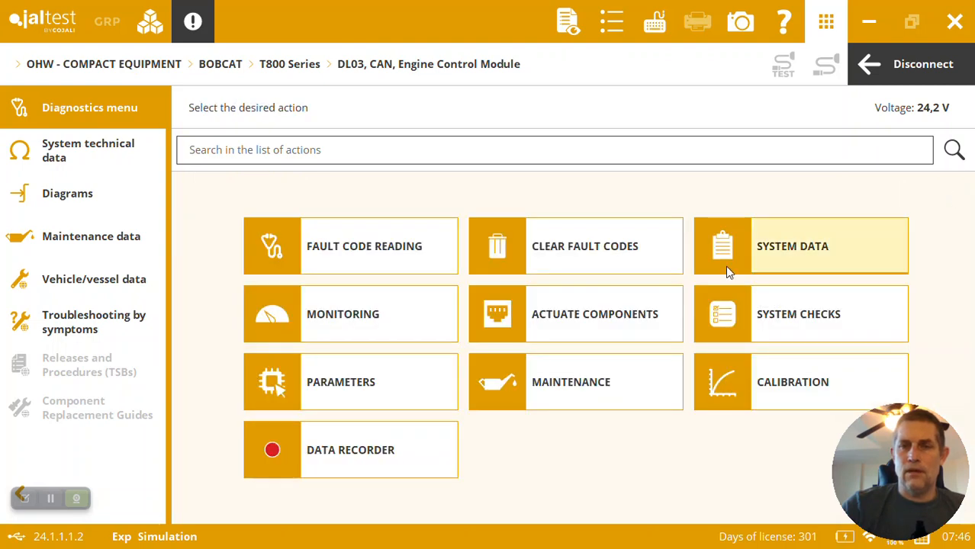
pyautogui.click(575, 313)
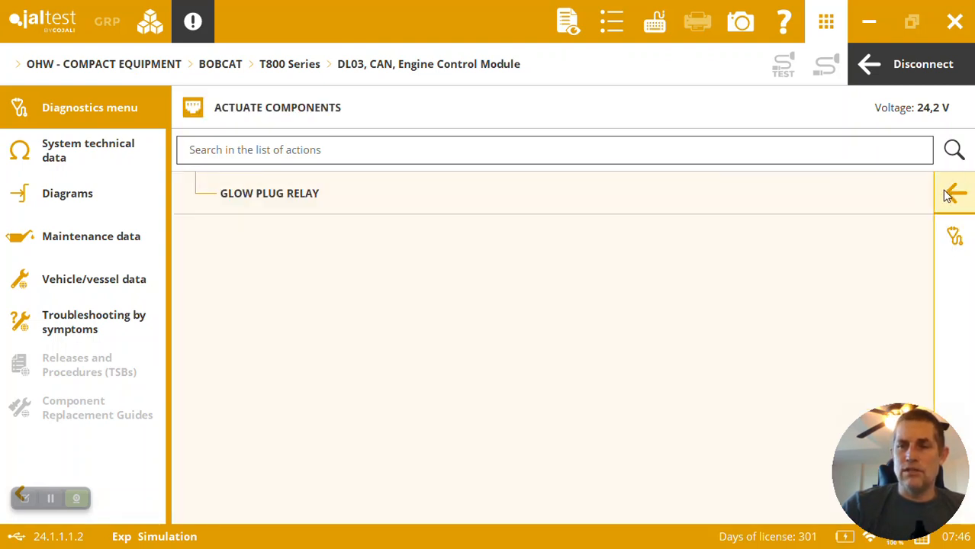
# Open the Cylinder Cut-Out system check, read its help text and accept it.
pyautogui.click(954, 193)
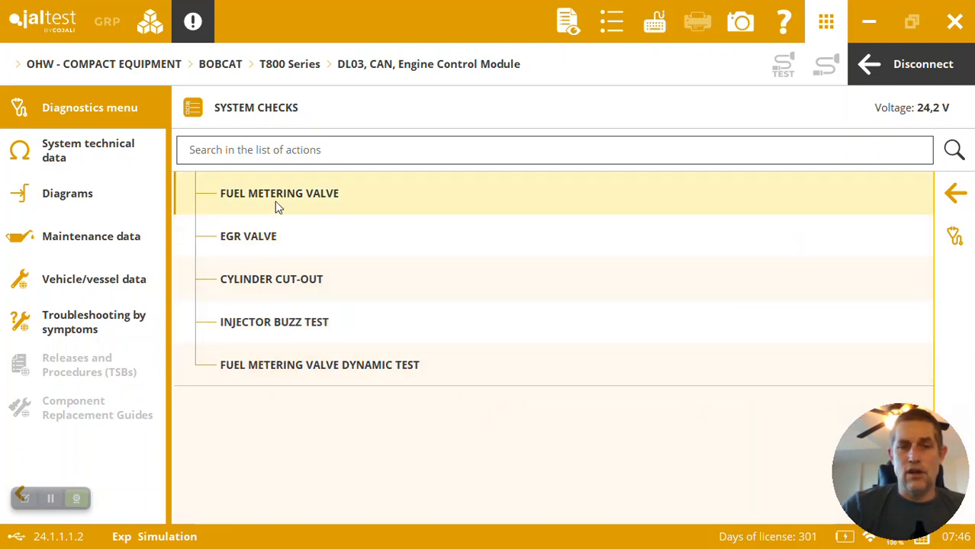
pyautogui.moveTo(263, 235)
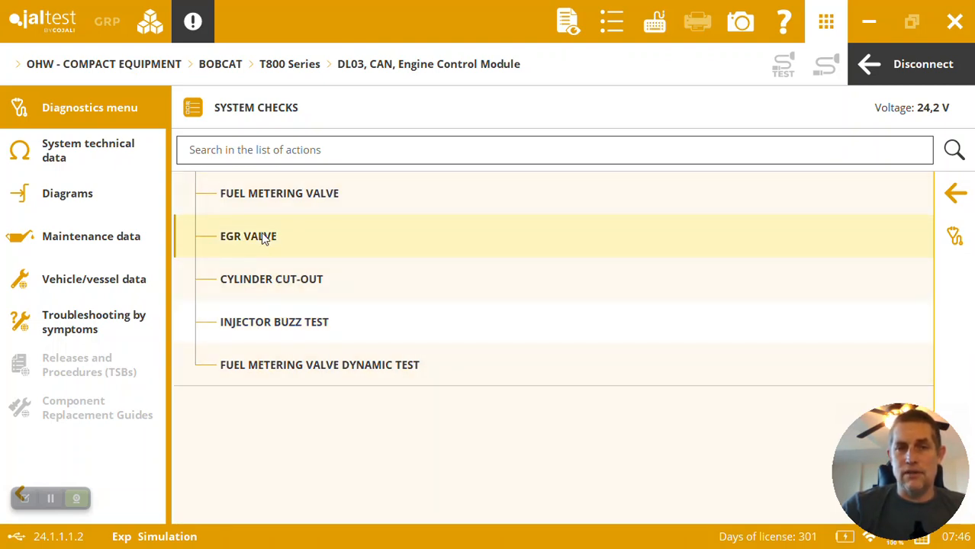
pyautogui.click(271, 278)
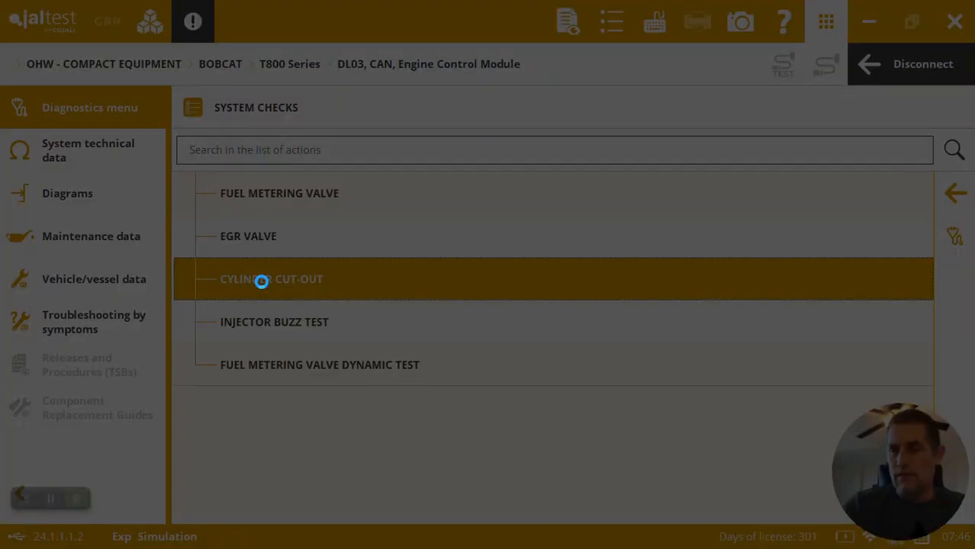
pyautogui.click(270, 278)
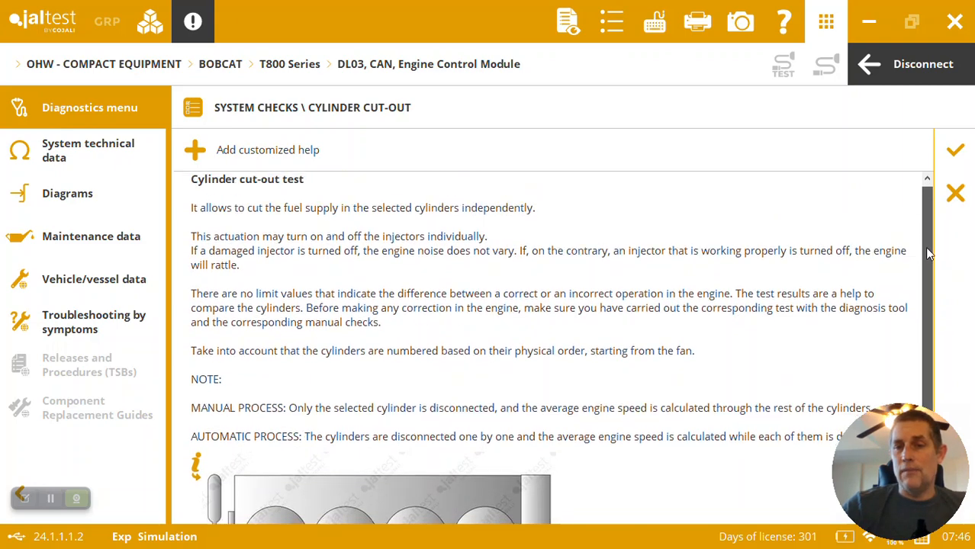
pyautogui.scroll(-3)
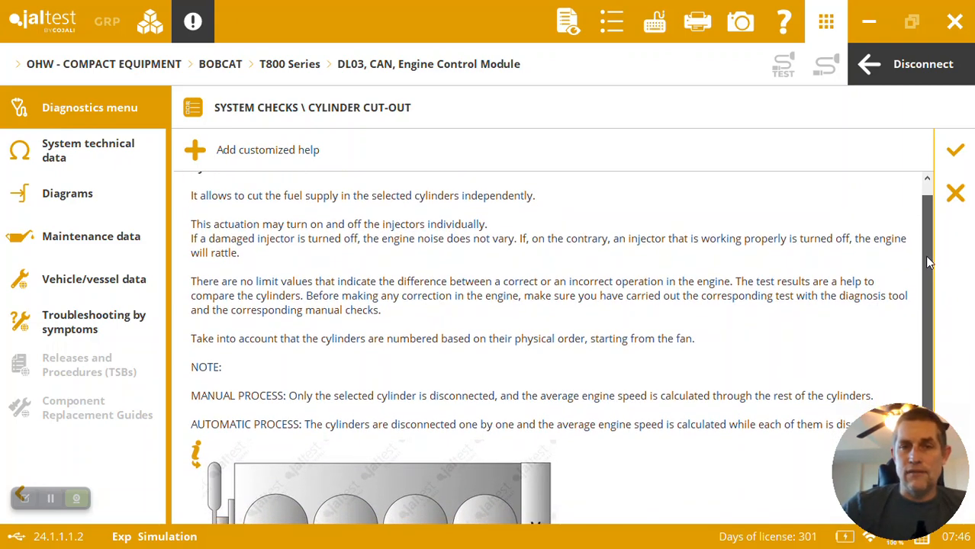
pyautogui.scroll(-3)
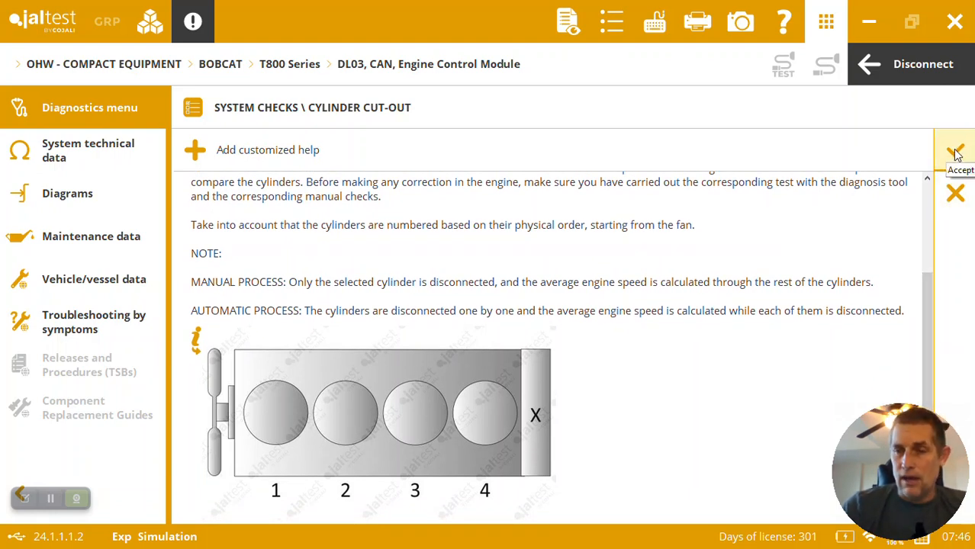
pyautogui.click(954, 152)
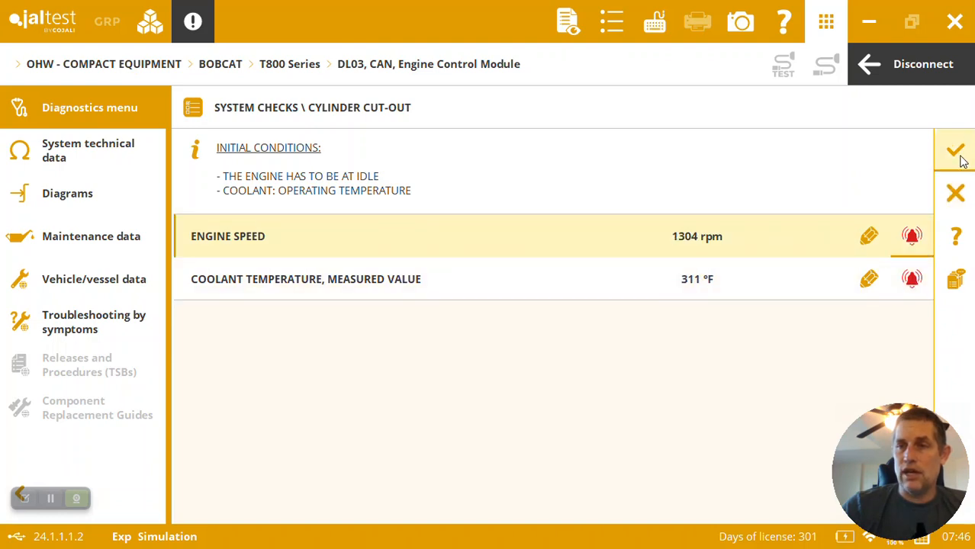
# Confirm initial conditions, choose Manual Process and cut out injection on cylinder 2.
pyautogui.click(954, 151)
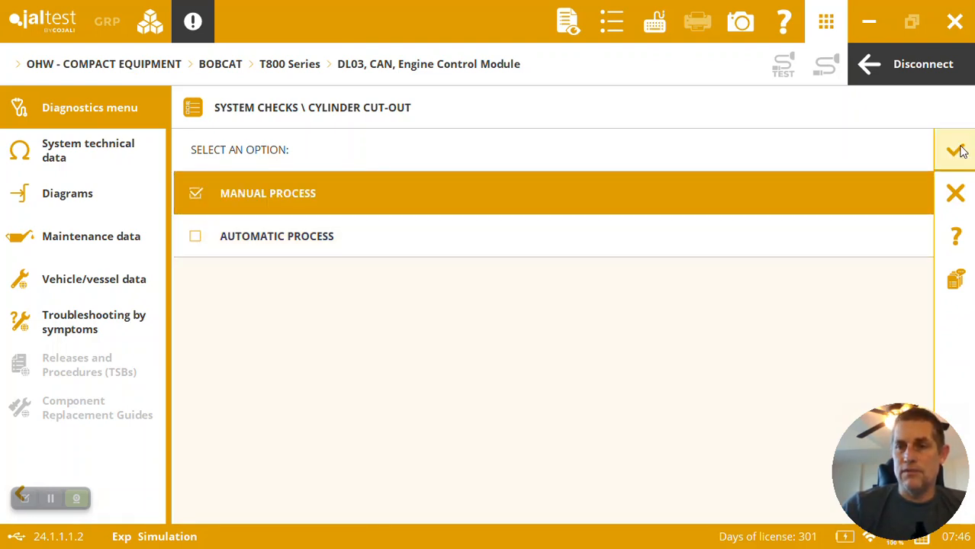
pyautogui.click(955, 150)
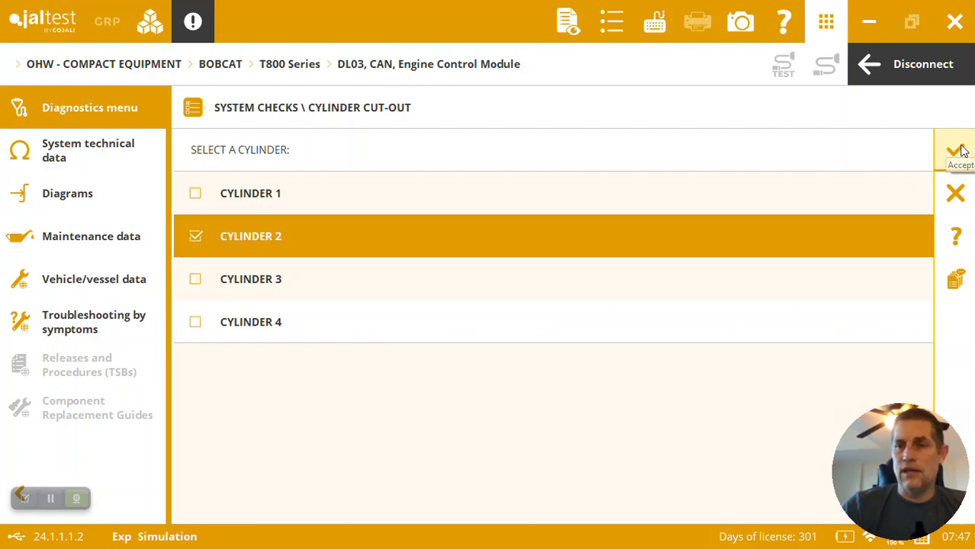
pyautogui.click(955, 151)
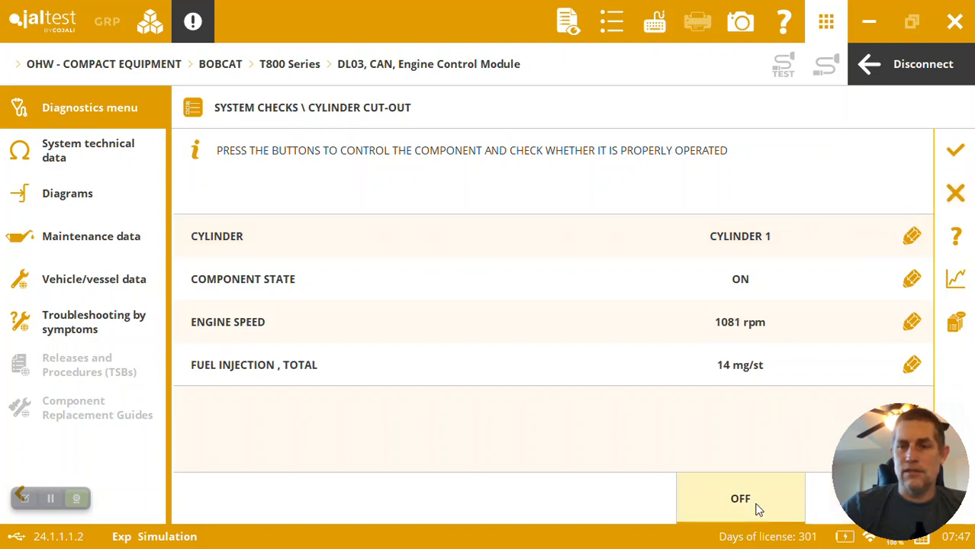
pyautogui.click(739, 498)
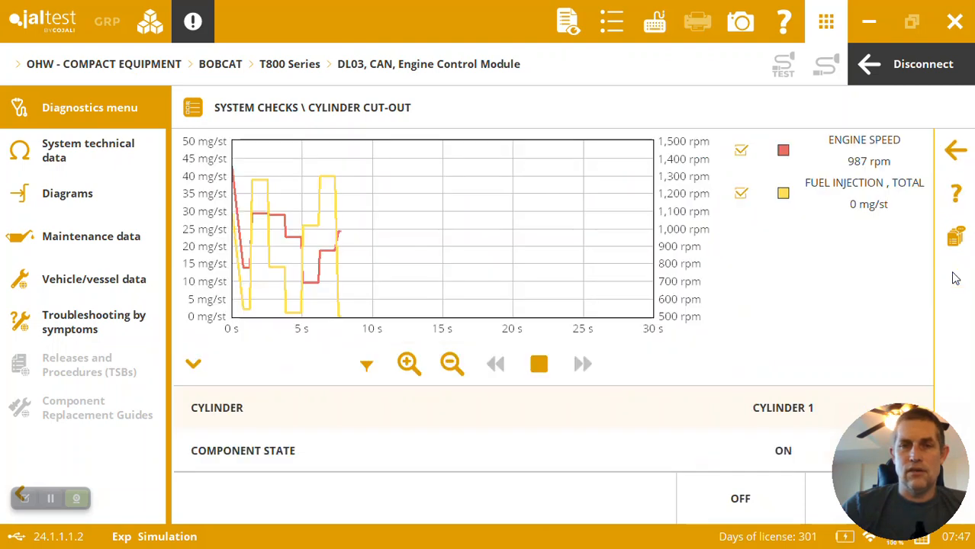
pyautogui.click(739, 498)
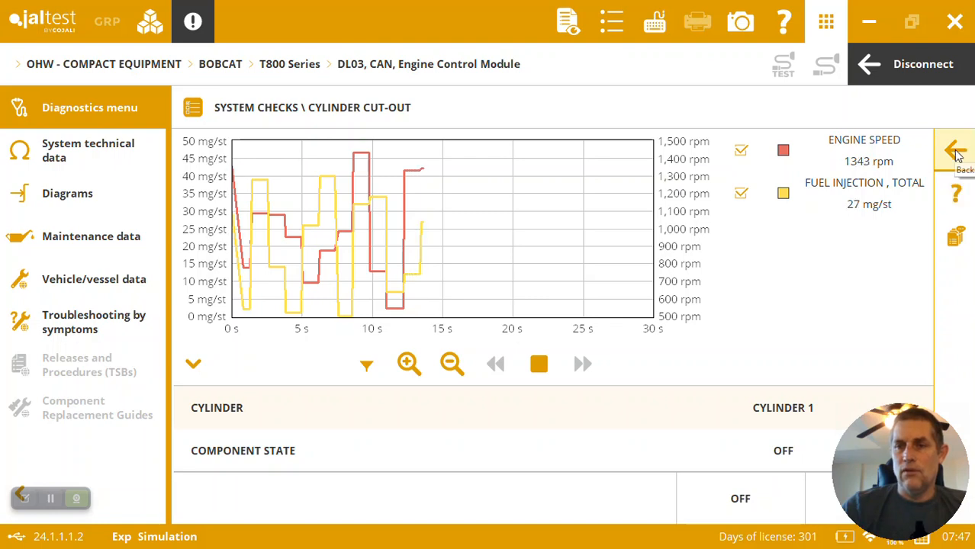
# Finish the test, accept cylinder 2's 80.4% injection result and review saved graphs.
pyautogui.click(955, 151)
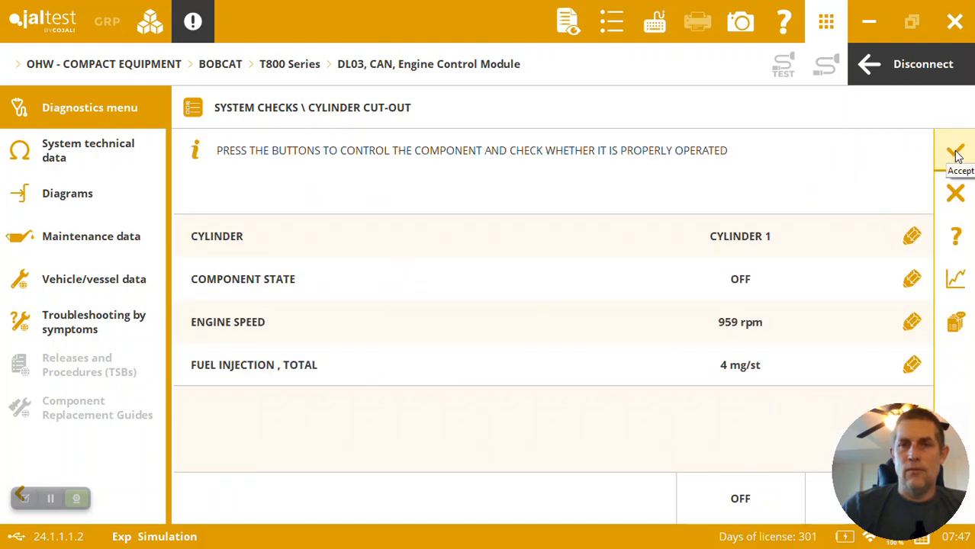
pyautogui.click(955, 155)
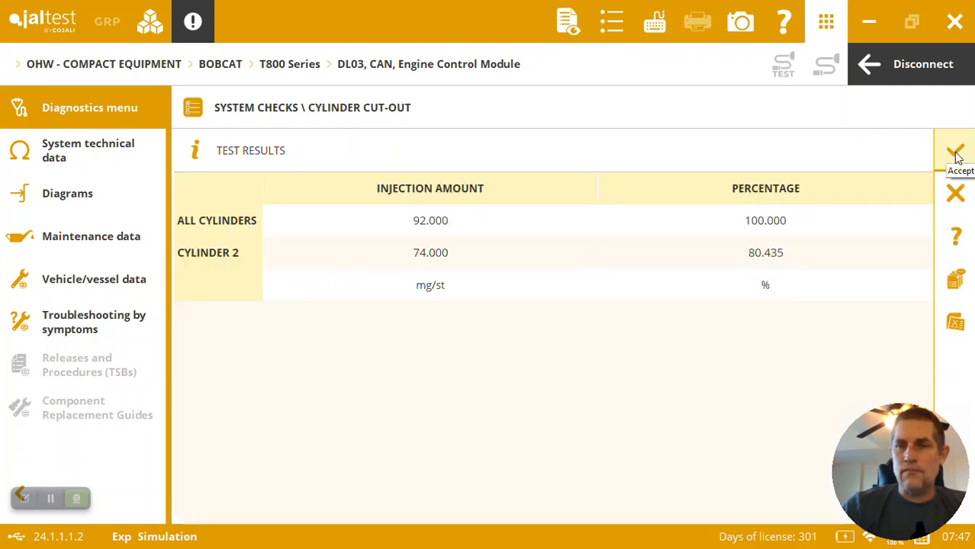
pyautogui.click(955, 152)
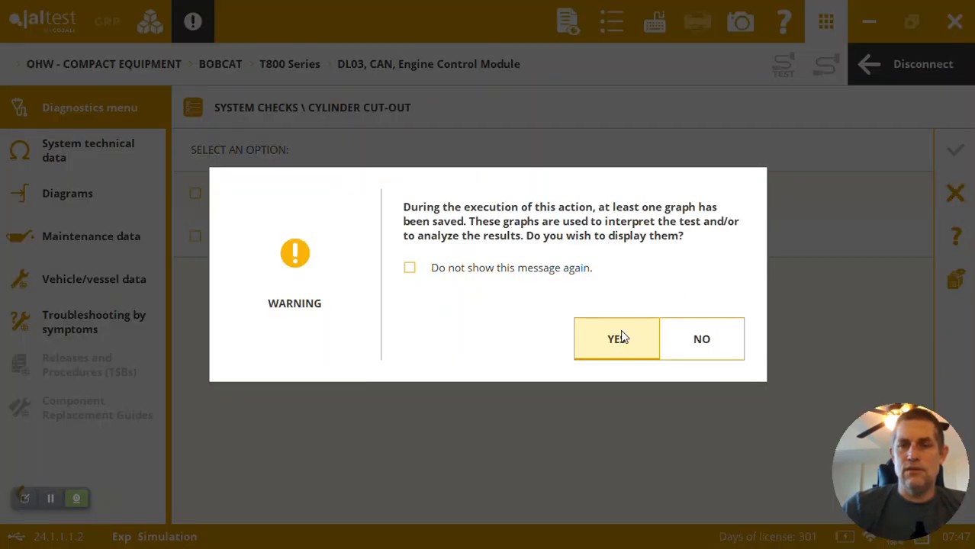
pyautogui.click(616, 339)
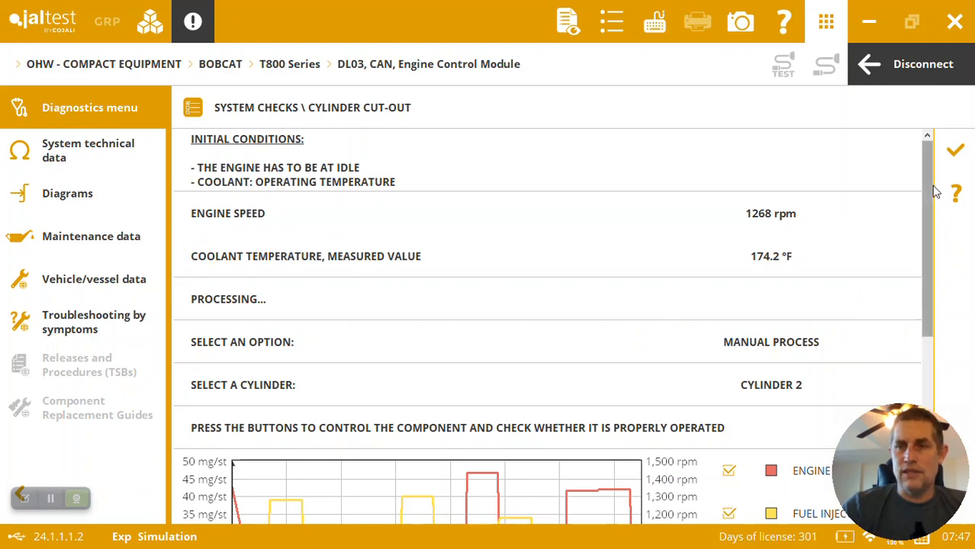
pyautogui.scroll(-3)
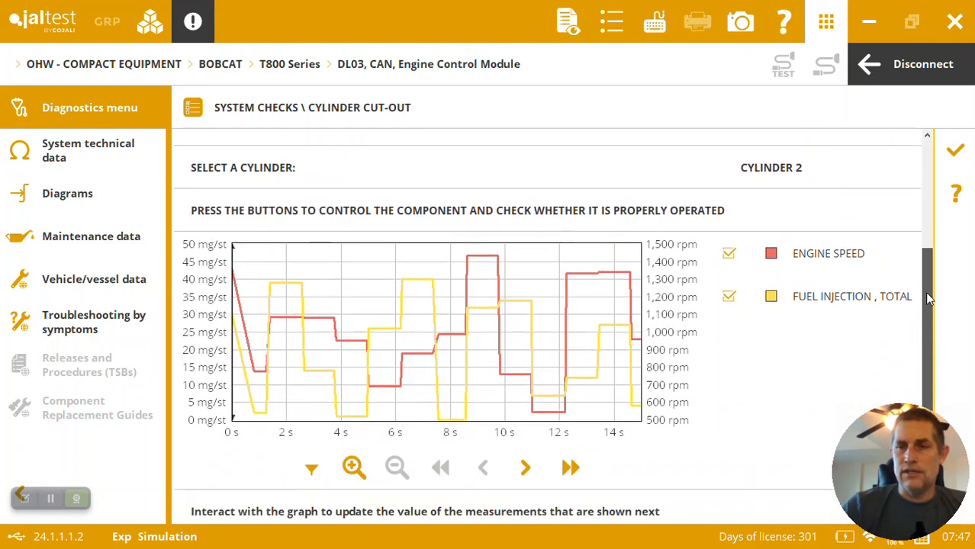
pyautogui.scroll(-3)
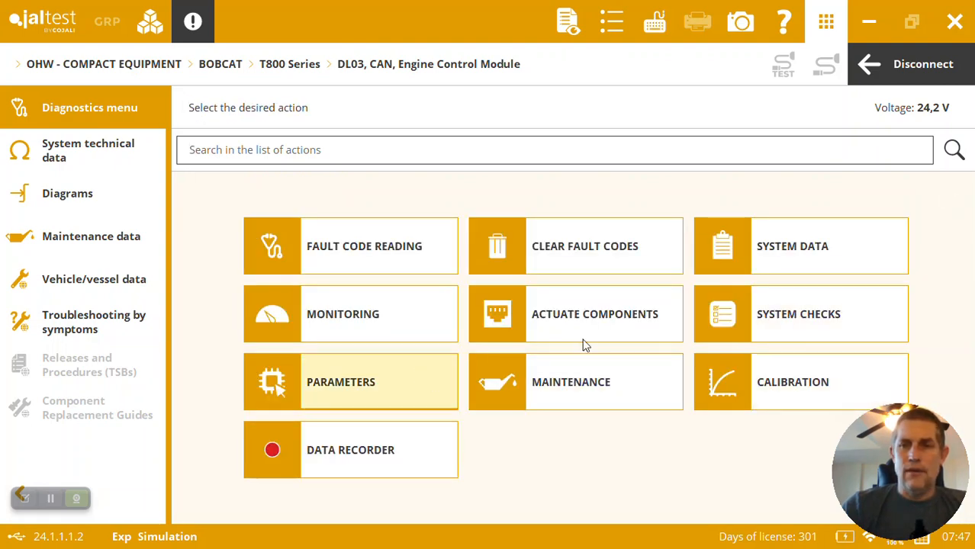
# Open Parameters and expand the INJECTOR CODE action.
pyautogui.click(350, 381)
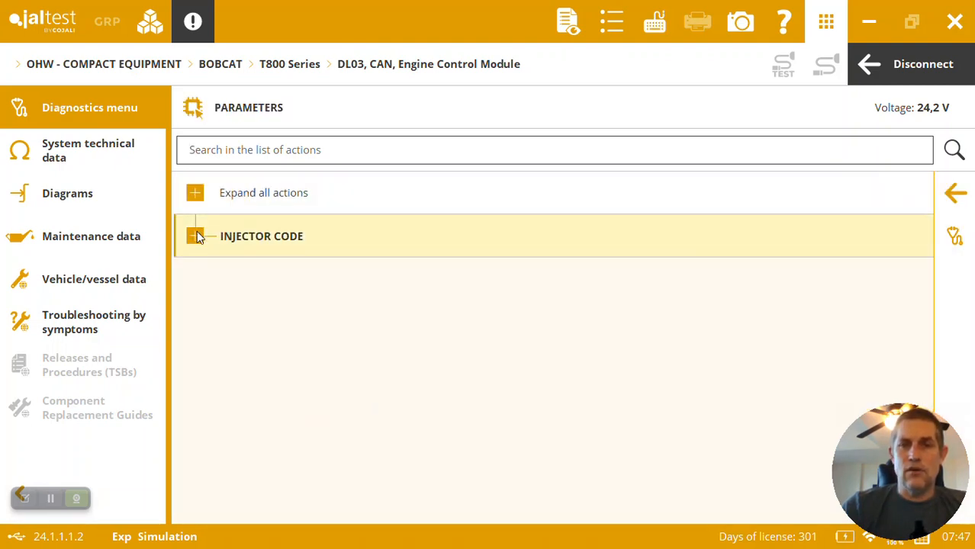
pyautogui.click(195, 236)
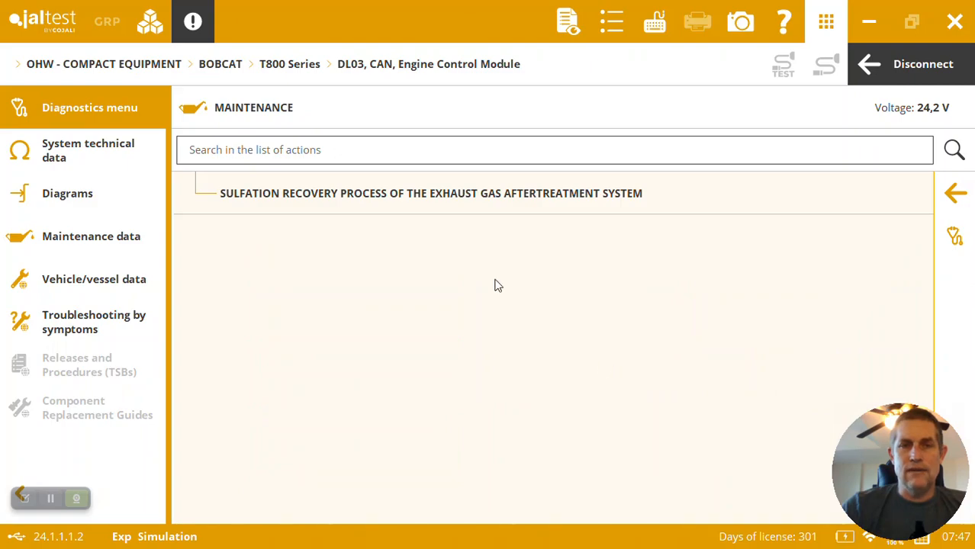
# Start Sulfation Recovery, accepting expert-mode terms, safety instructions and initial conditions.
pyautogui.click(431, 193)
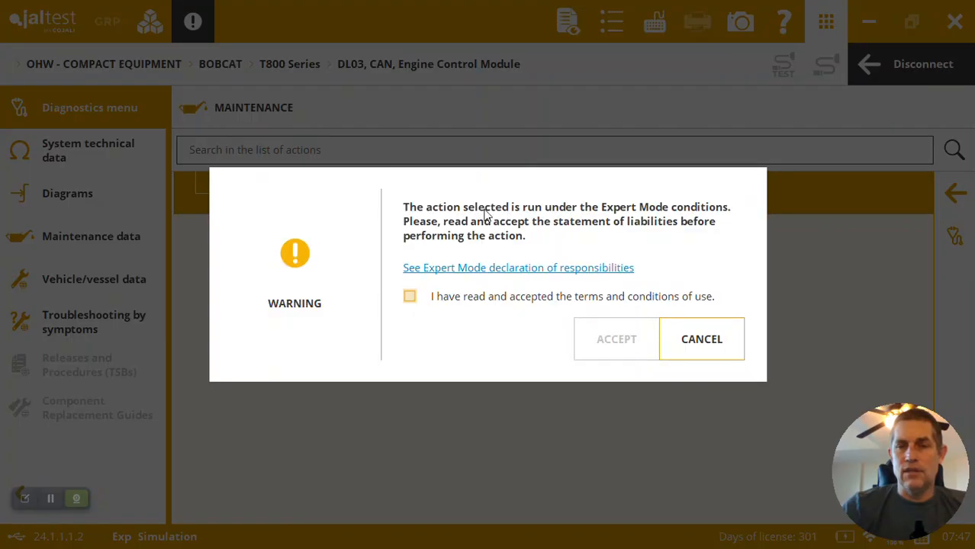
pyautogui.click(615, 339)
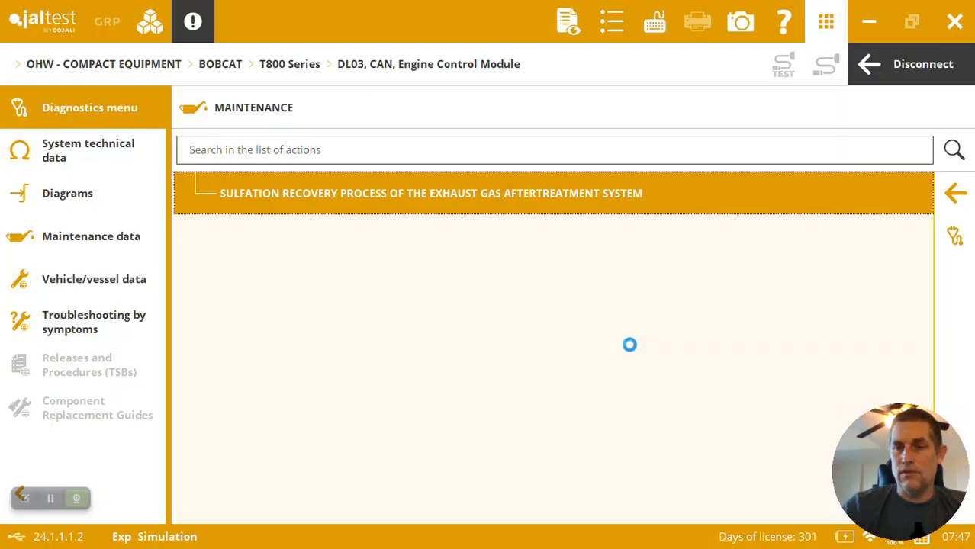
pyautogui.click(431, 193)
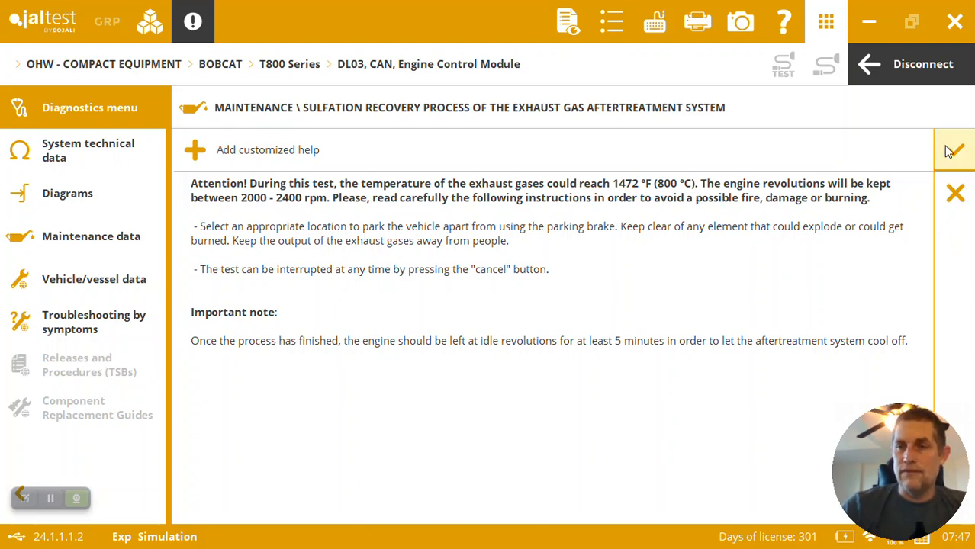
pyautogui.moveTo(954, 151)
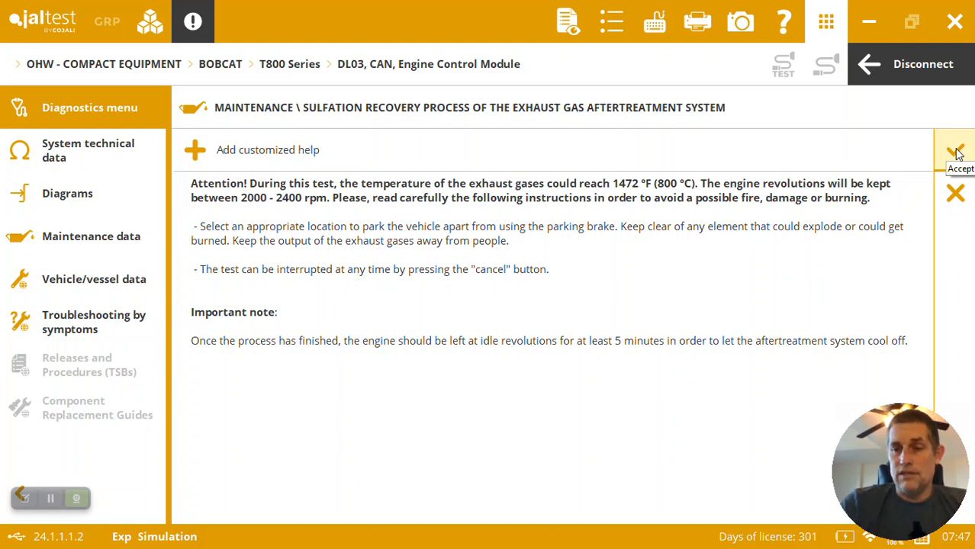
pyautogui.click(955, 152)
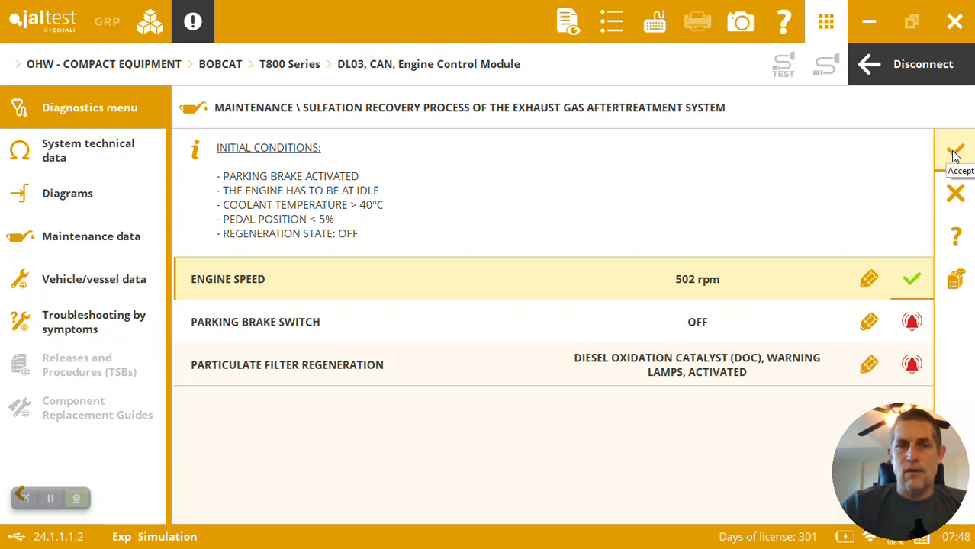
pyautogui.click(955, 157)
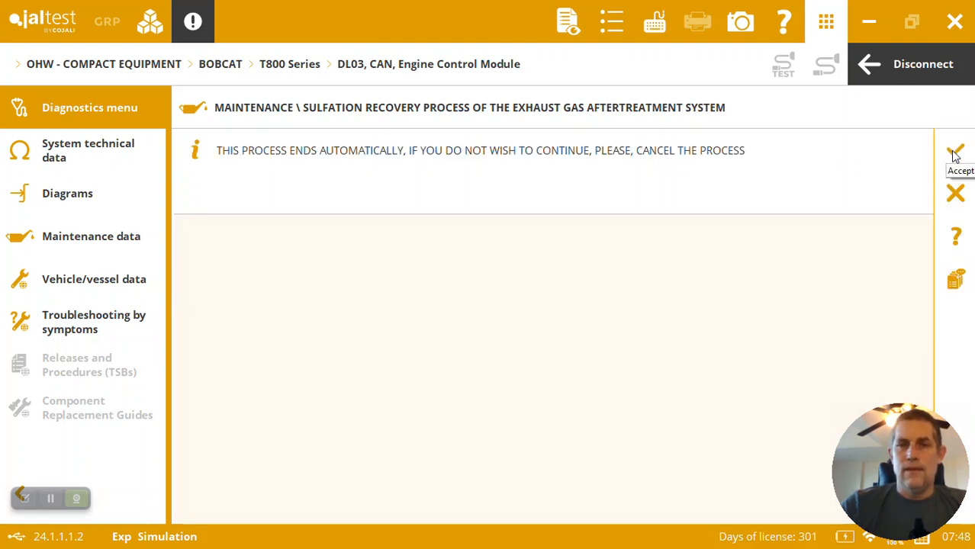
# Begin then cancel the recovery run, accept the canceled status, and complete the ignition reset.
pyautogui.click(954, 150)
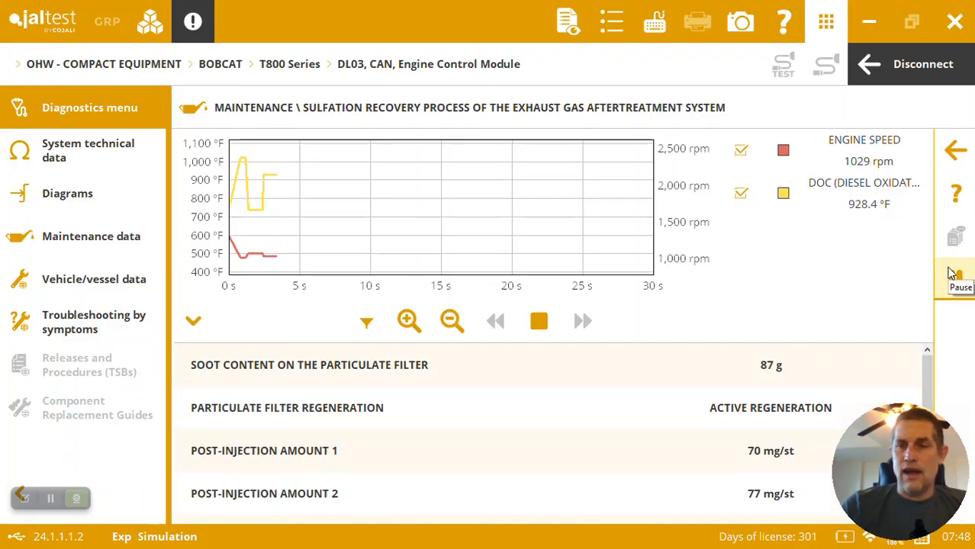
pyautogui.click(955, 275)
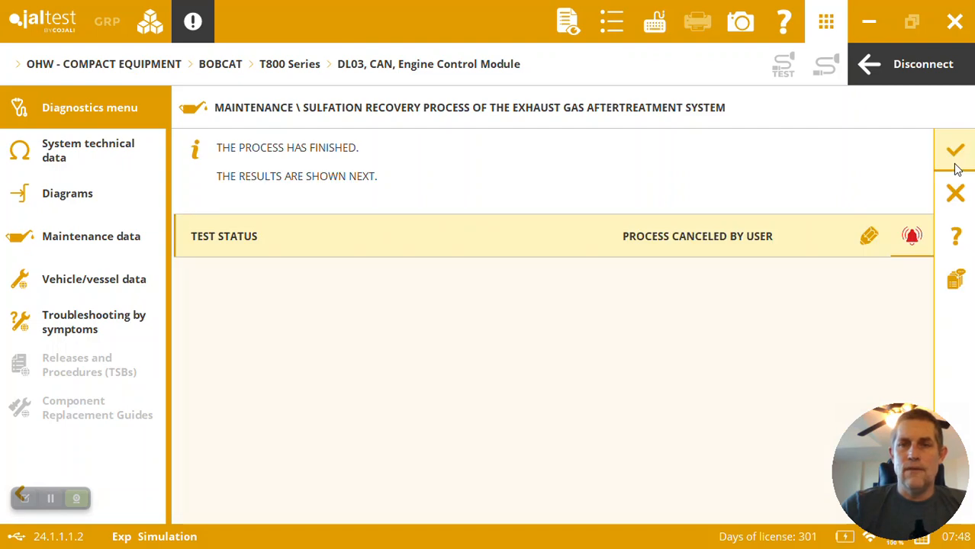
pyautogui.moveTo(955, 150)
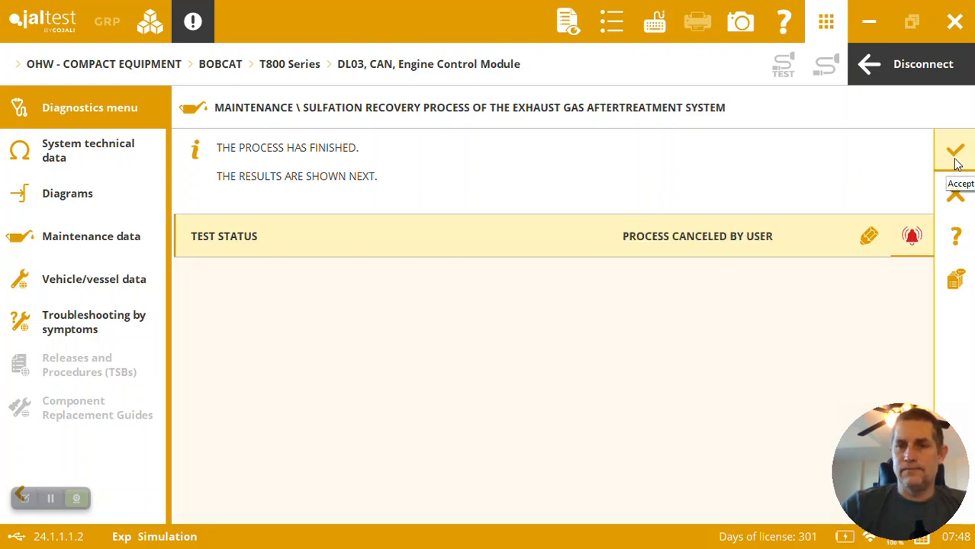
pyautogui.click(955, 152)
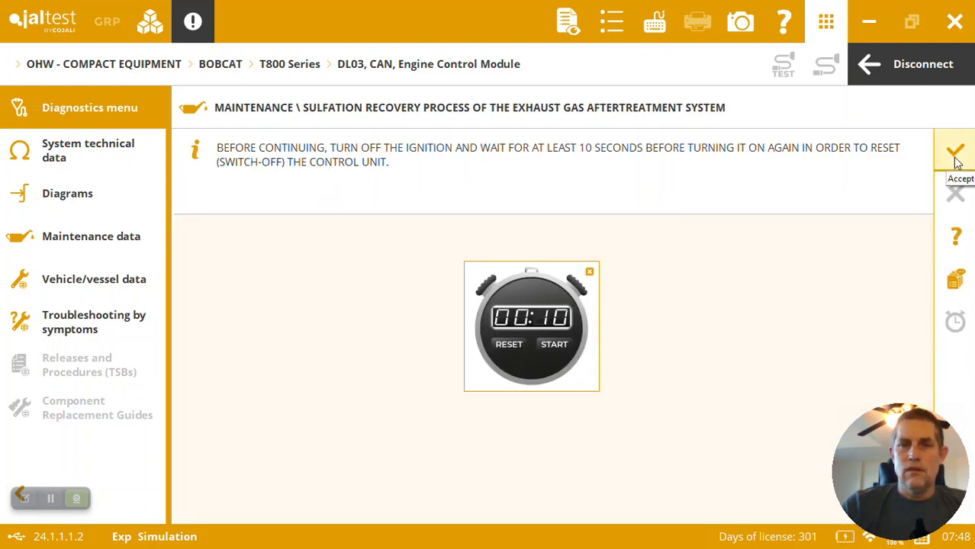
pyautogui.click(554, 344)
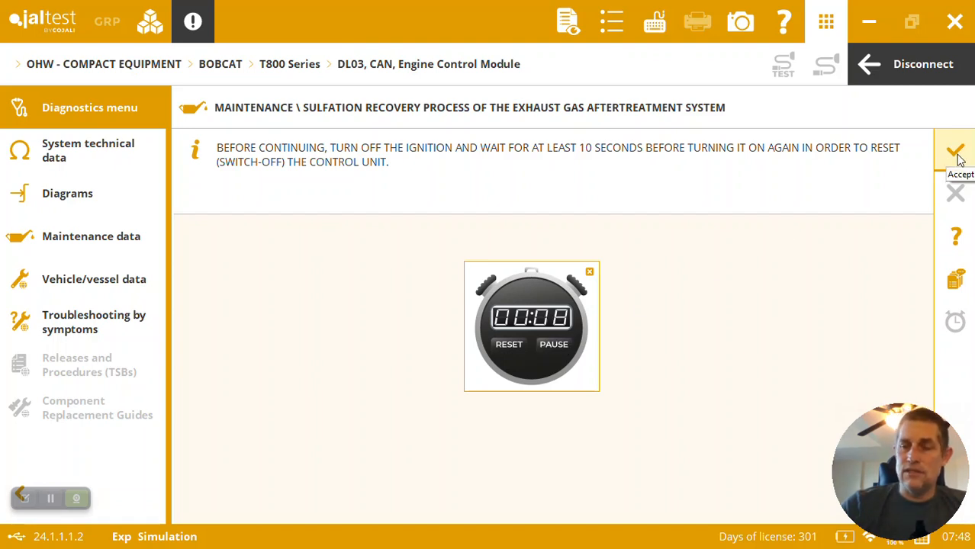
pyautogui.click(955, 152)
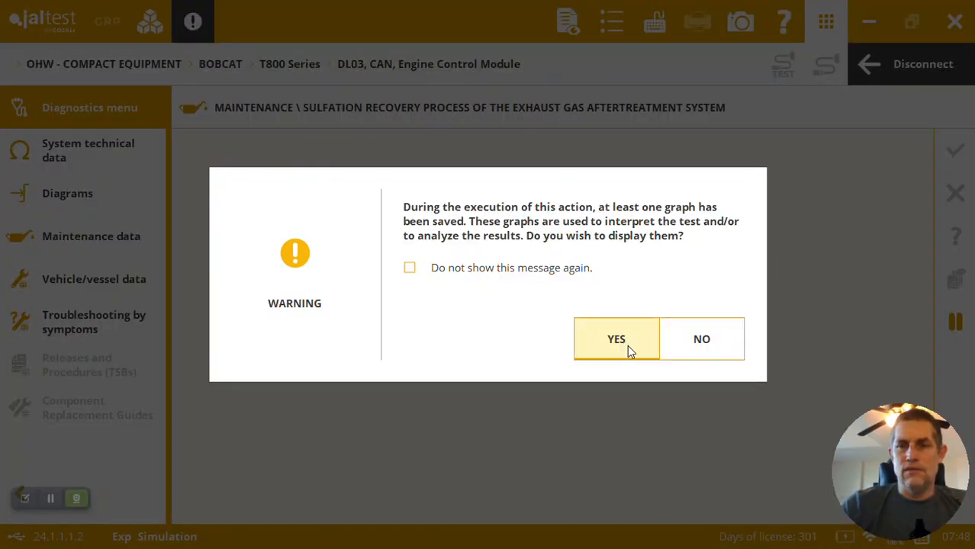
# View the saved graph and final readings (61 g soot), then accept to finish.
pyautogui.click(615, 339)
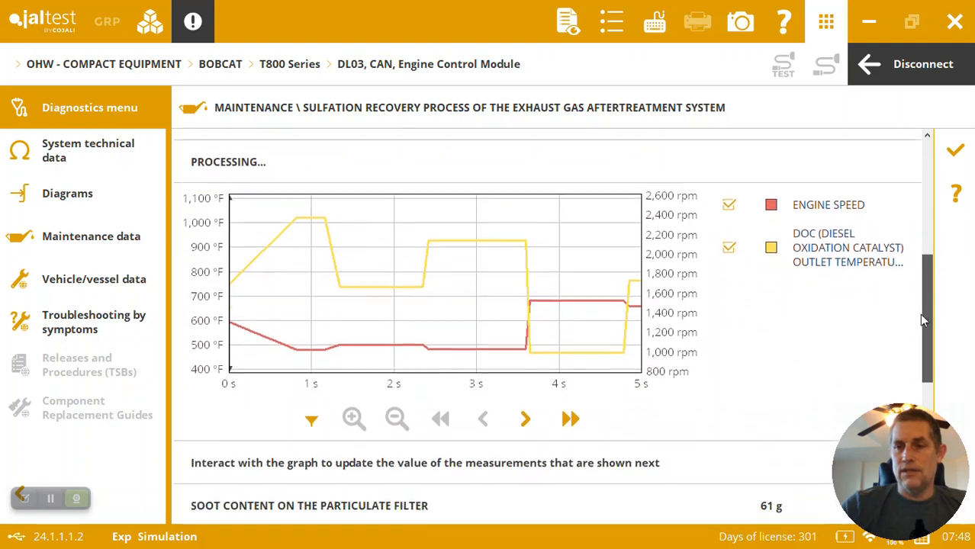
pyautogui.scroll(-3)
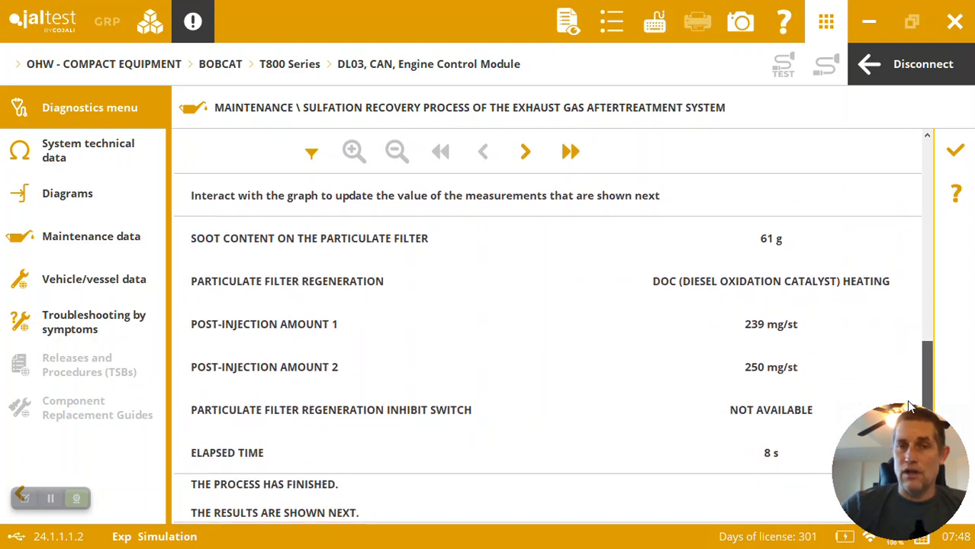
pyautogui.scroll(-3)
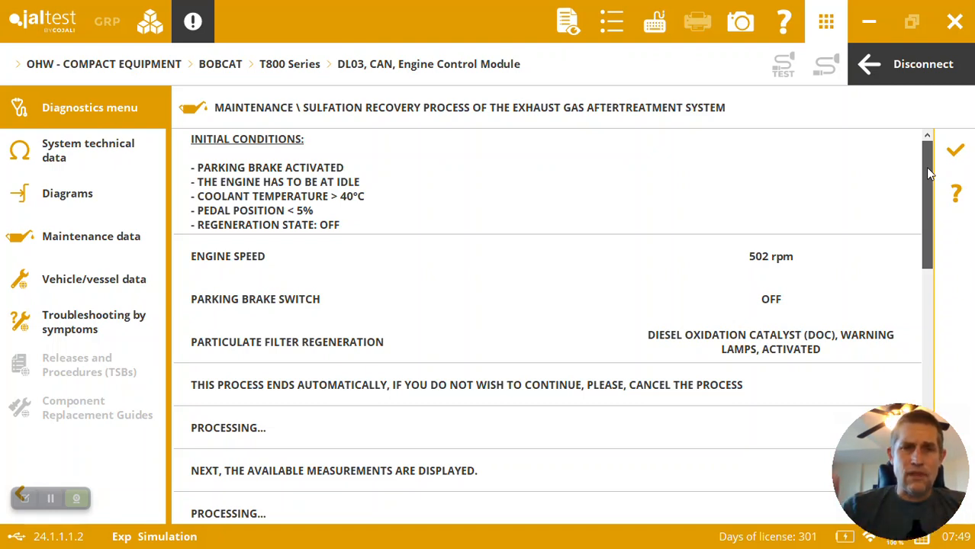
pyautogui.moveTo(955, 150)
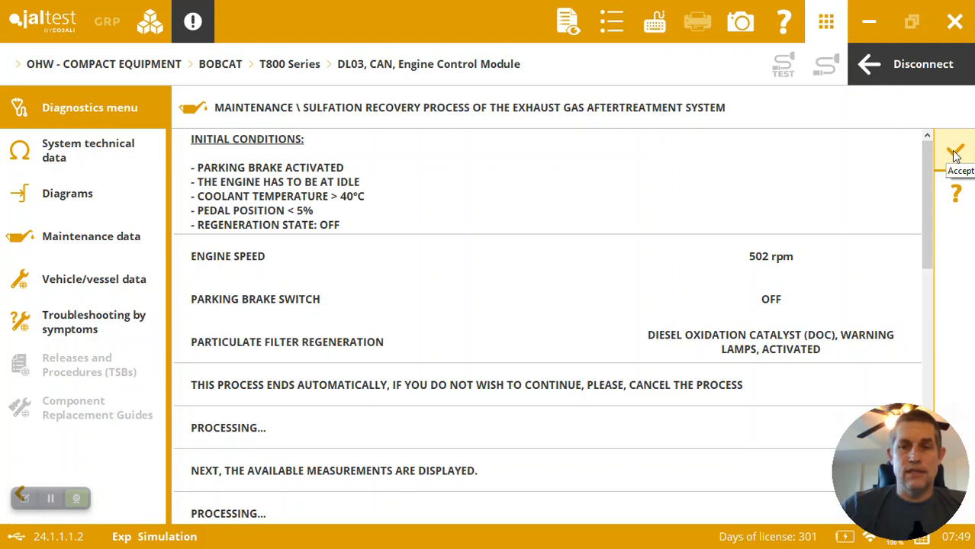
pyautogui.click(955, 153)
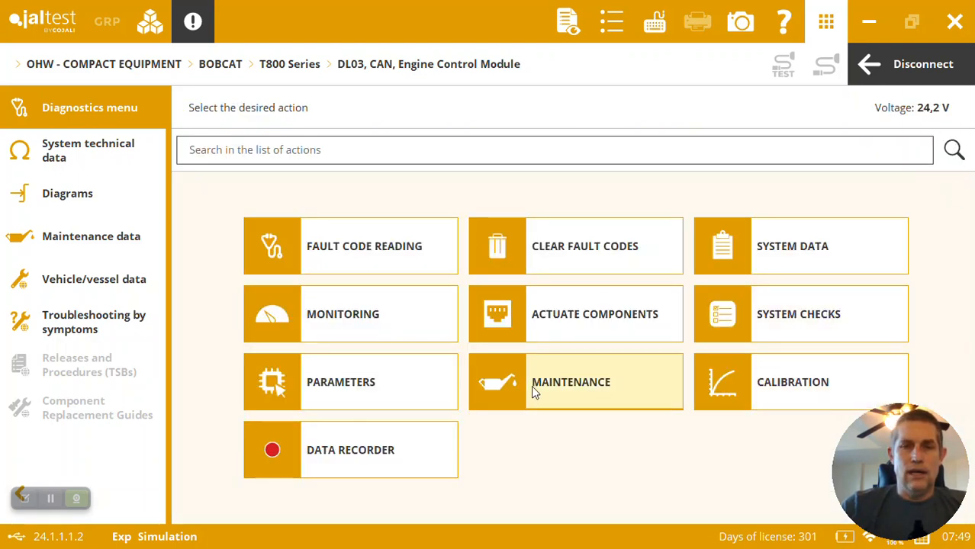
# View the six calibration procedures, then return to the module's action menu.
pyautogui.click(792, 381)
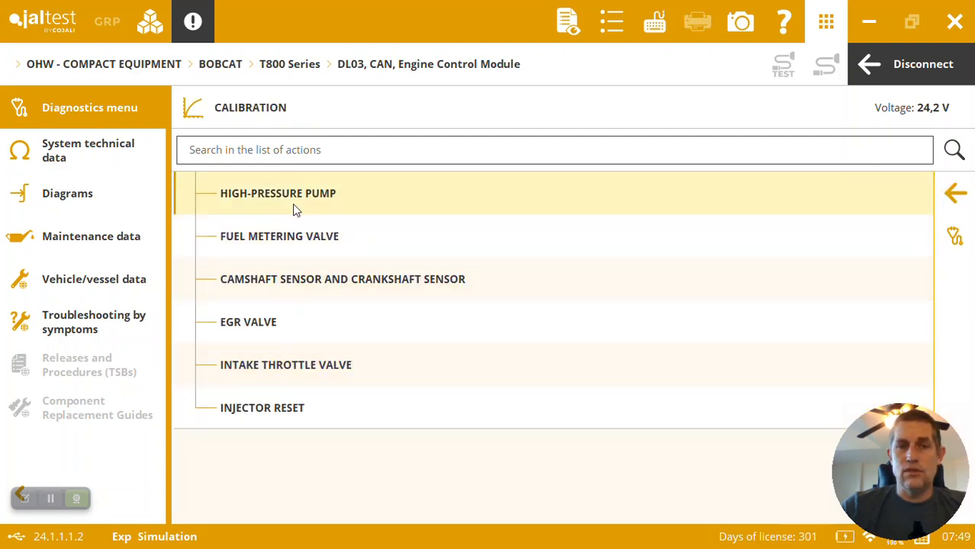
pyautogui.moveTo(277, 288)
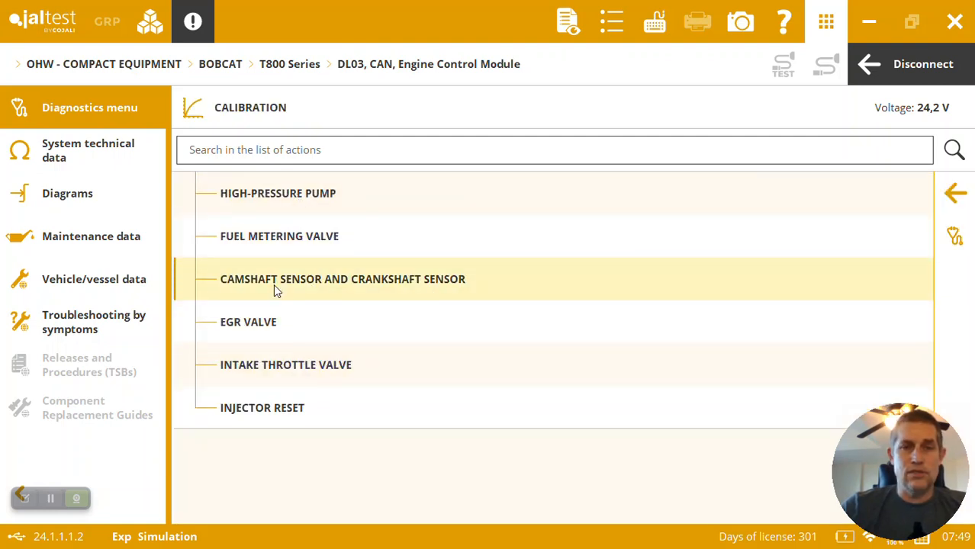
pyautogui.moveTo(456, 352)
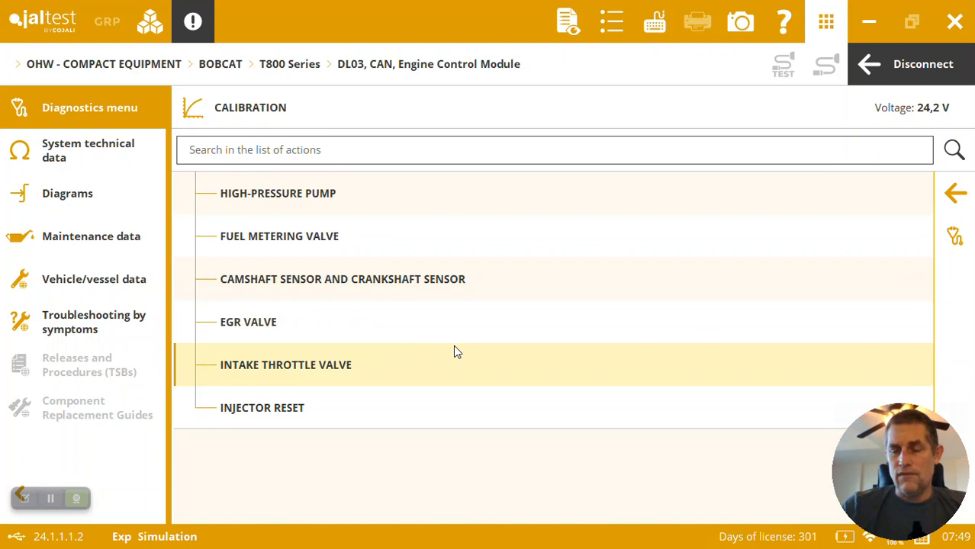
pyautogui.moveTo(610, 250)
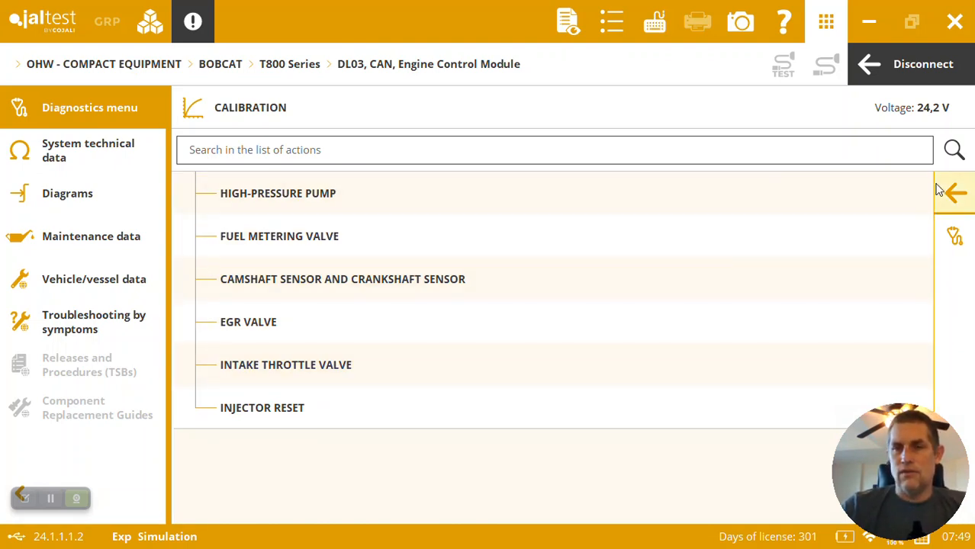
pyautogui.click(953, 193)
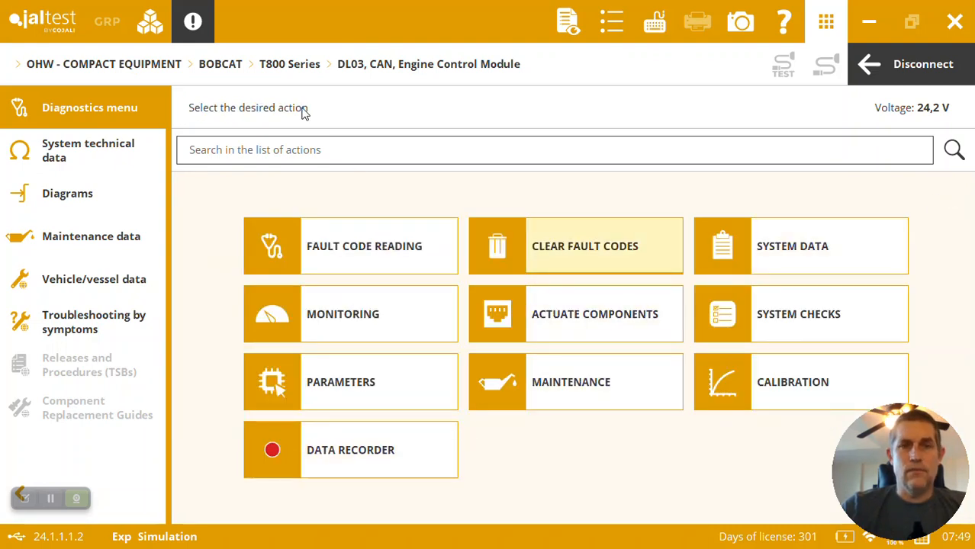
pyautogui.moveTo(854, 67)
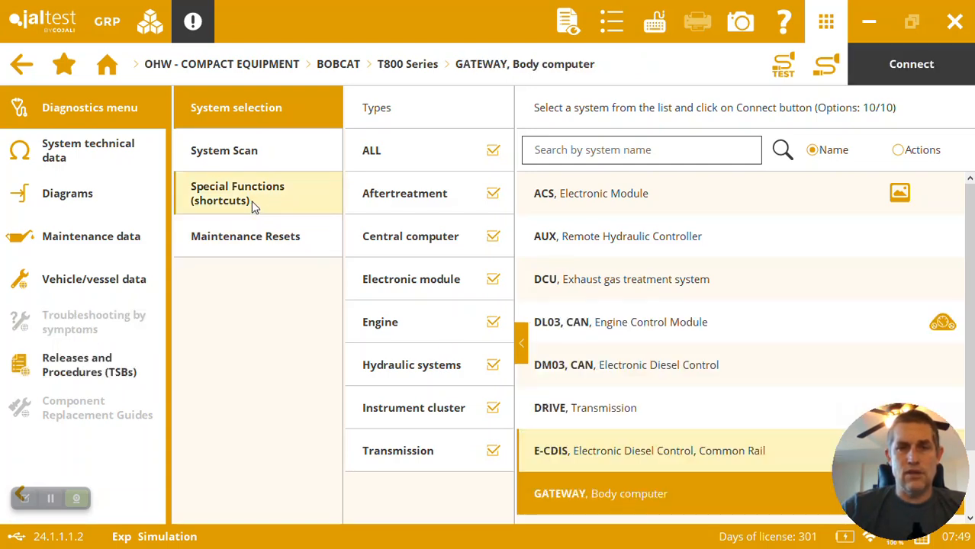
# Show and scroll through the special function shortcuts list.
pyautogui.click(237, 193)
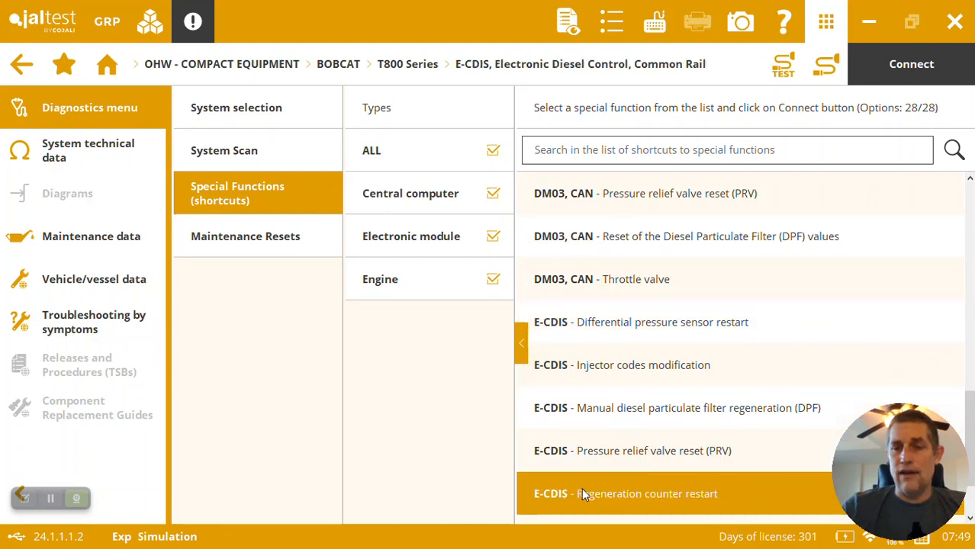
pyautogui.moveTo(620, 407)
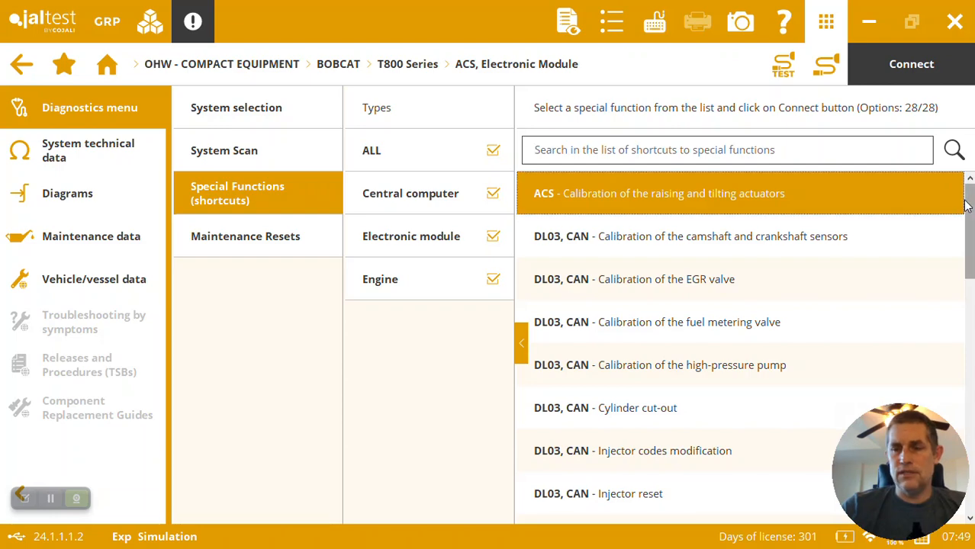
pyautogui.scroll(-3)
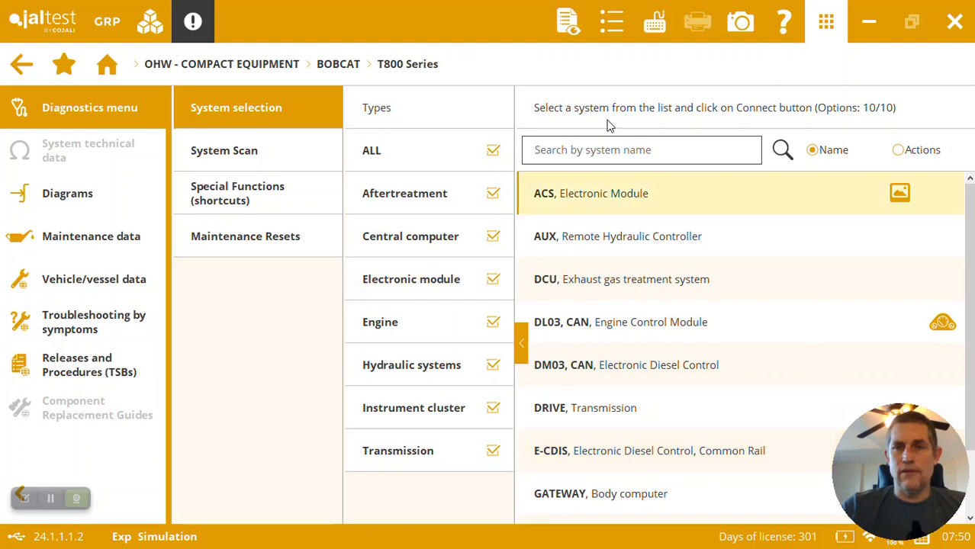
pyautogui.moveTo(568, 21)
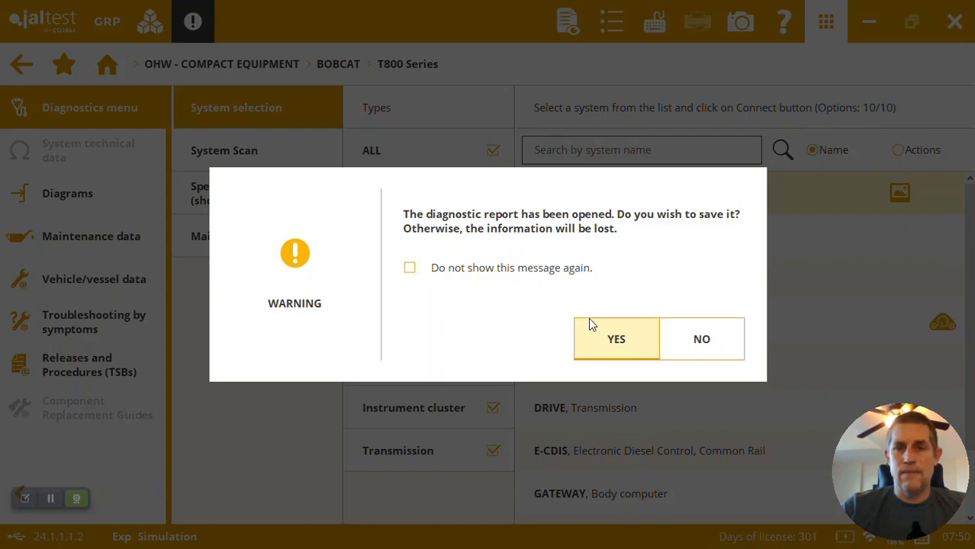
# Answer Yes, scroll the five-page report preview, close it and quit the save form.
pyautogui.click(615, 338)
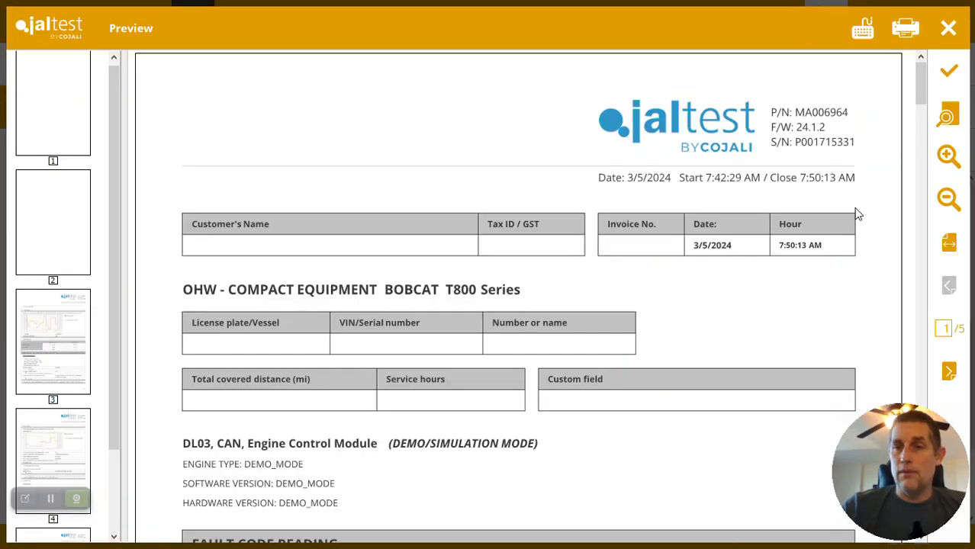
pyautogui.scroll(-3)
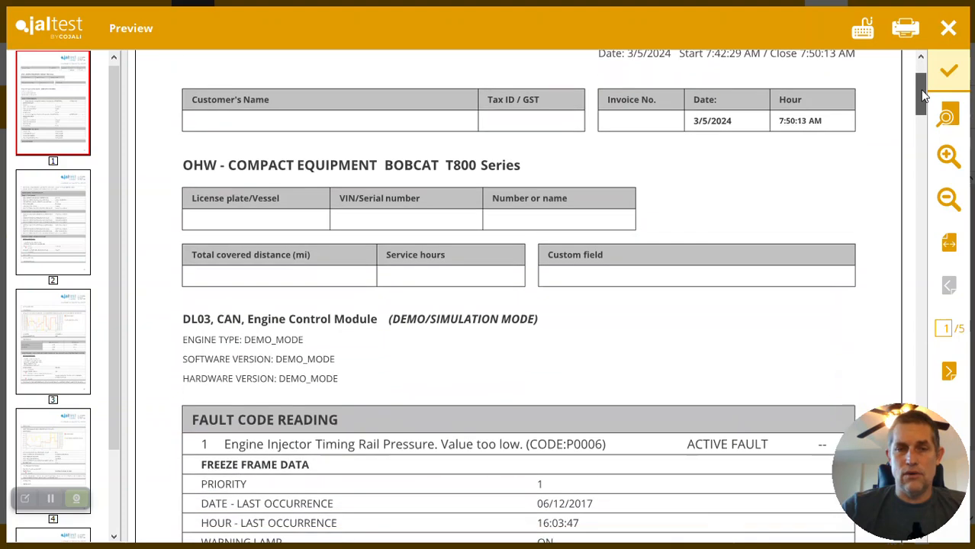
pyautogui.scroll(-3)
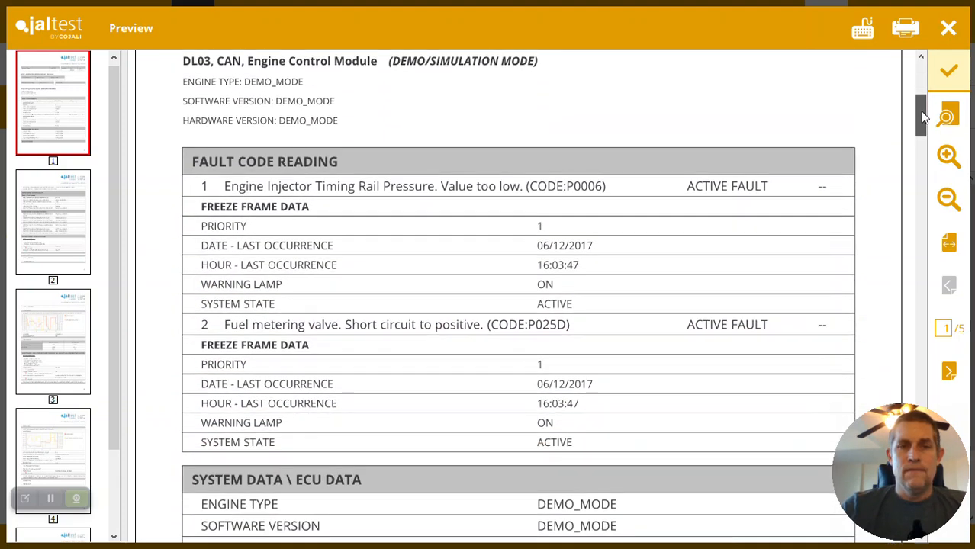
pyautogui.scroll(-3)
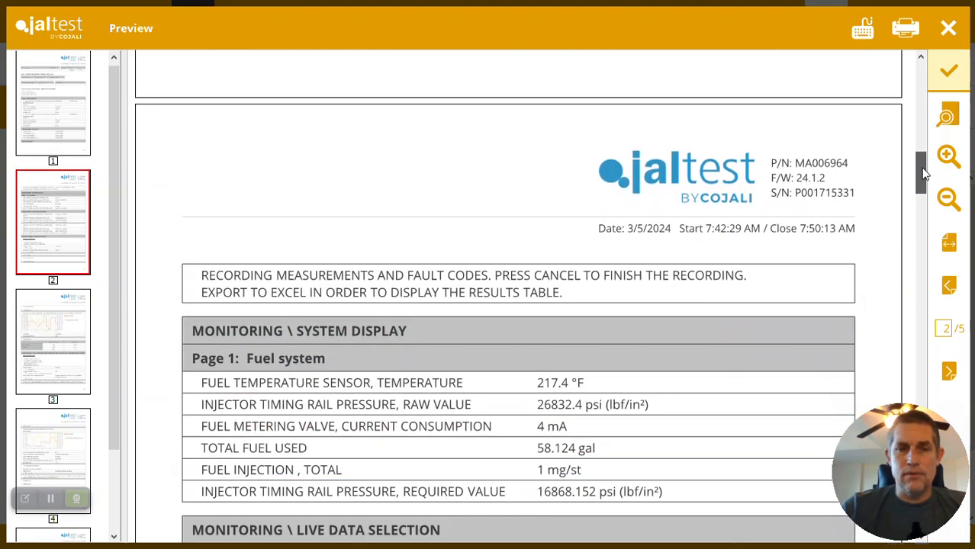
pyautogui.scroll(-3)
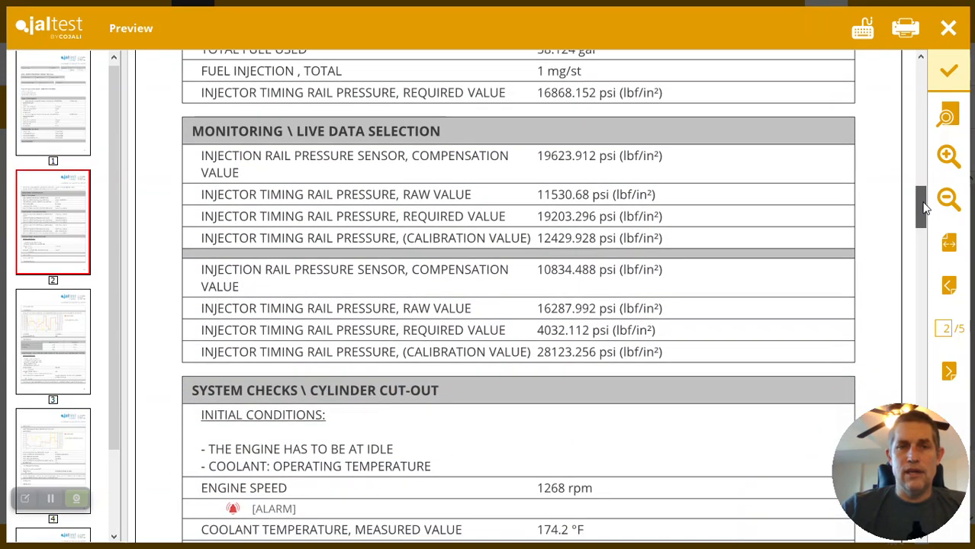
pyautogui.scroll(-3)
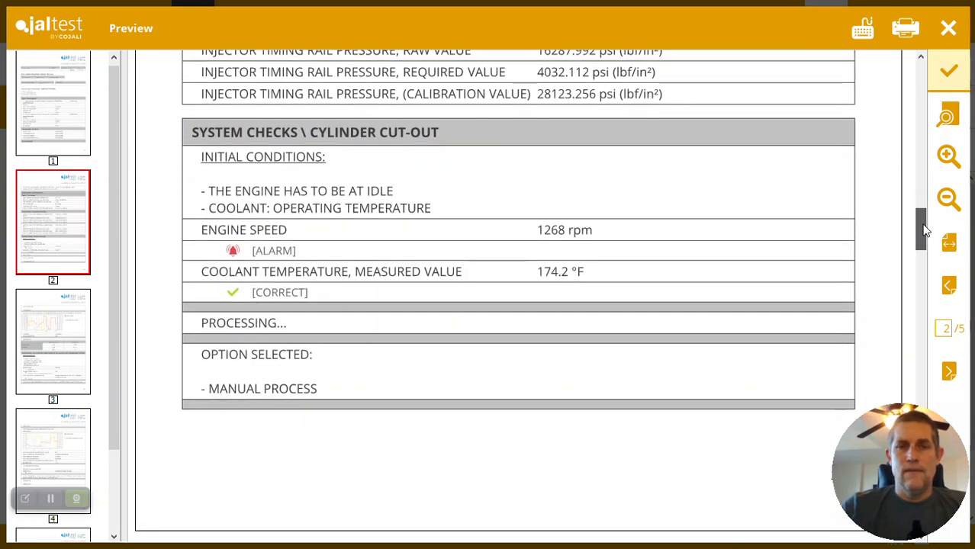
pyautogui.scroll(-3)
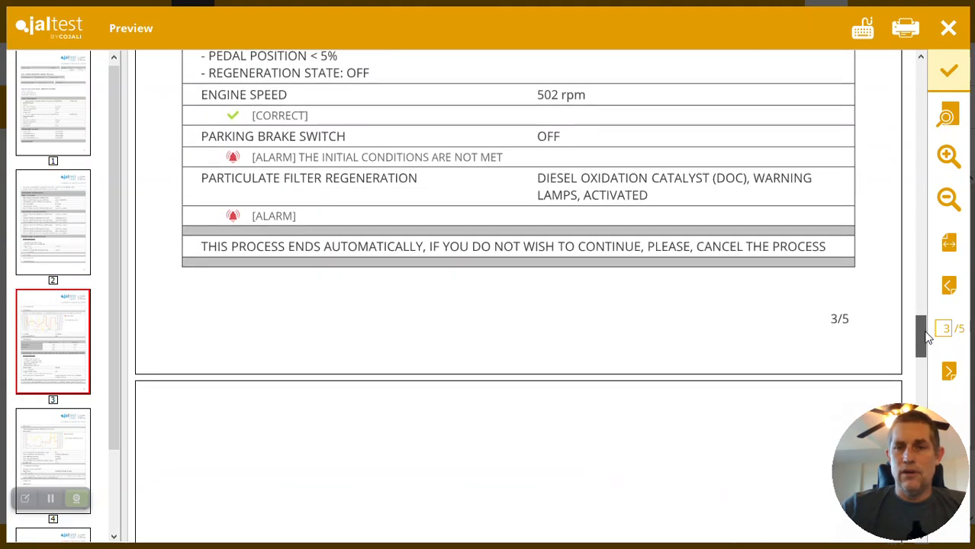
pyautogui.scroll(-3)
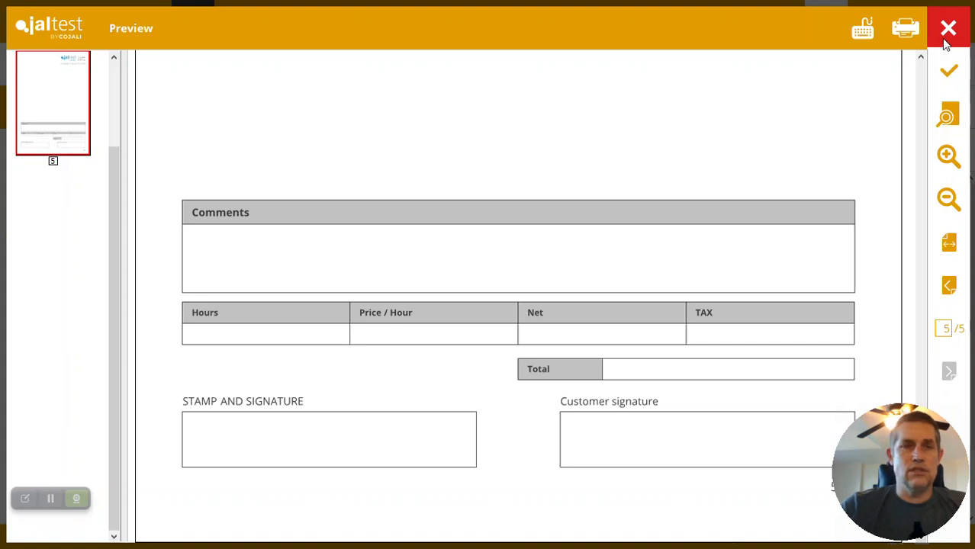
pyautogui.click(948, 28)
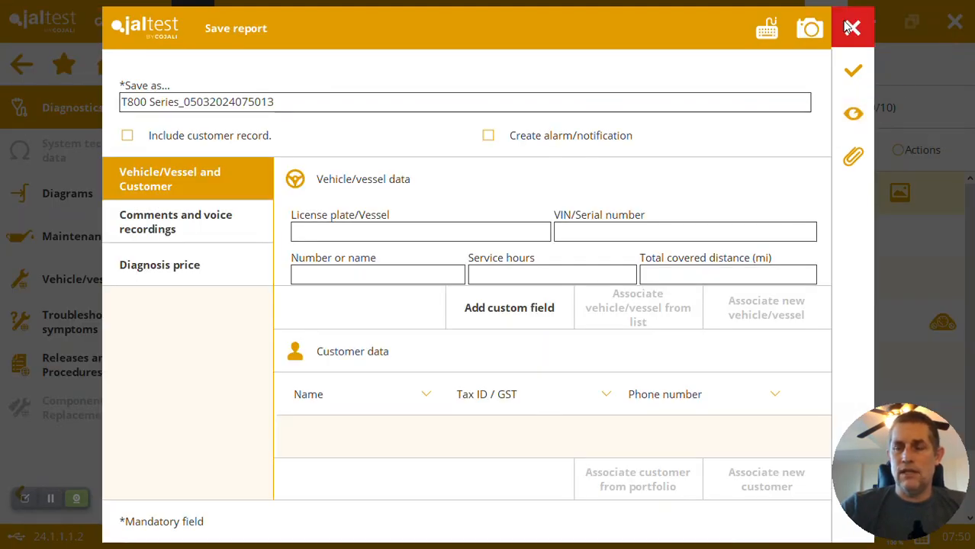
pyautogui.click(851, 29)
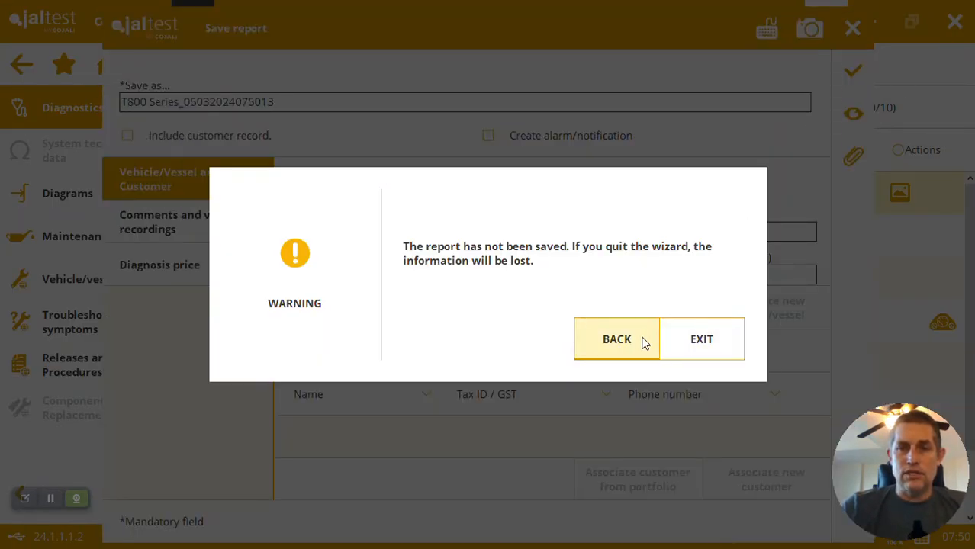